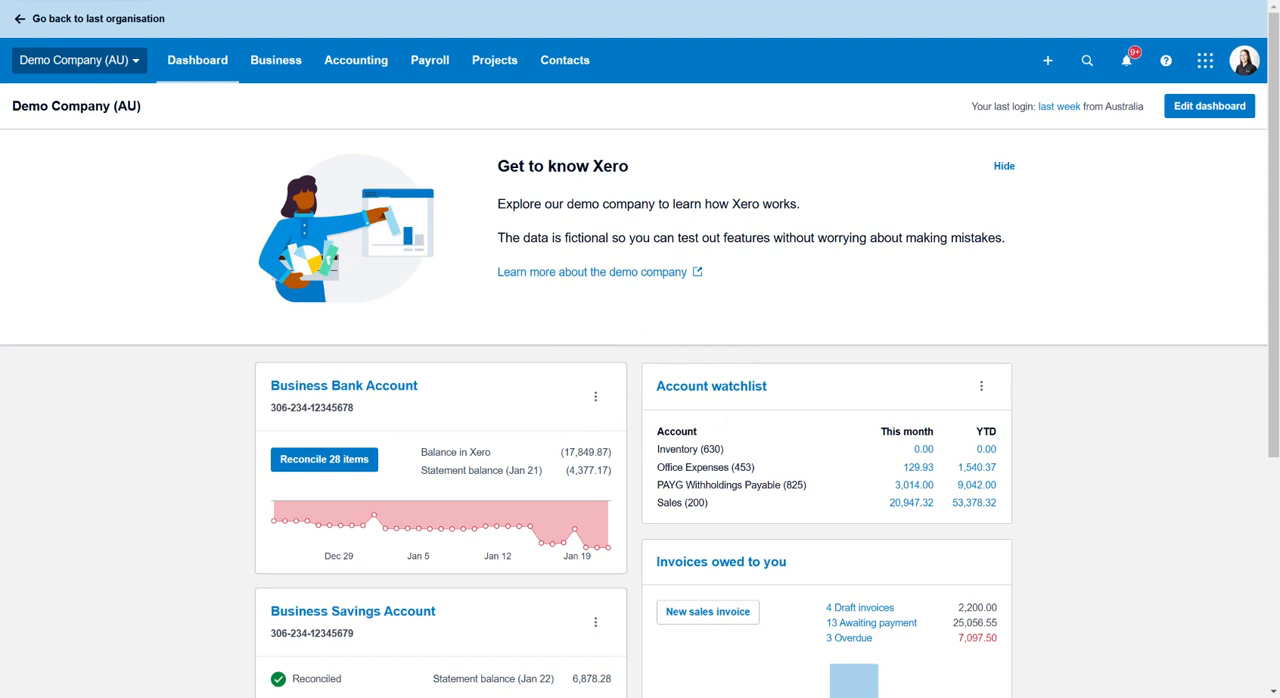
mouse_move(486, 232)
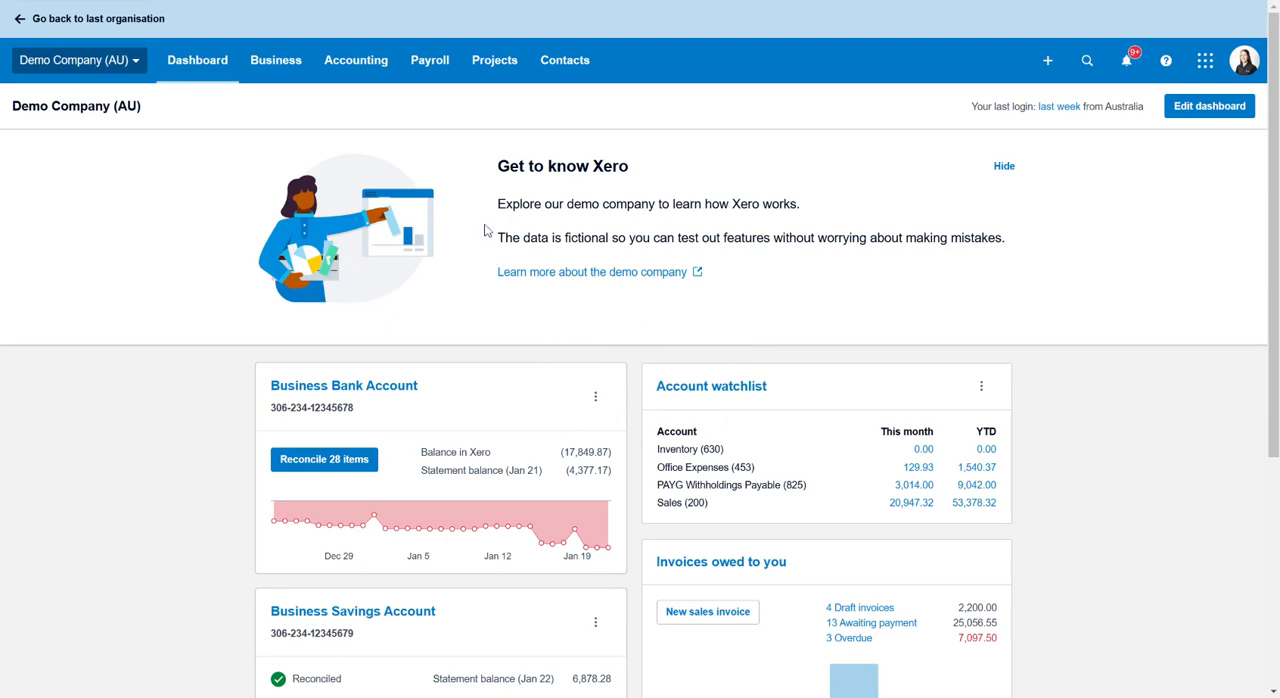
mouse_move(430, 60)
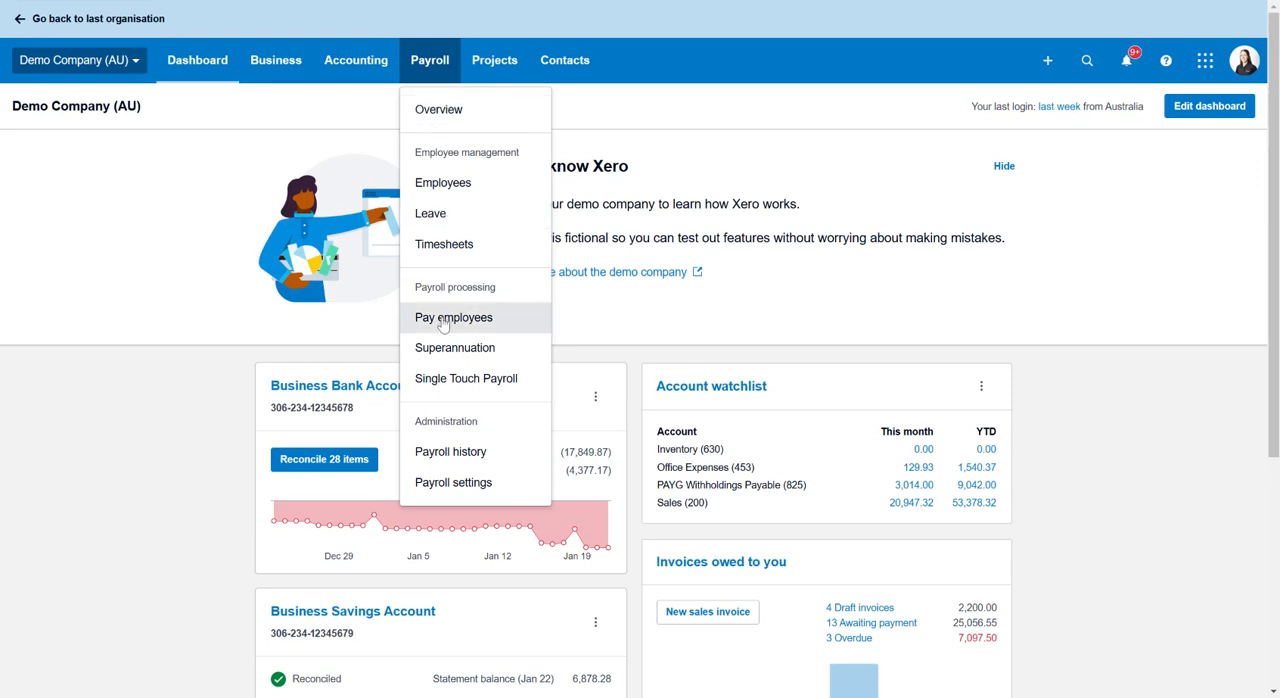
Step: Open the draft Fortnightly Calendar pay run ending 14 Jan 2025 and review James Lebron's payslip
left_click(452, 316)
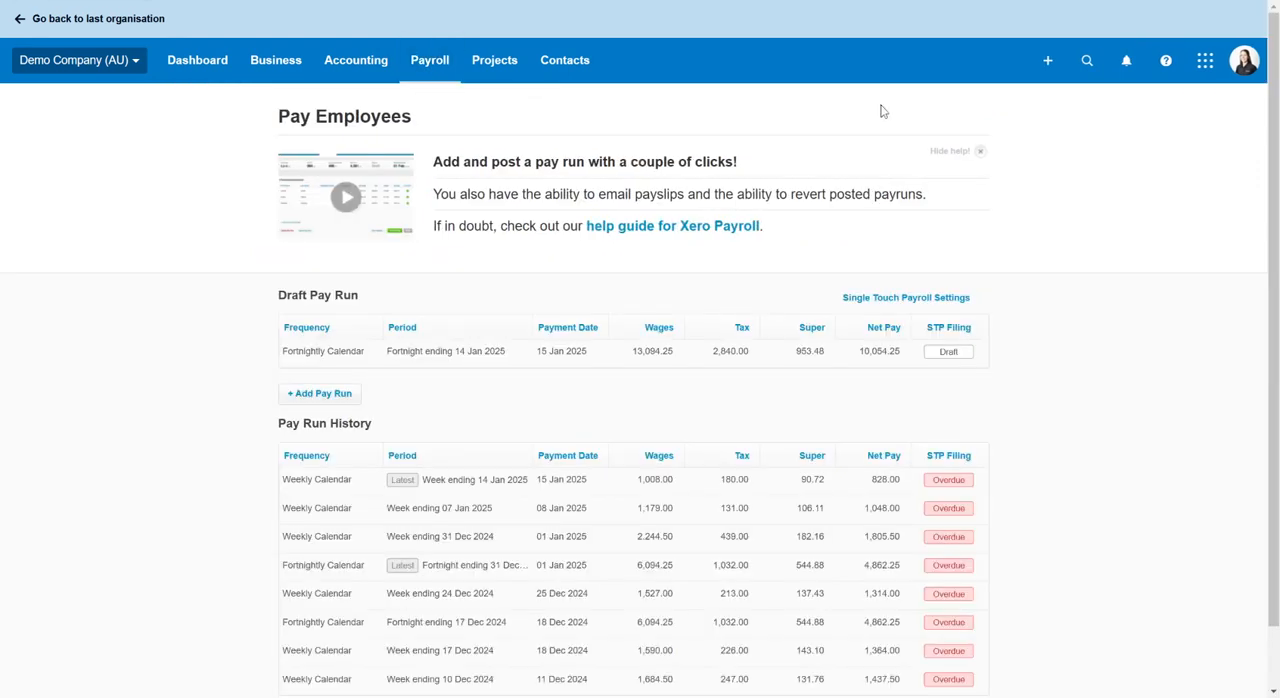
mouse_move(584, 356)
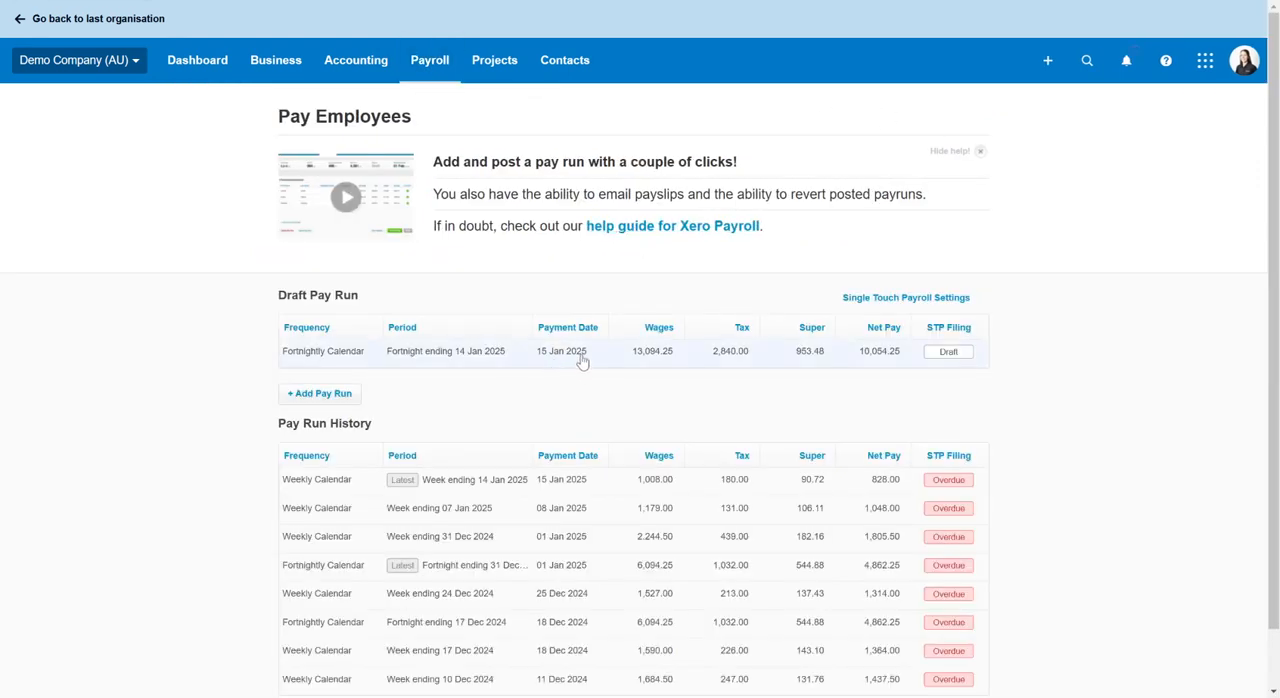
left_click(444, 352)
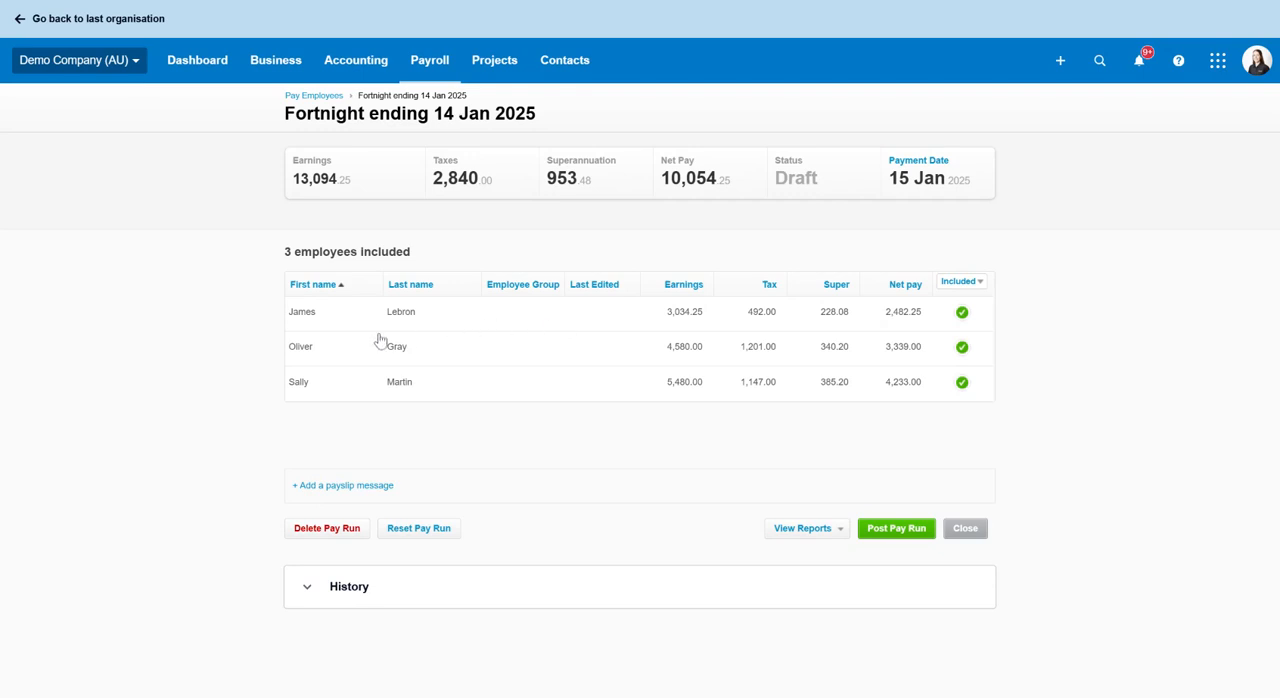
mouse_move(392, 320)
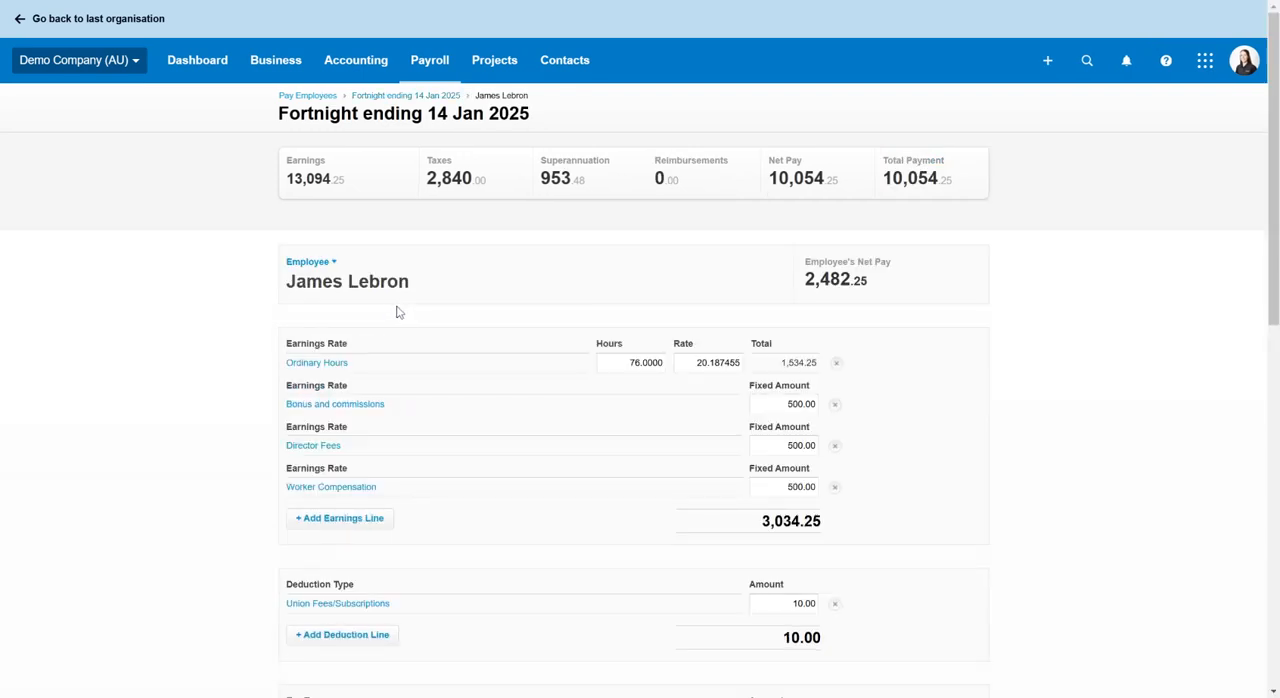
scroll("down", 3)
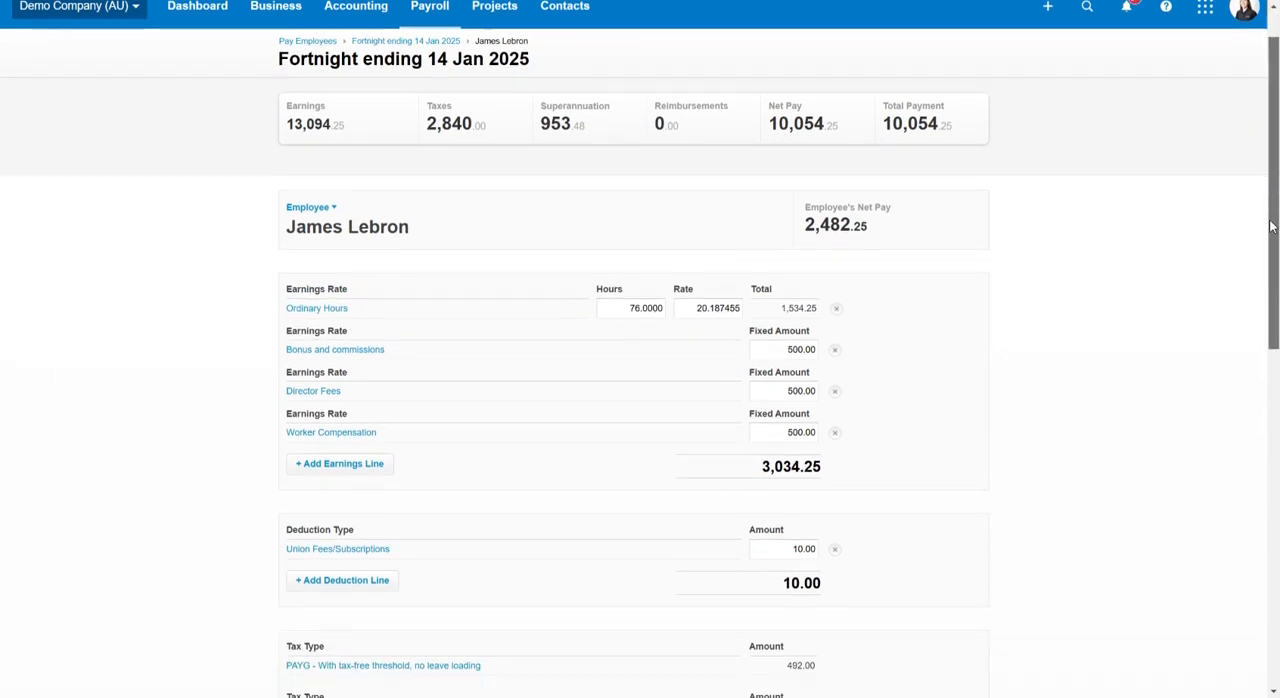
scroll("down", 3)
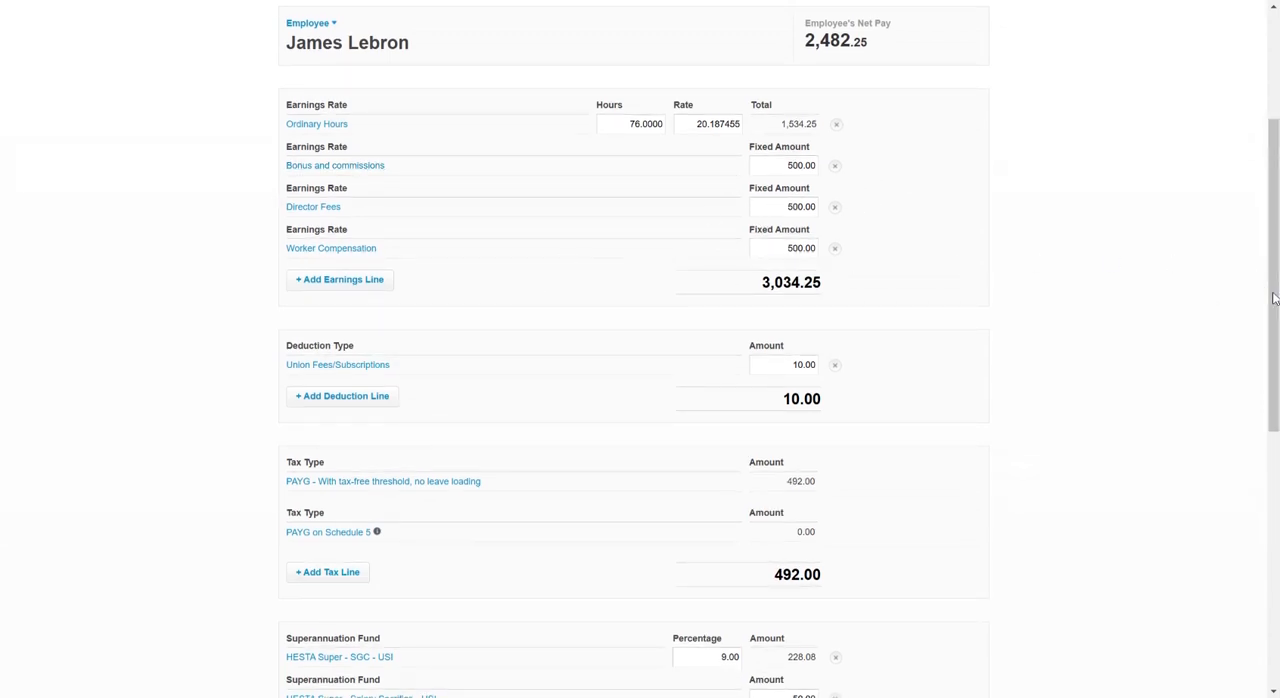
scroll("down", 3)
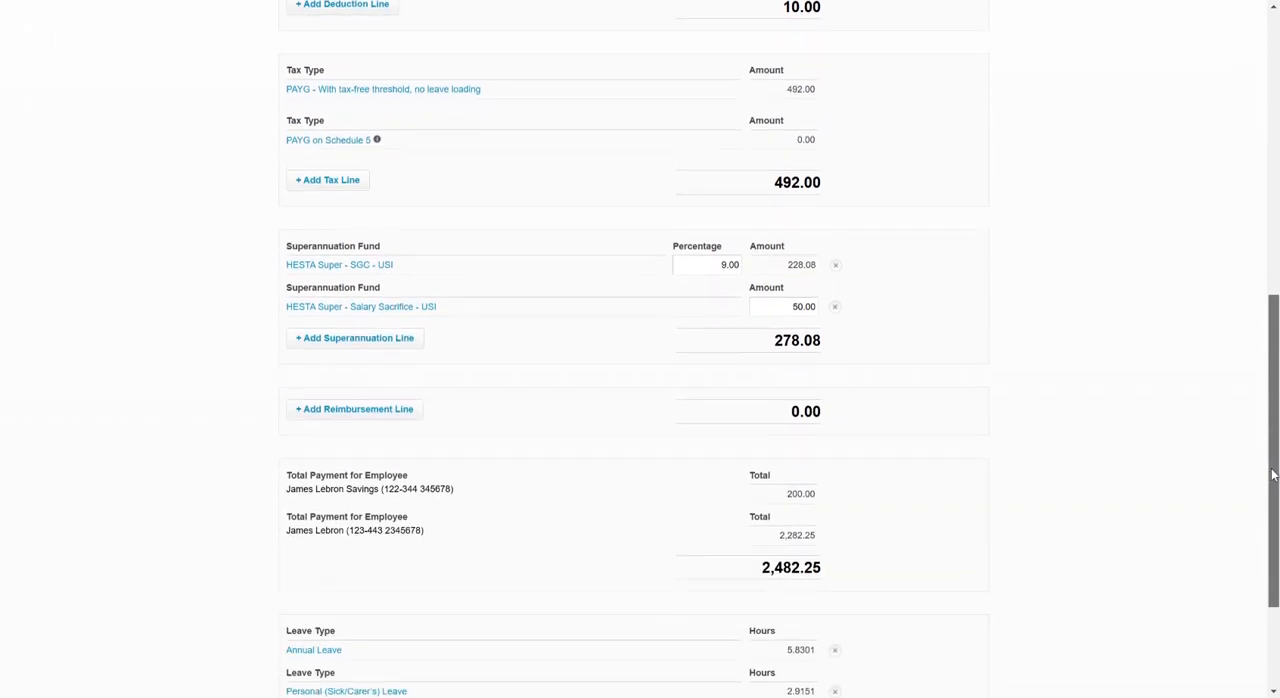
scroll("down", 3)
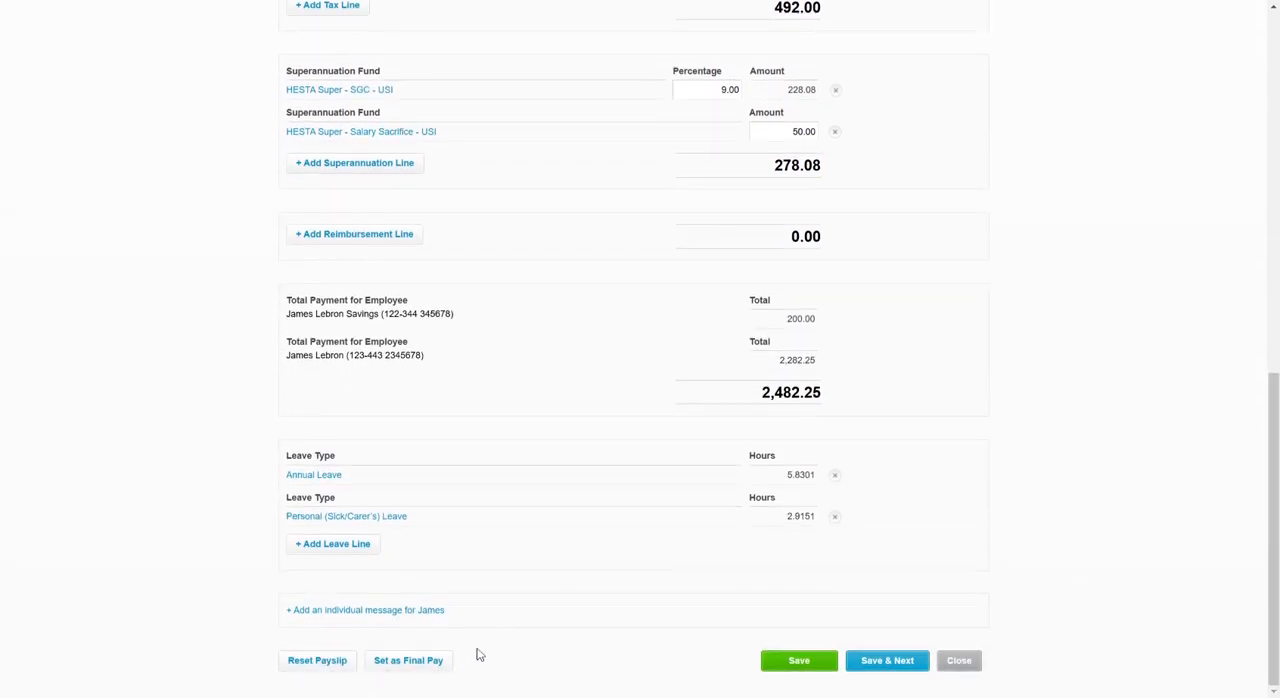
Step: Set as Final Pay with Voluntary cessation and normal period Fortnight ending 31 Dec 2024, then save
left_click(408, 660)
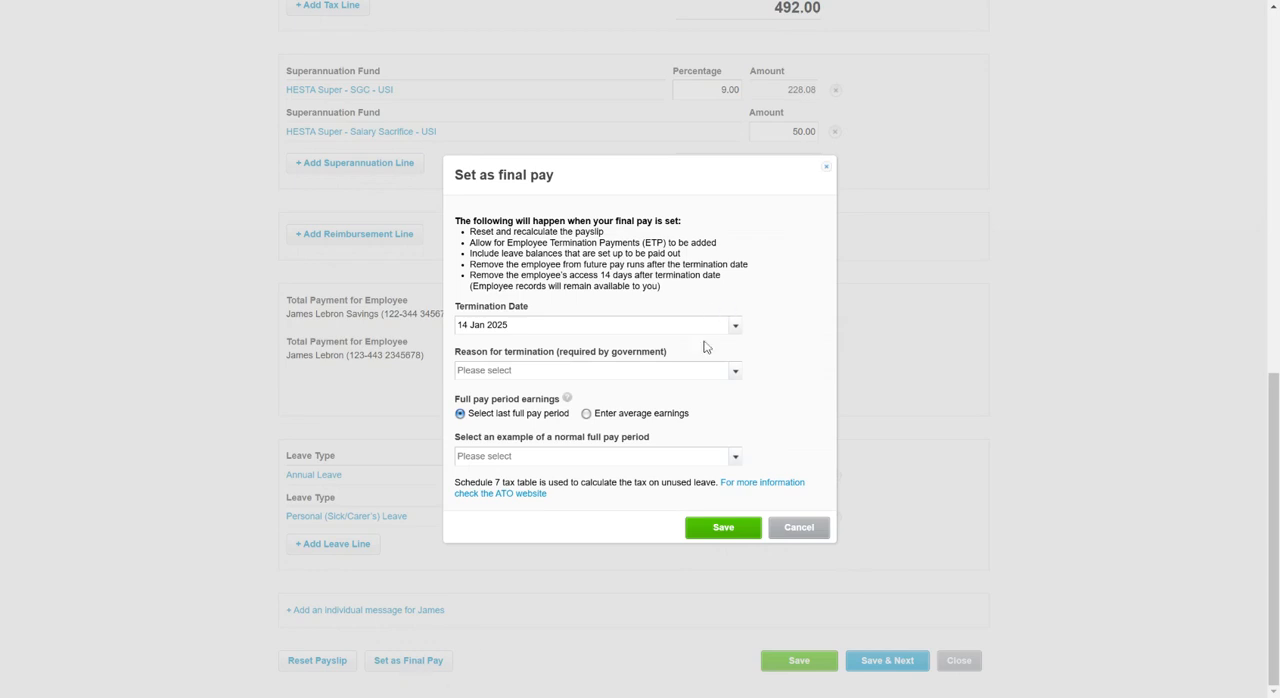
mouse_move(748, 380)
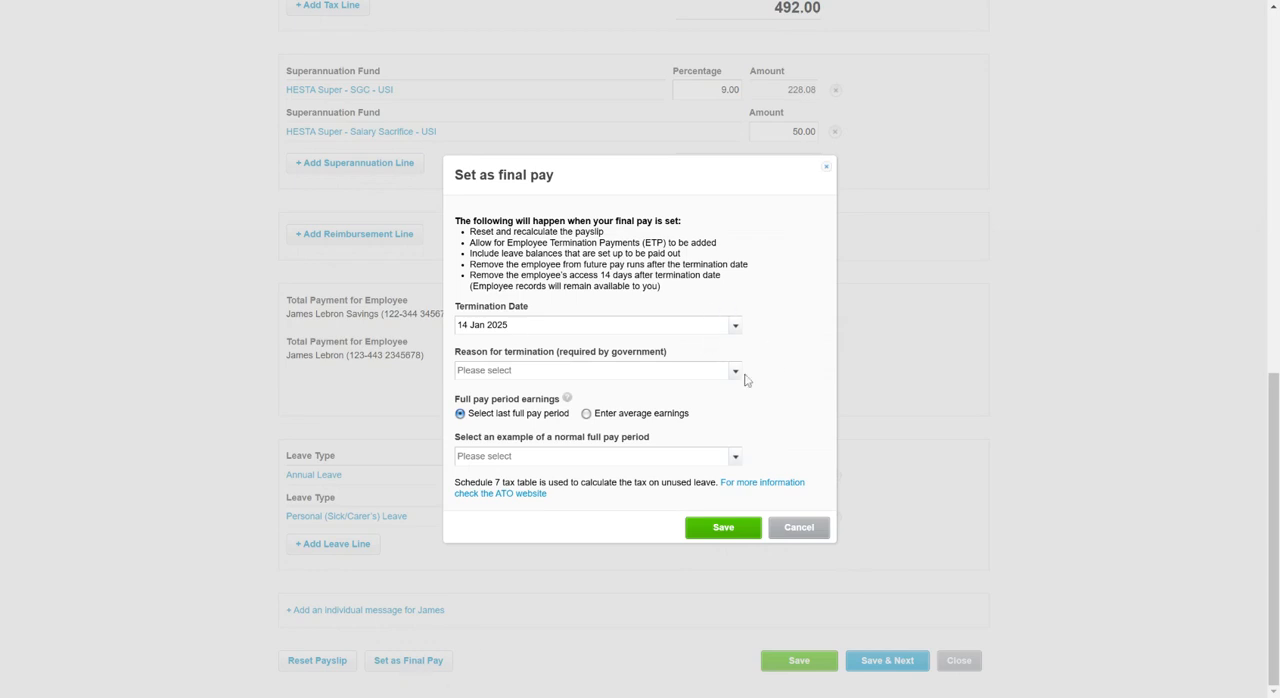
left_click(596, 370)
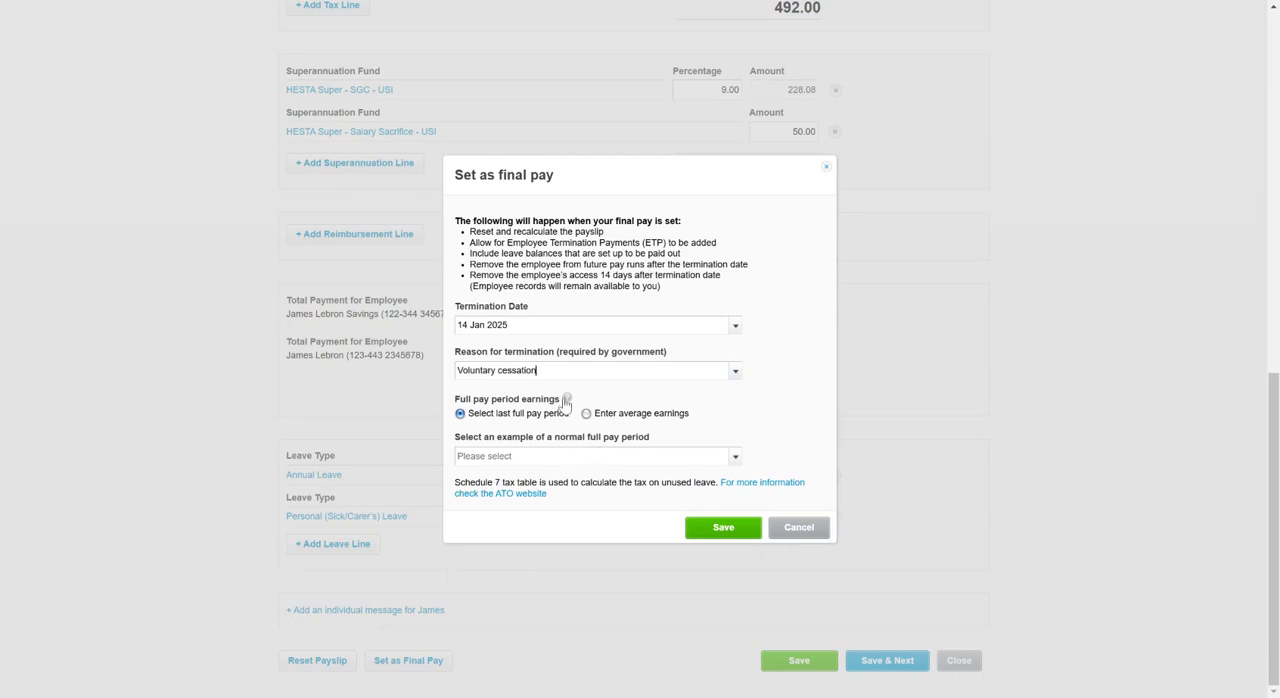
mouse_move(568, 400)
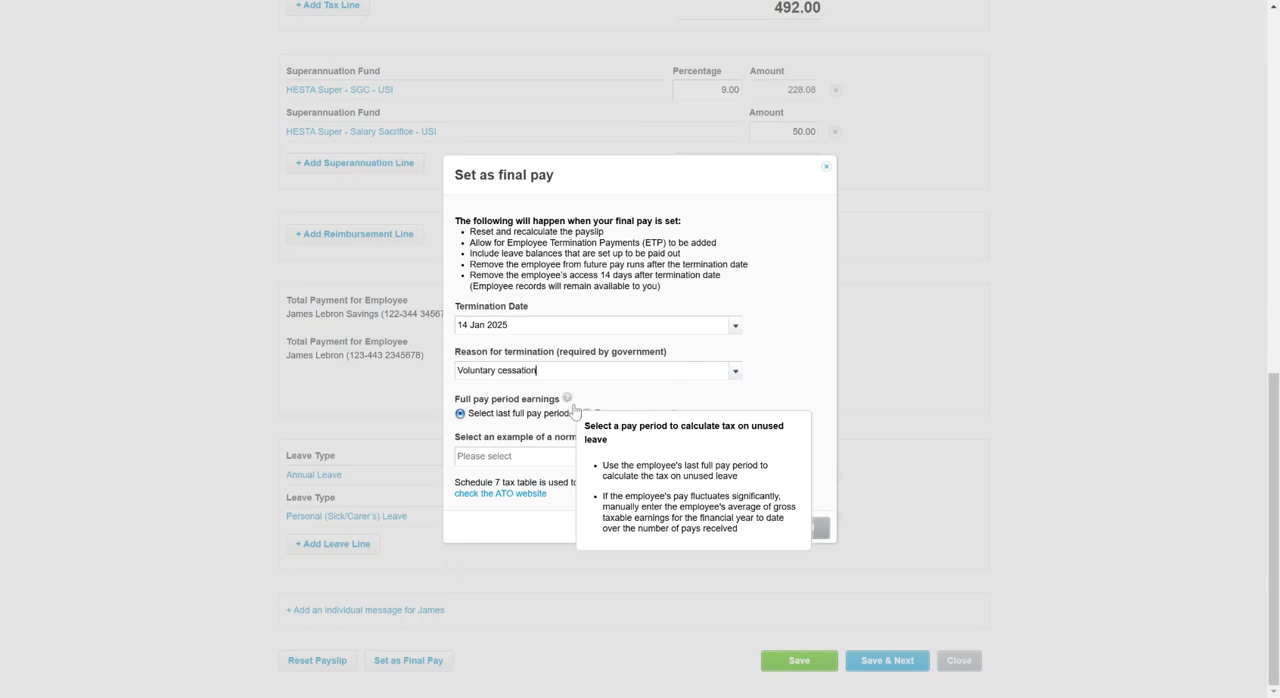
mouse_move(568, 412)
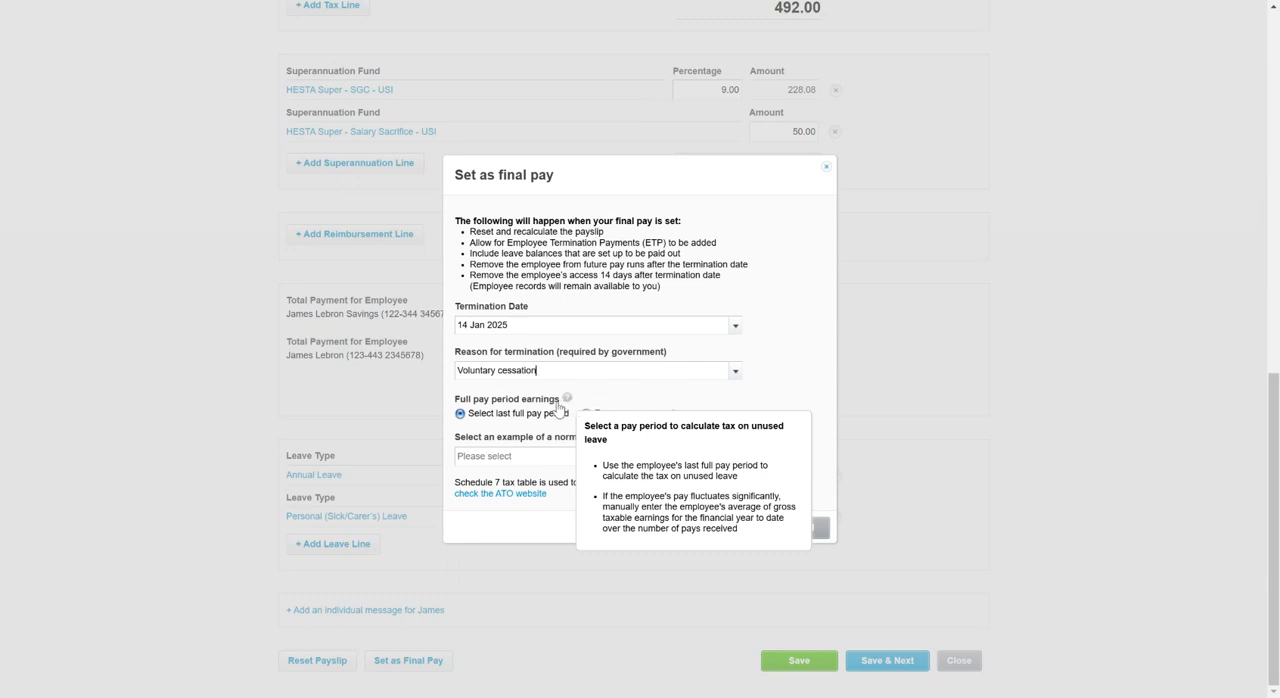
mouse_move(712, 388)
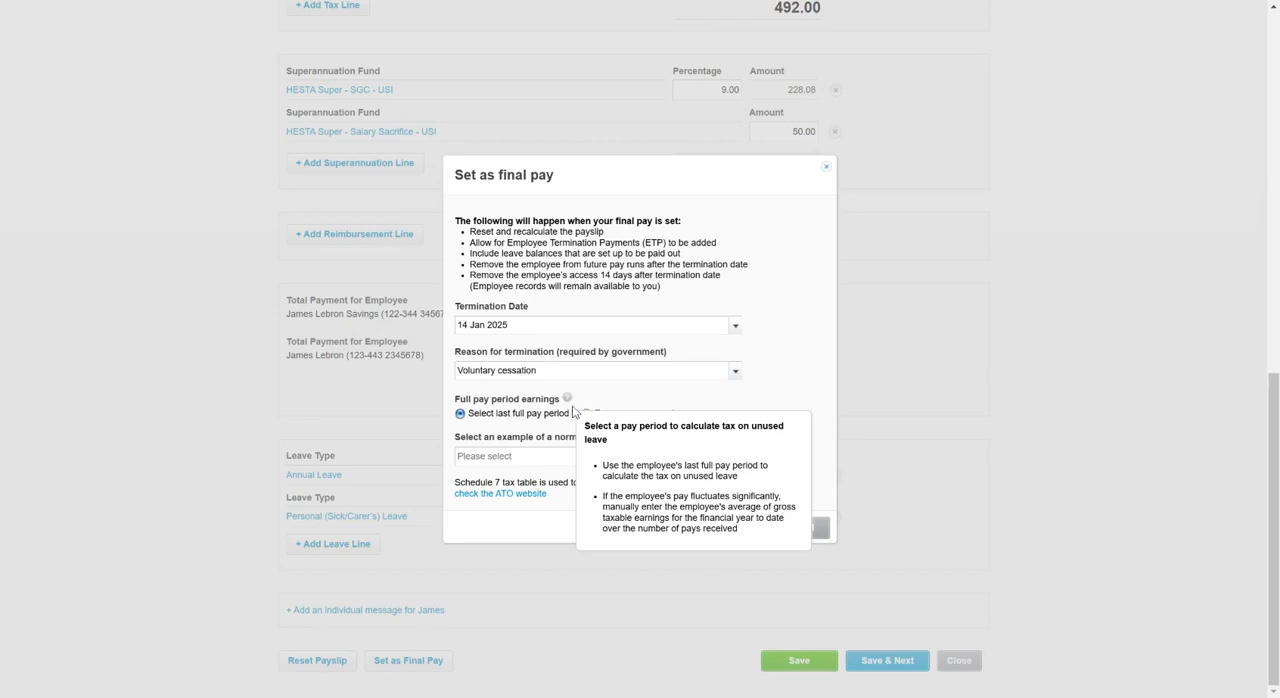
mouse_move(548, 436)
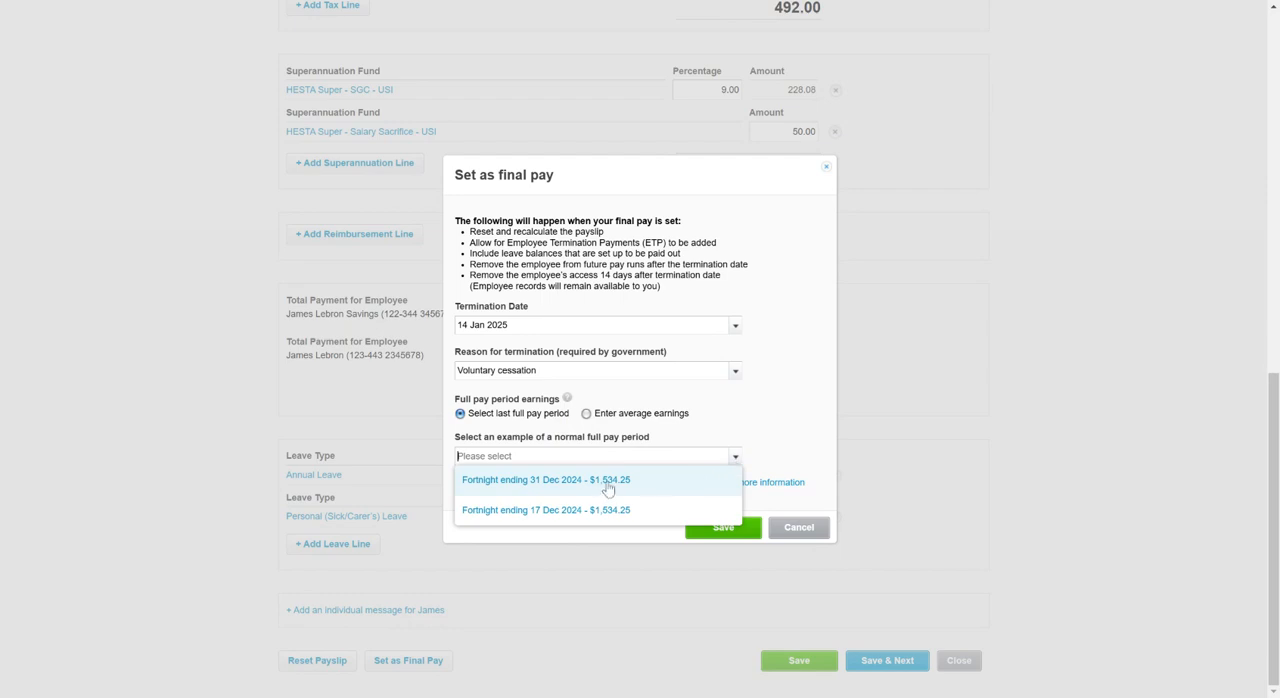
left_click(548, 480)
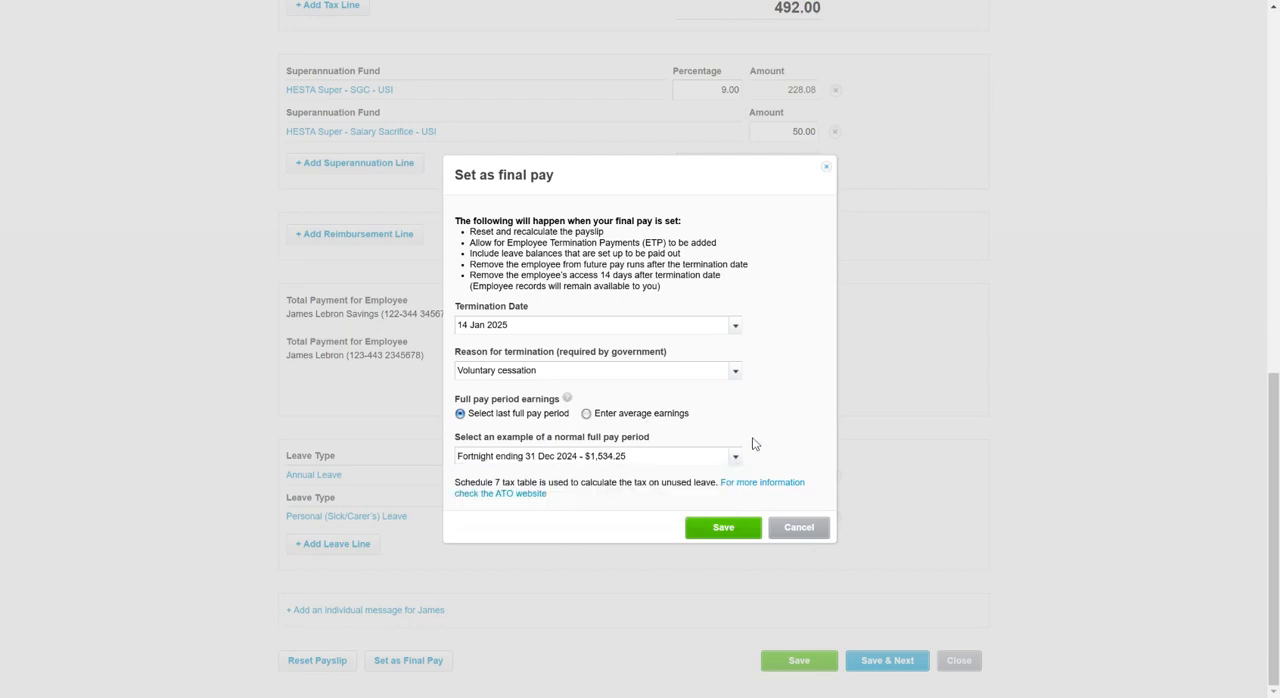
left_click(724, 528)
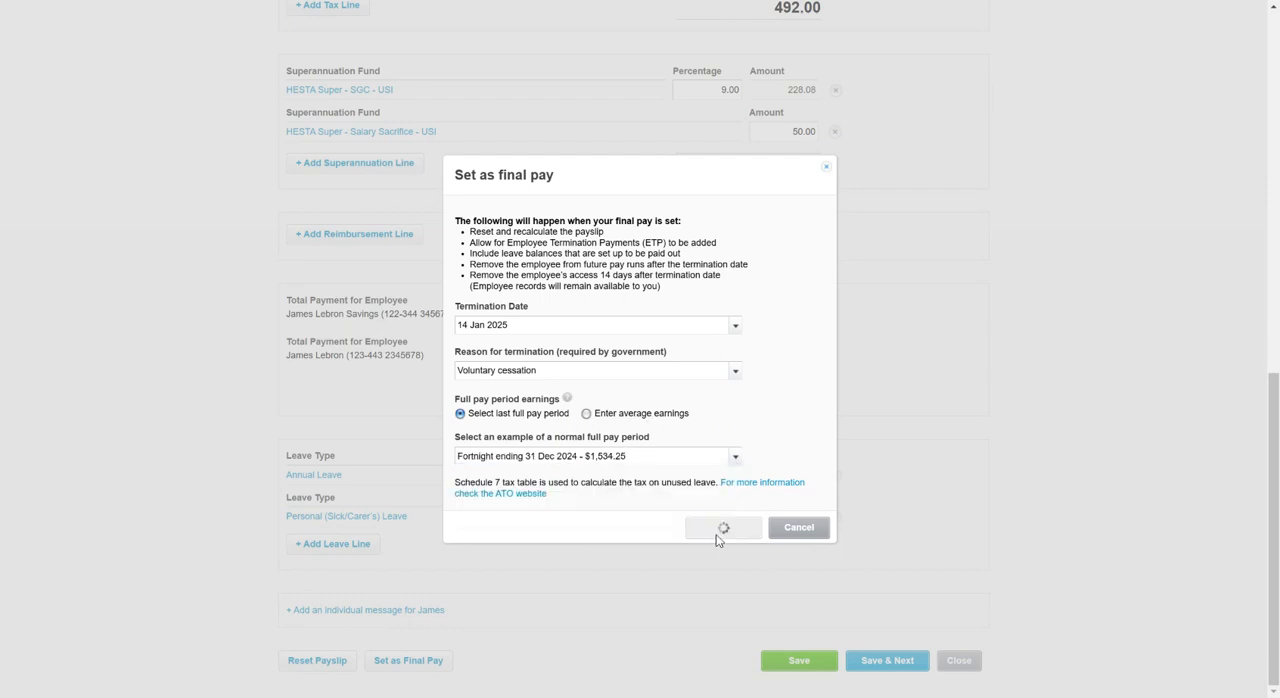
left_click(724, 528)
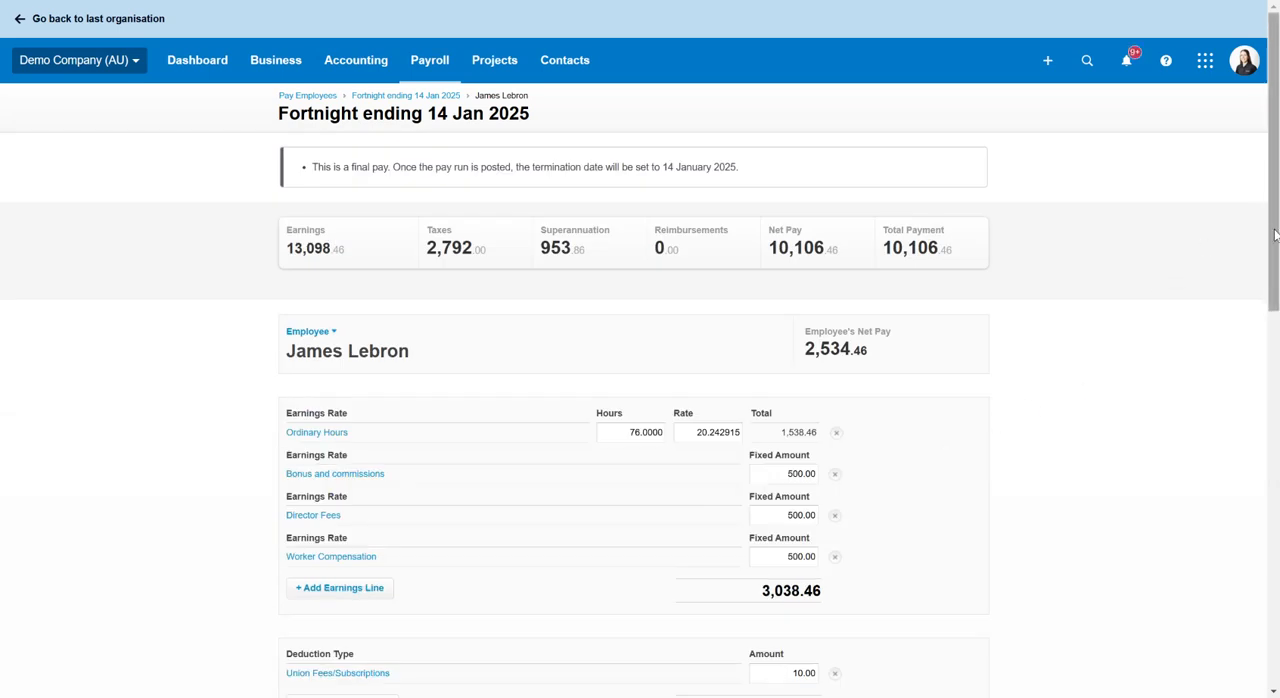
scroll("down", 3)
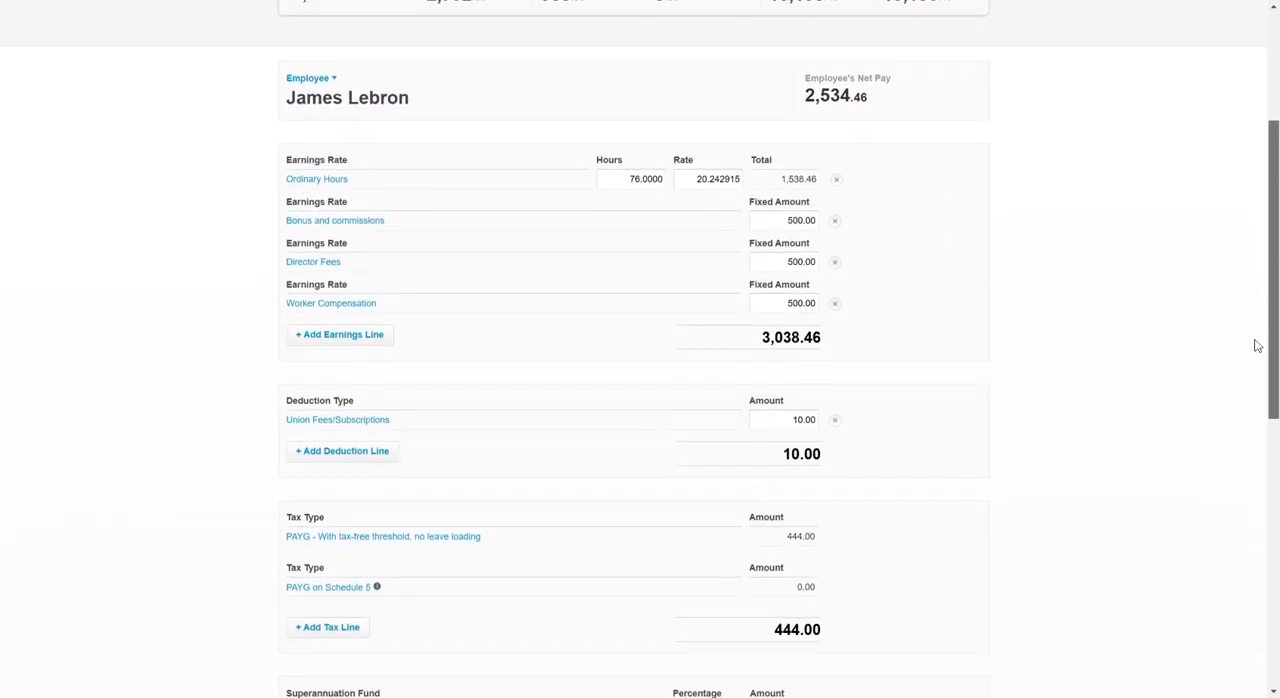
scroll("down", 3)
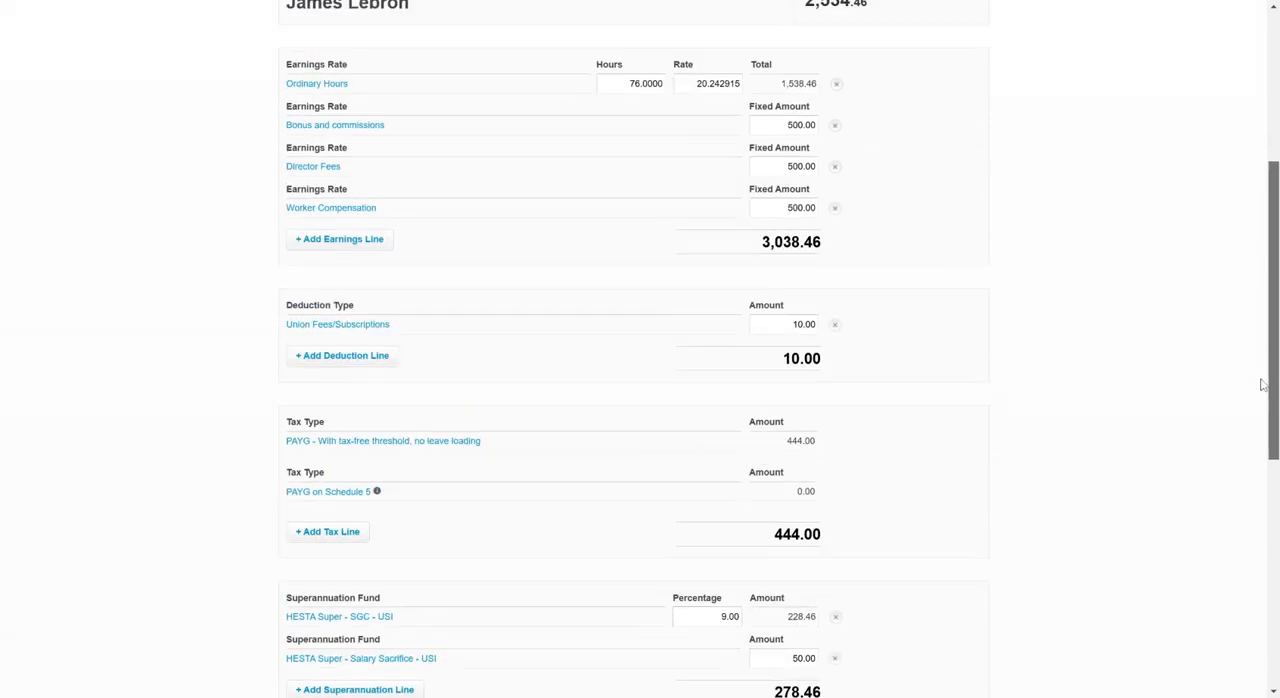
scroll("up", 3)
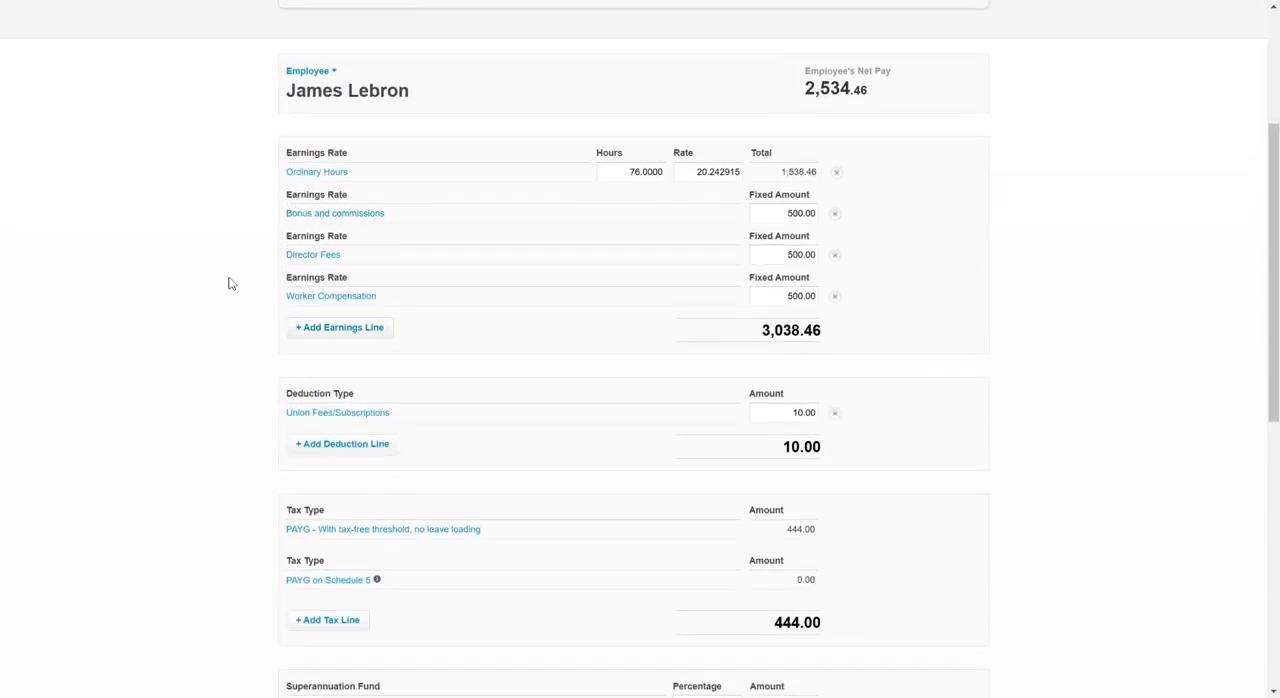
scroll("down", 3)
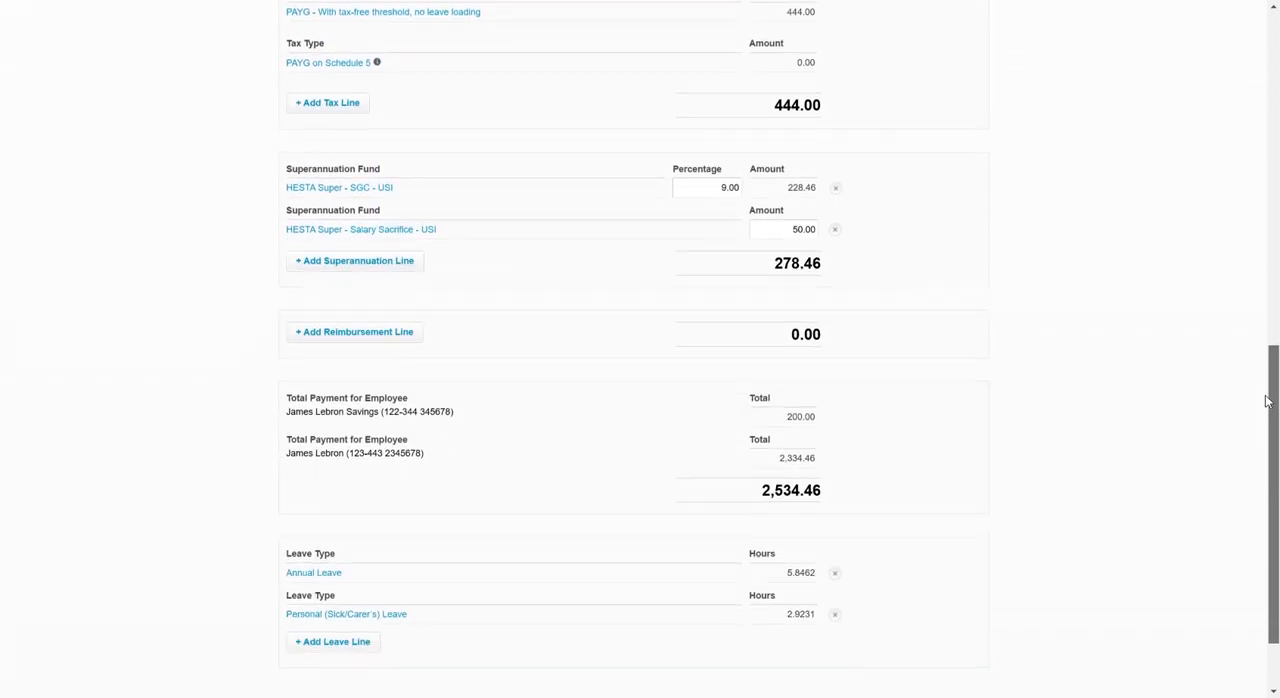
scroll("up", 3)
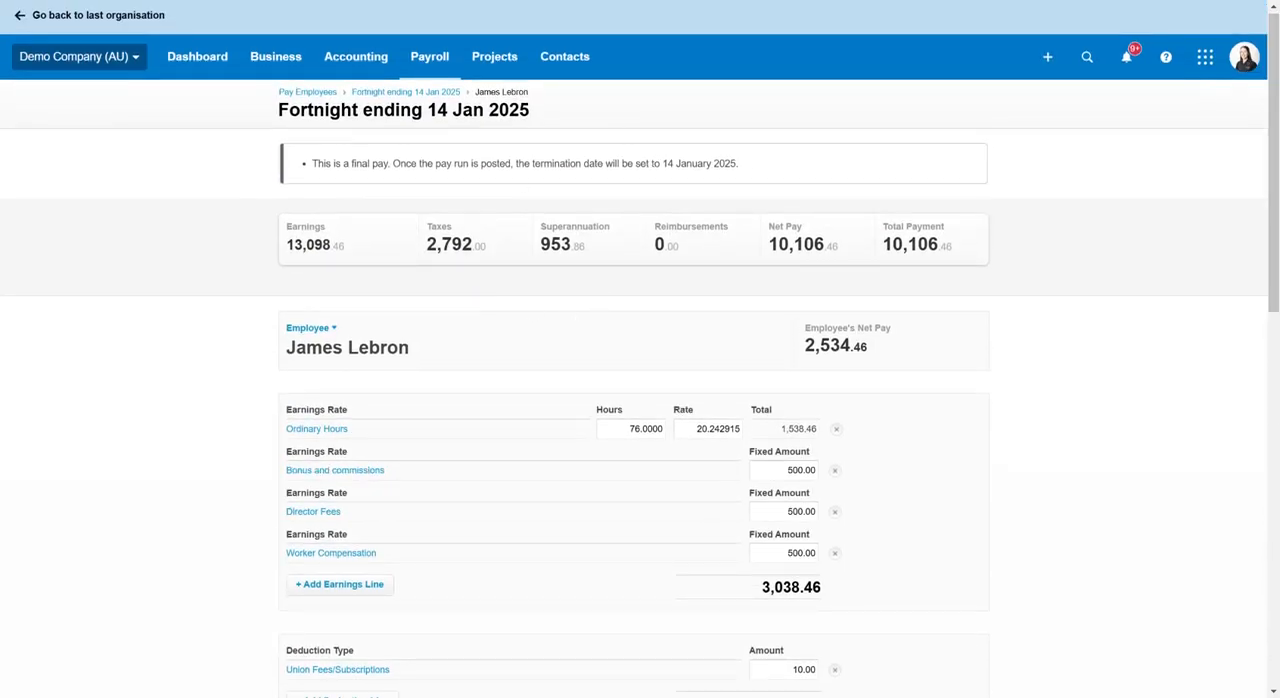
Step: Show James Lebron's leave balances (111.4603 h annual, 45.8302 h personal) in his employee record
left_click(428, 56)
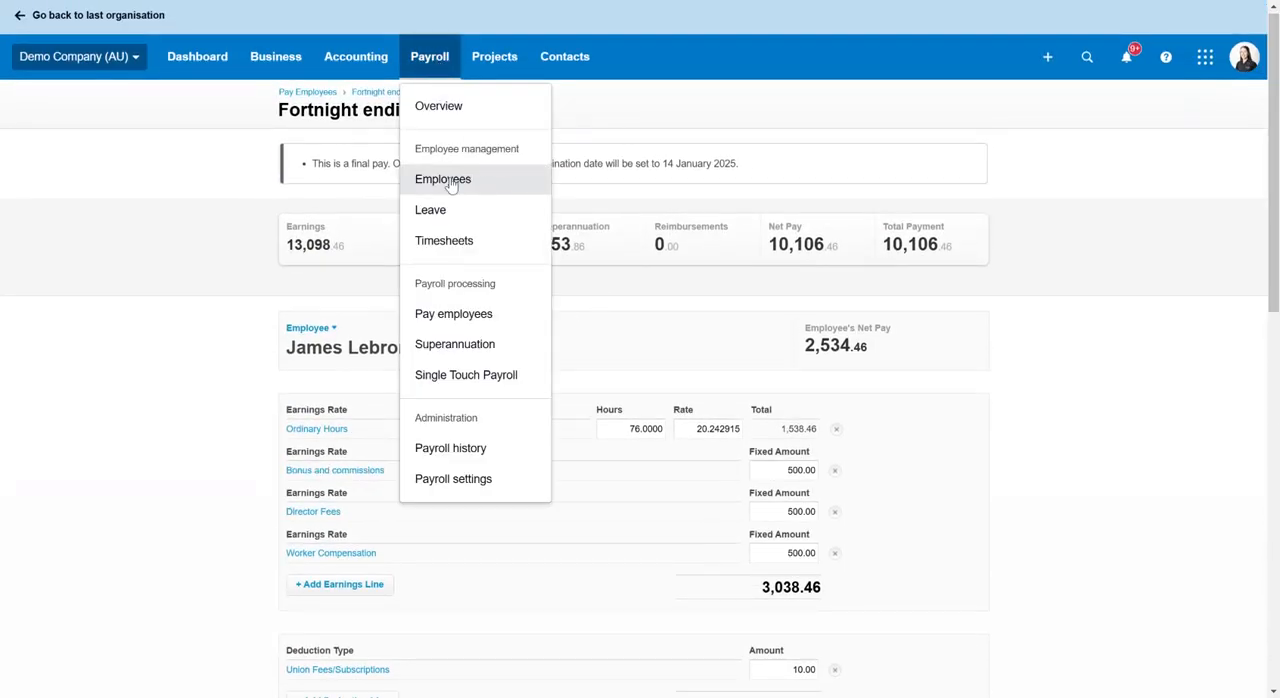
left_click(442, 180)
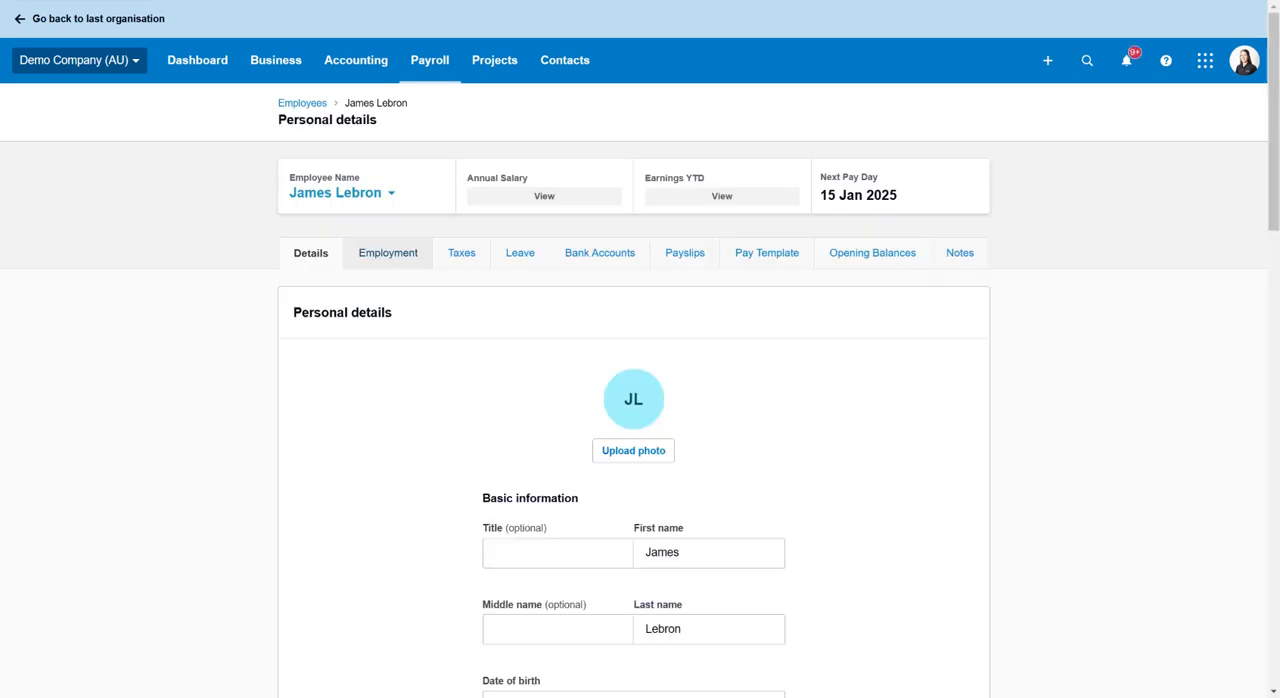
mouse_move(520, 252)
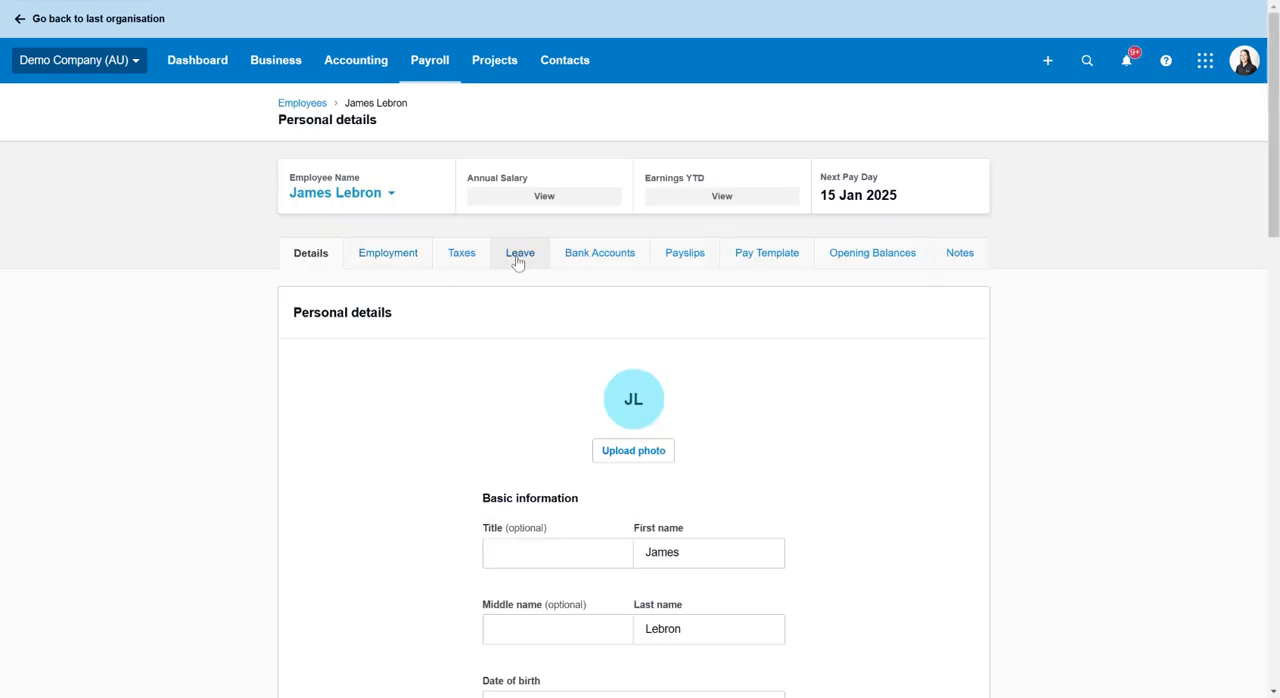
left_click(520, 252)
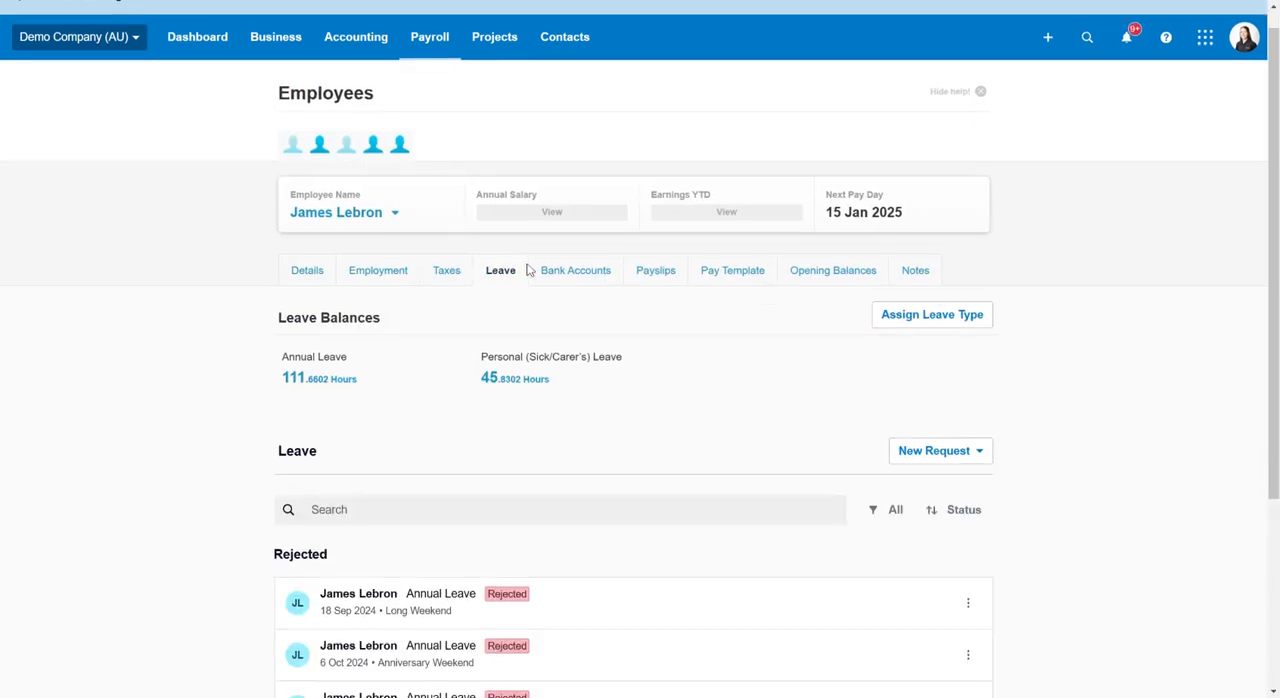
scroll("down", 3)
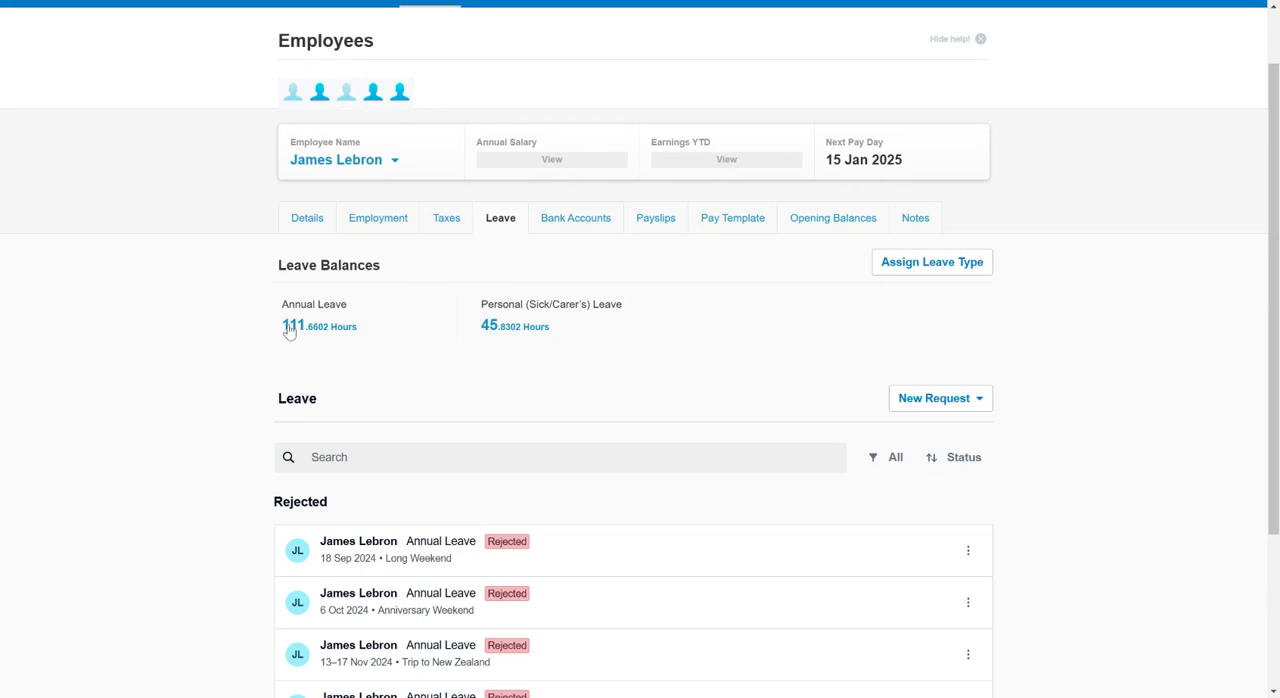
mouse_move(296, 332)
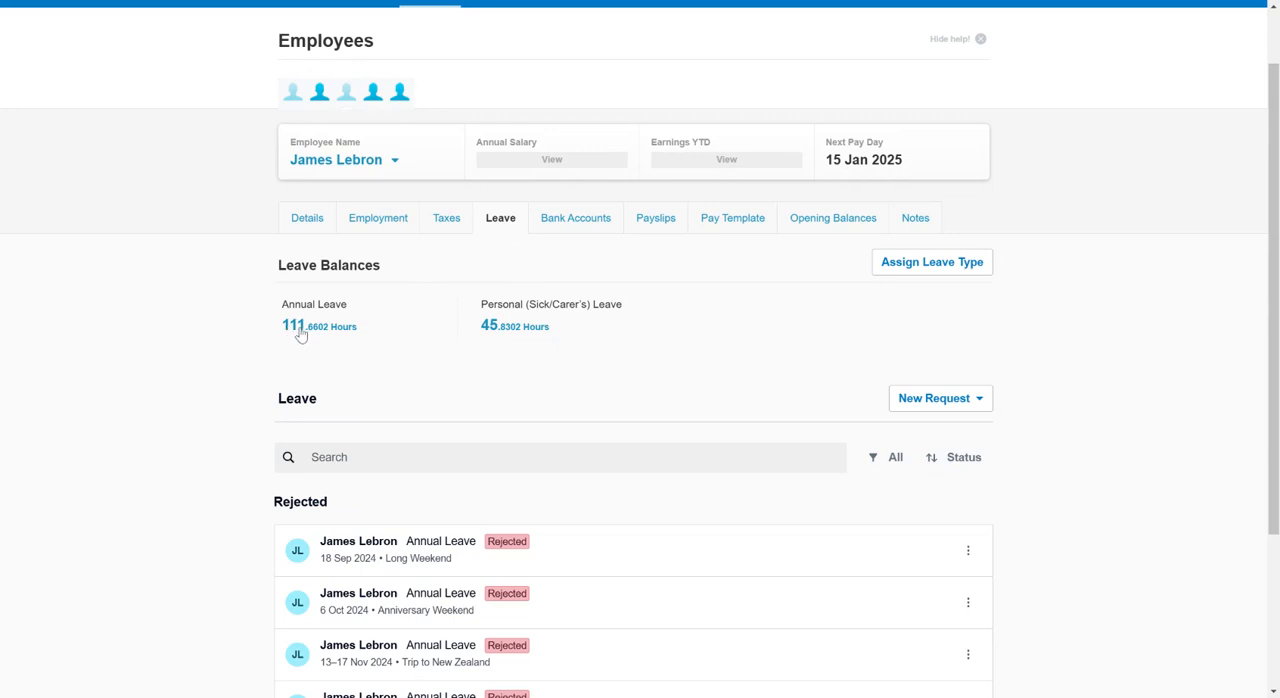
Step: Set Annual Leave so the unused balance is Paid Out on termination, and save
left_click(292, 324)
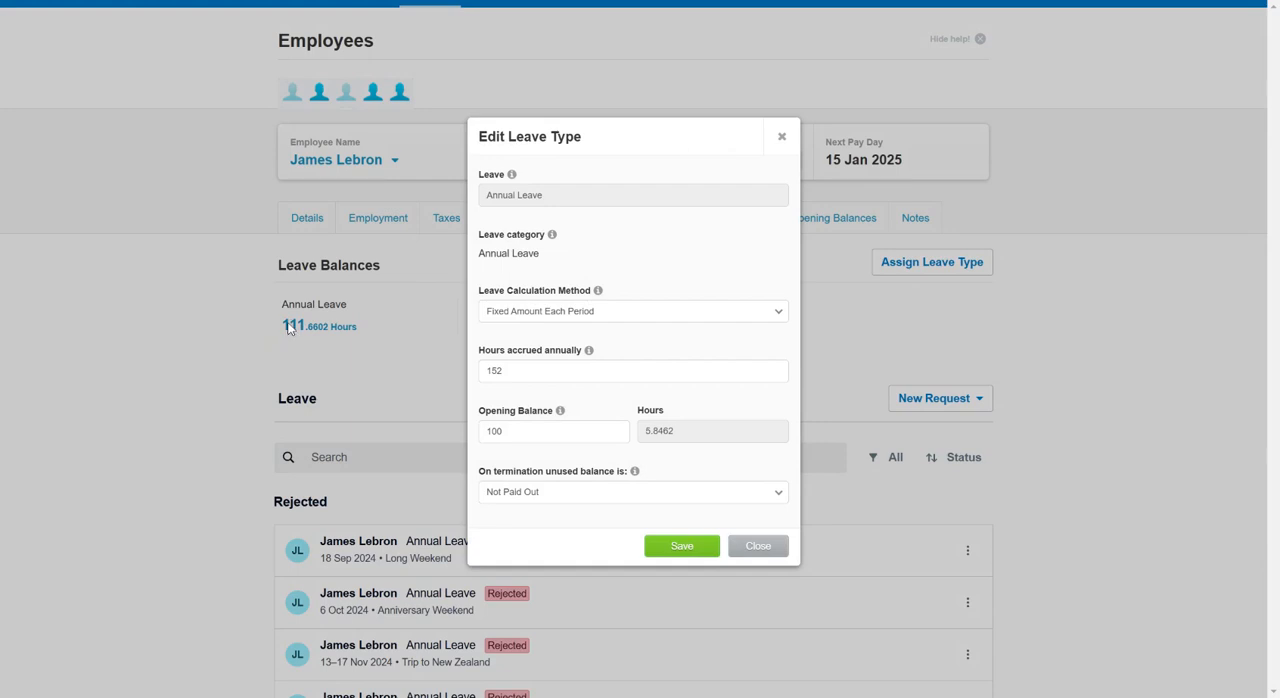
mouse_move(548, 504)
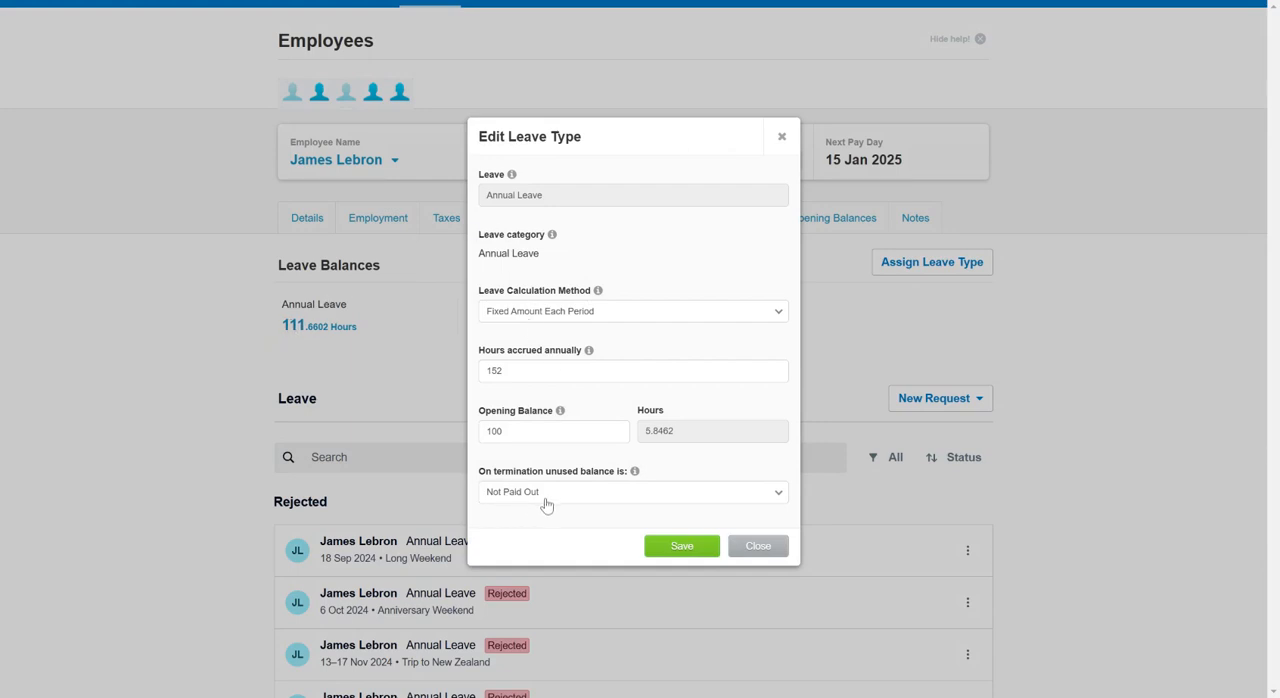
left_click(632, 492)
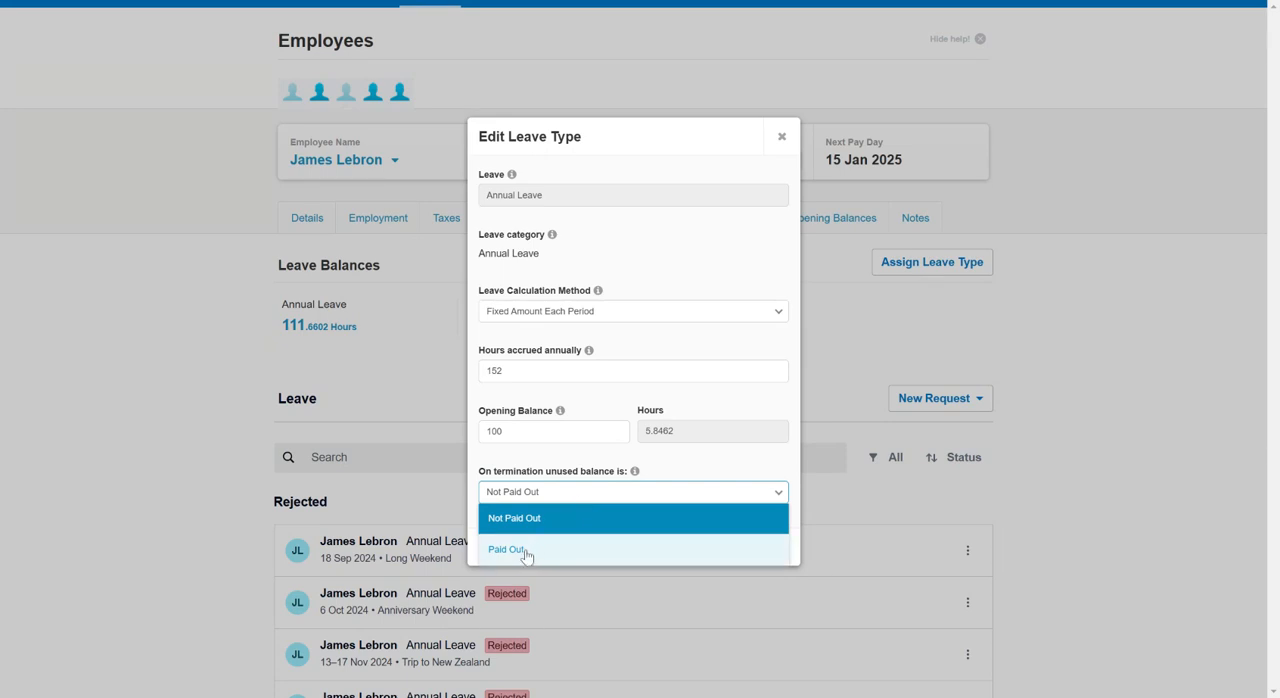
left_click(504, 548)
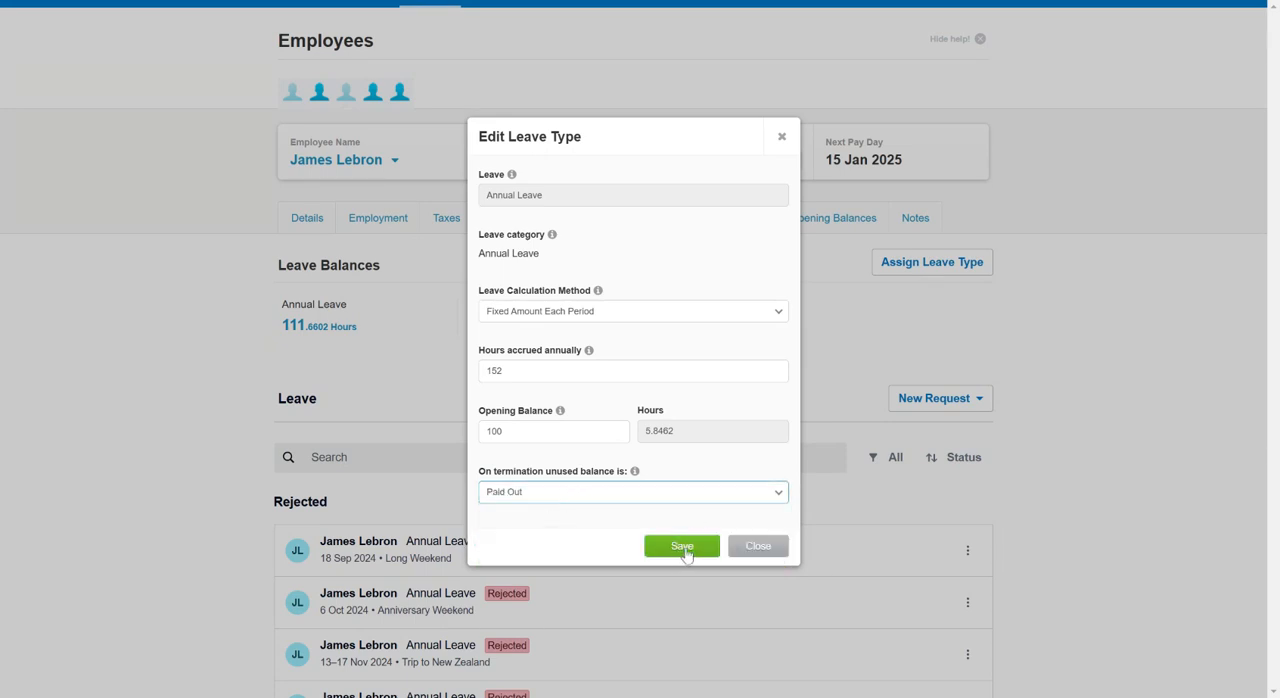
left_click(680, 546)
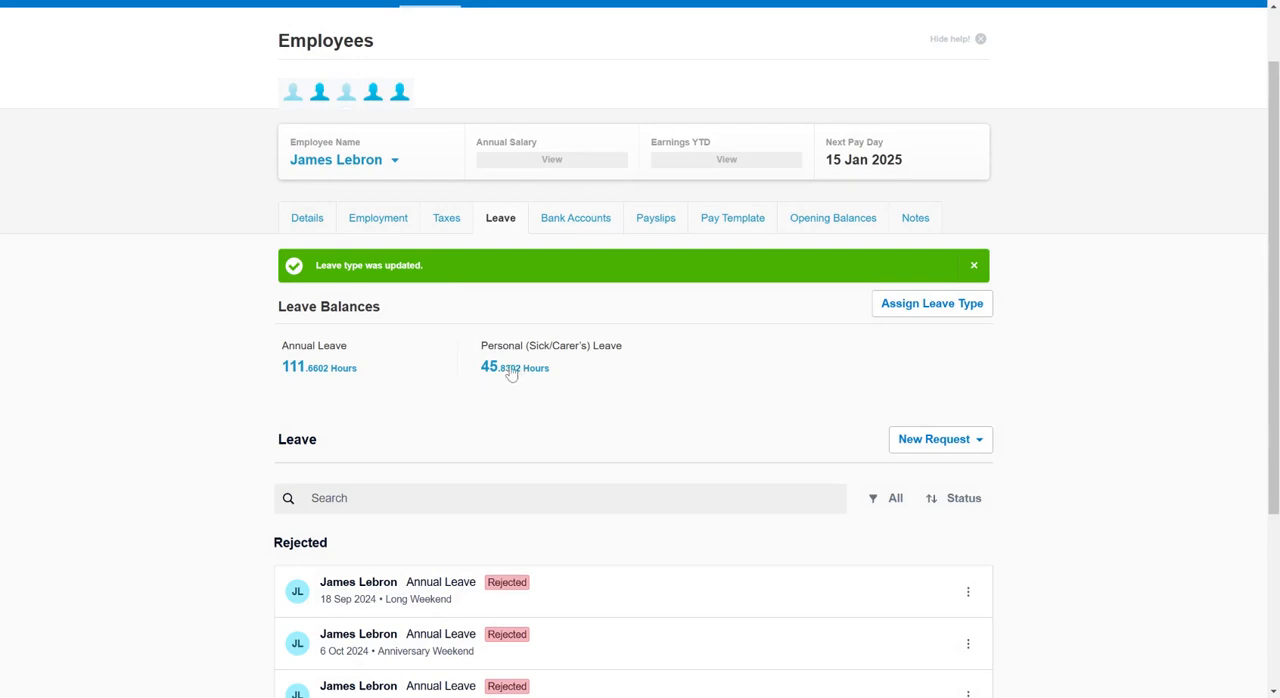
left_click(512, 366)
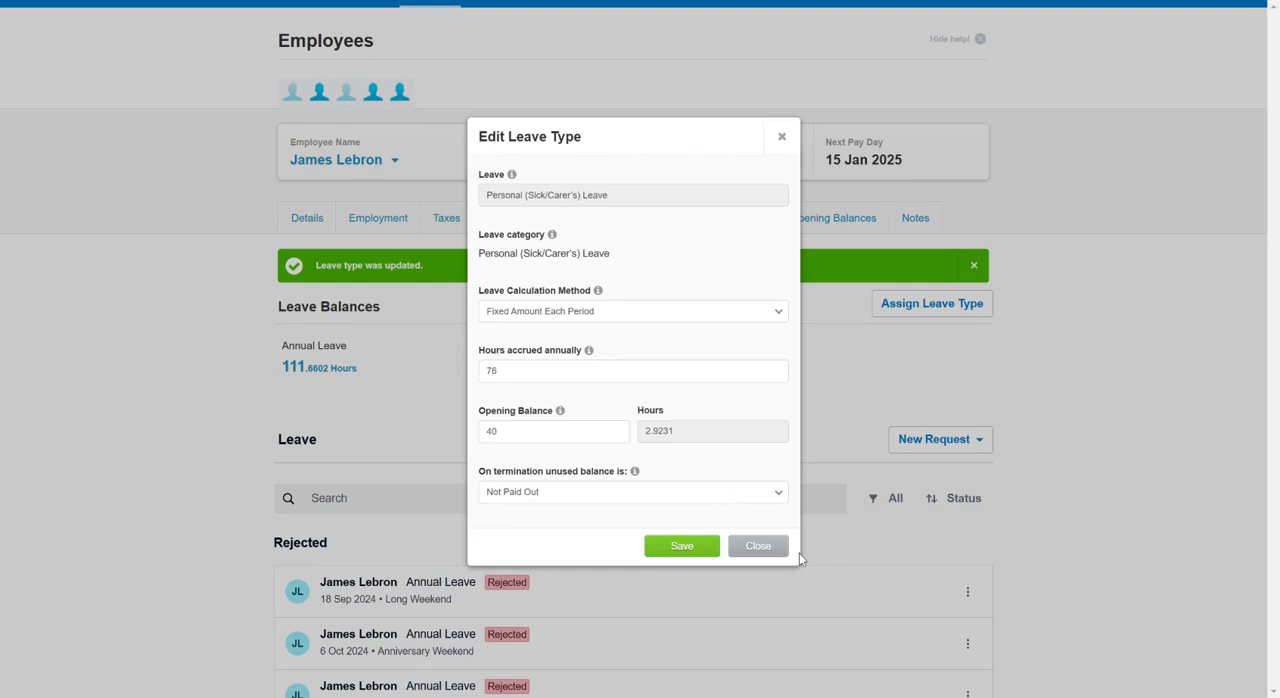
mouse_move(758, 546)
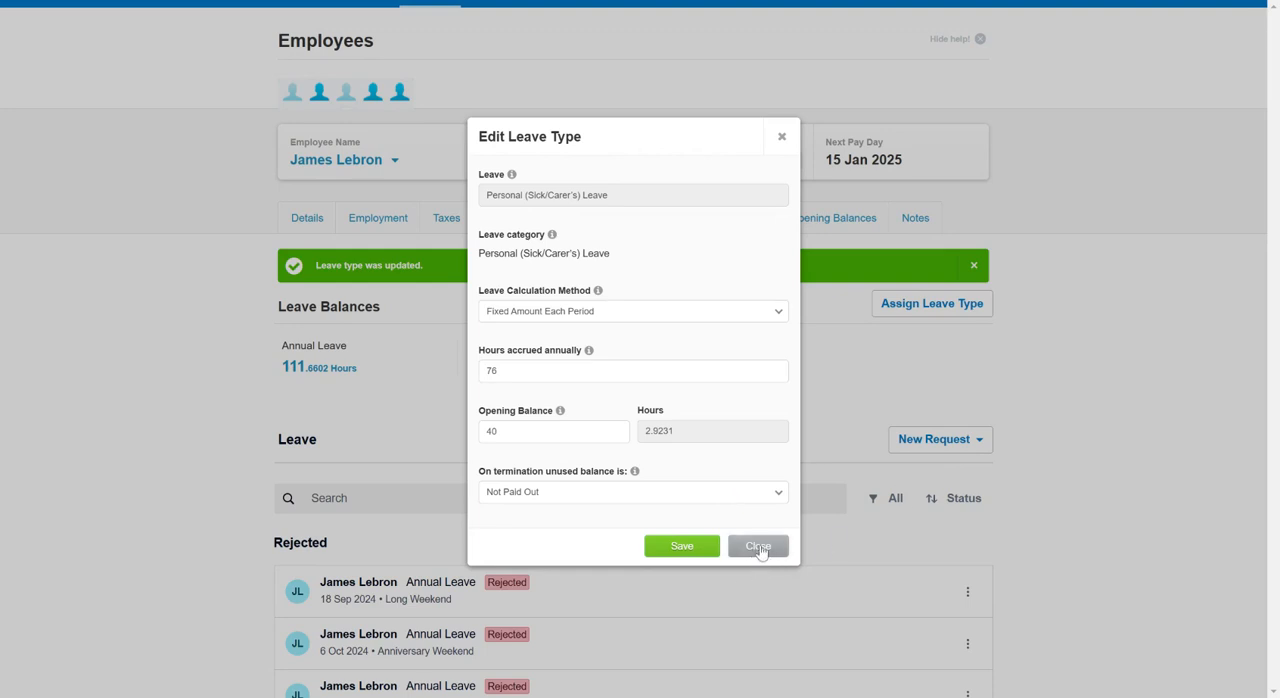
left_click(758, 546)
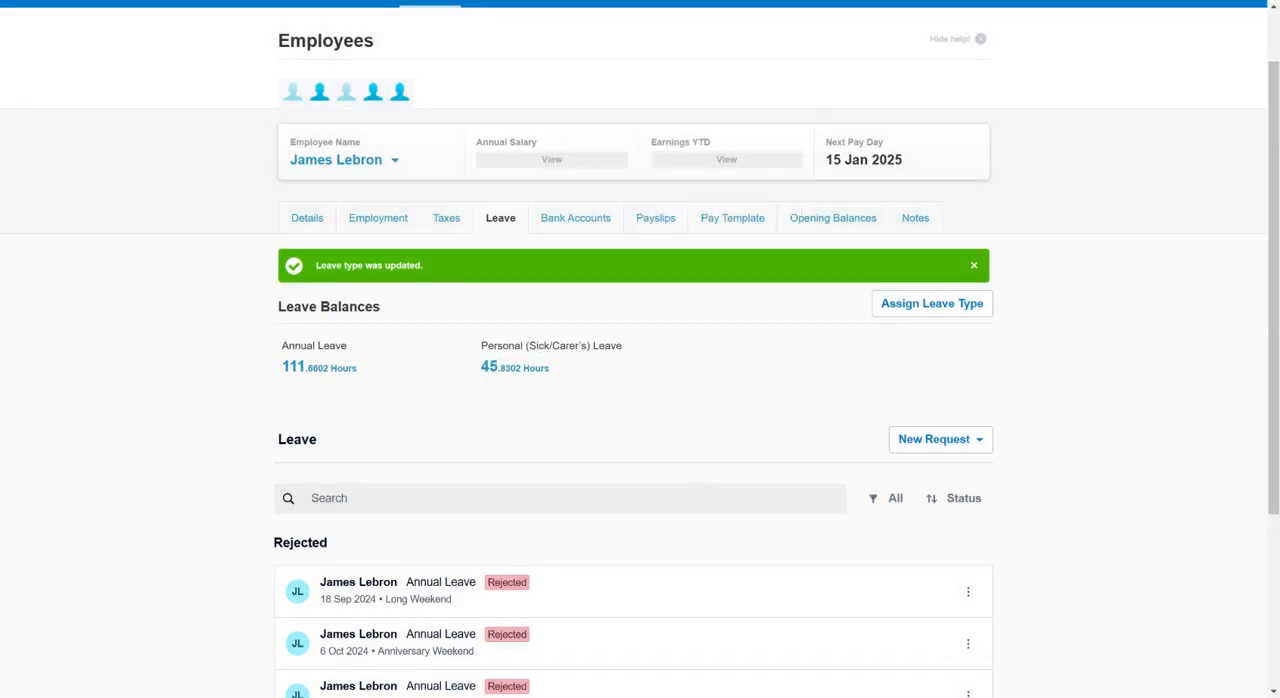
mouse_move(1228, 384)
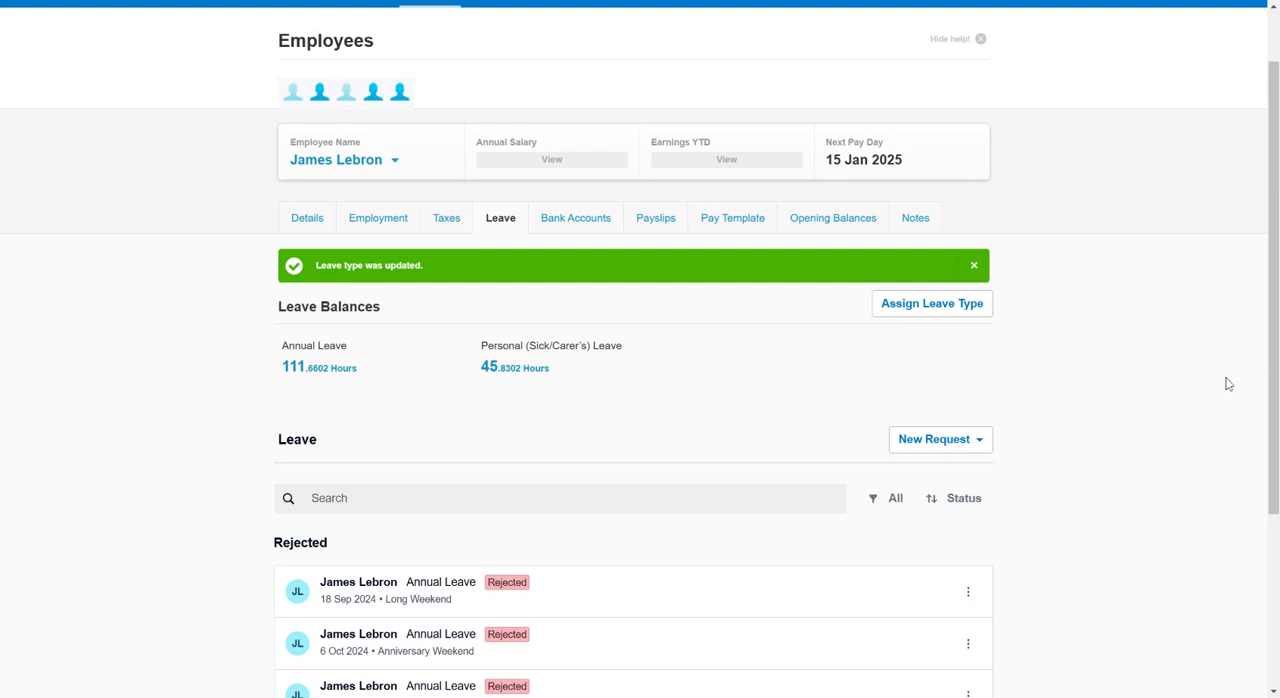
mouse_move(1136, 372)
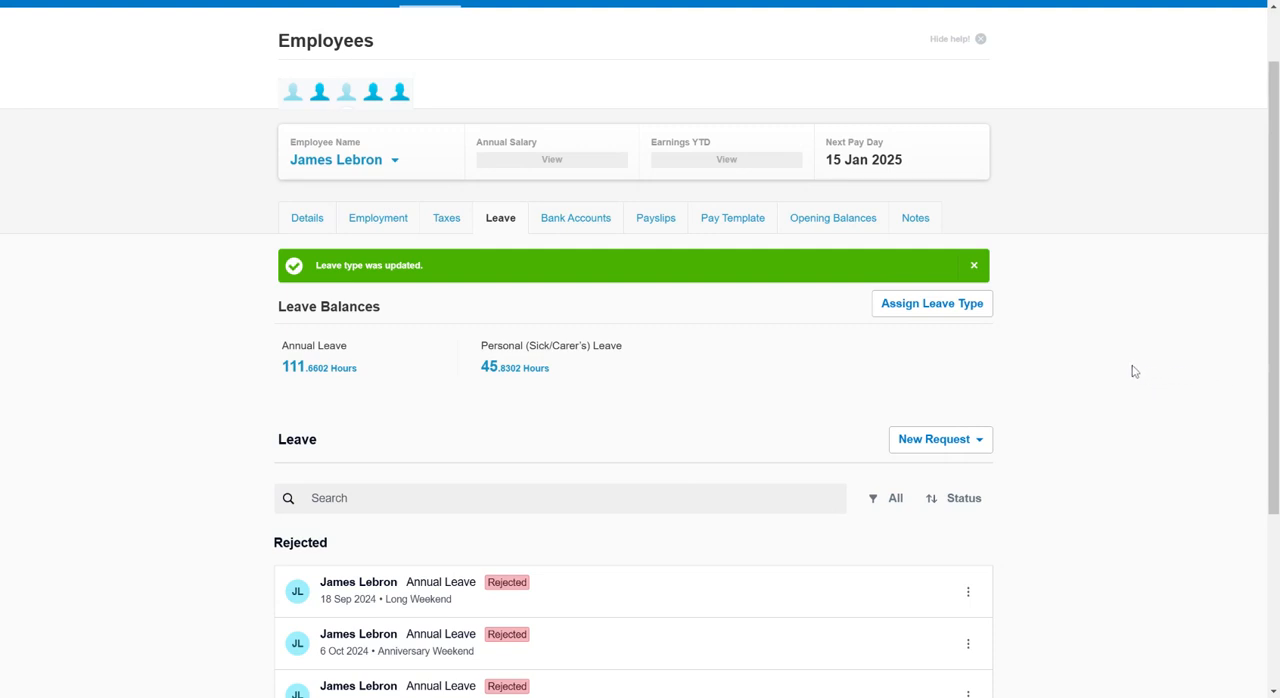
mouse_move(1068, 356)
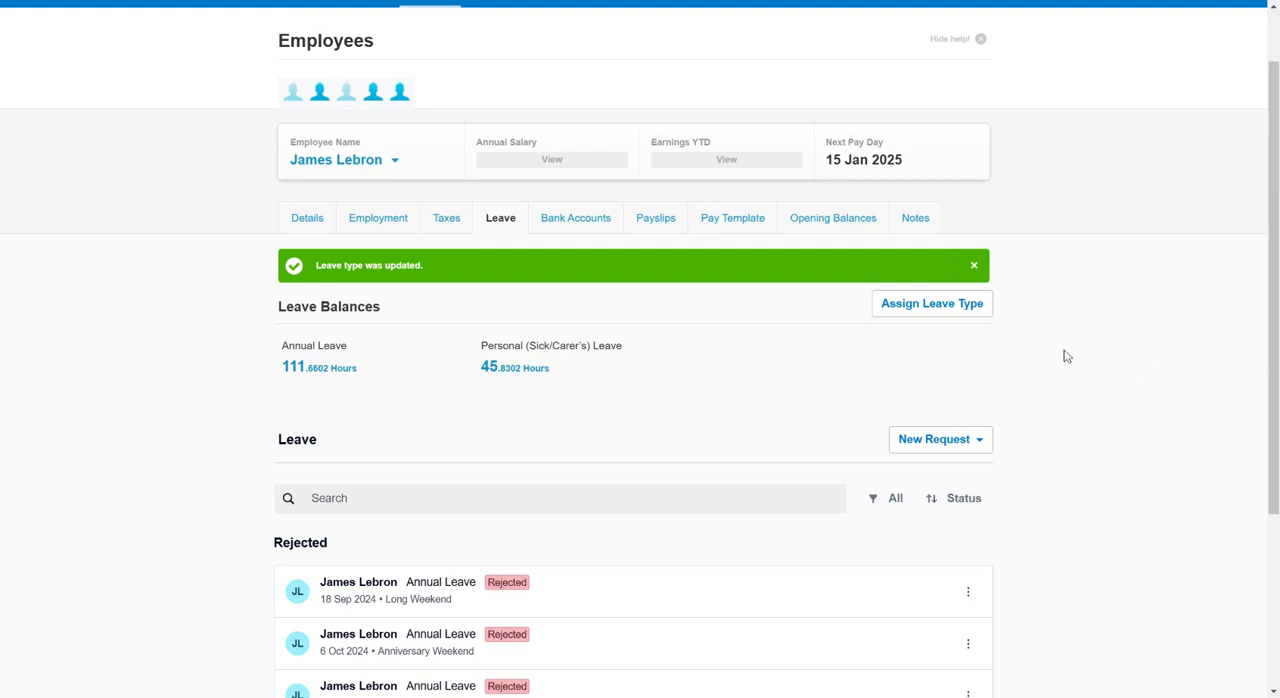
mouse_move(992, 344)
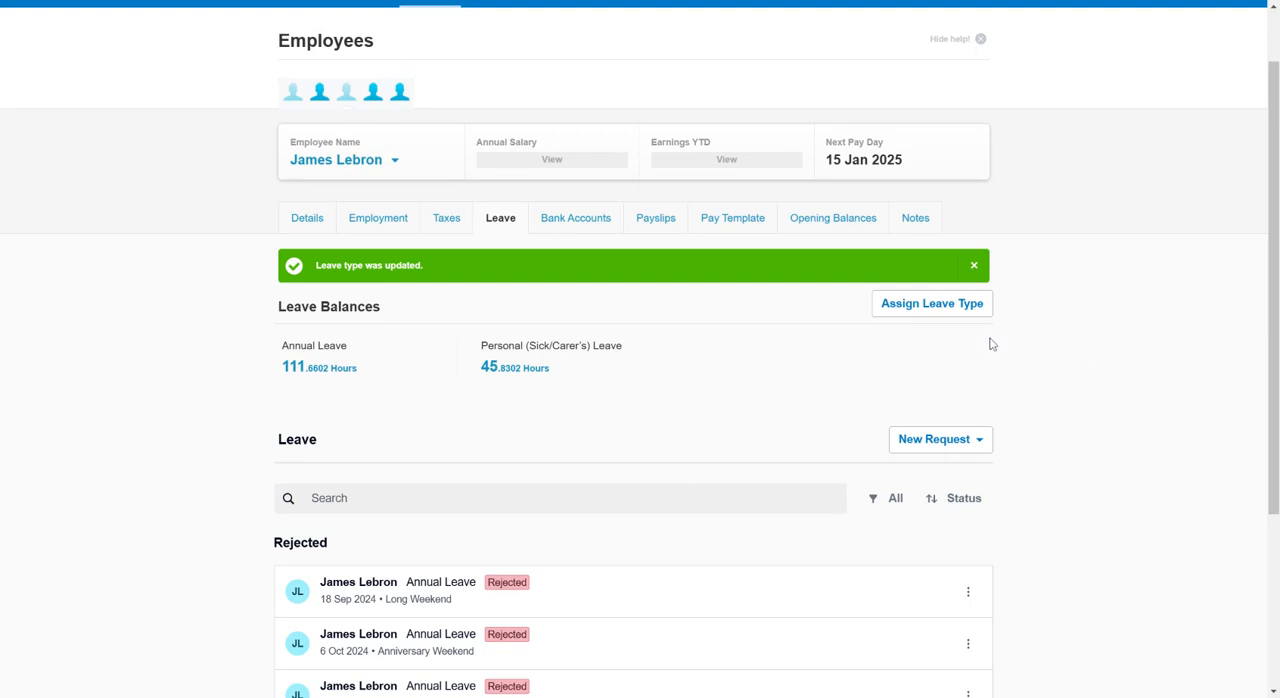
mouse_move(744, 374)
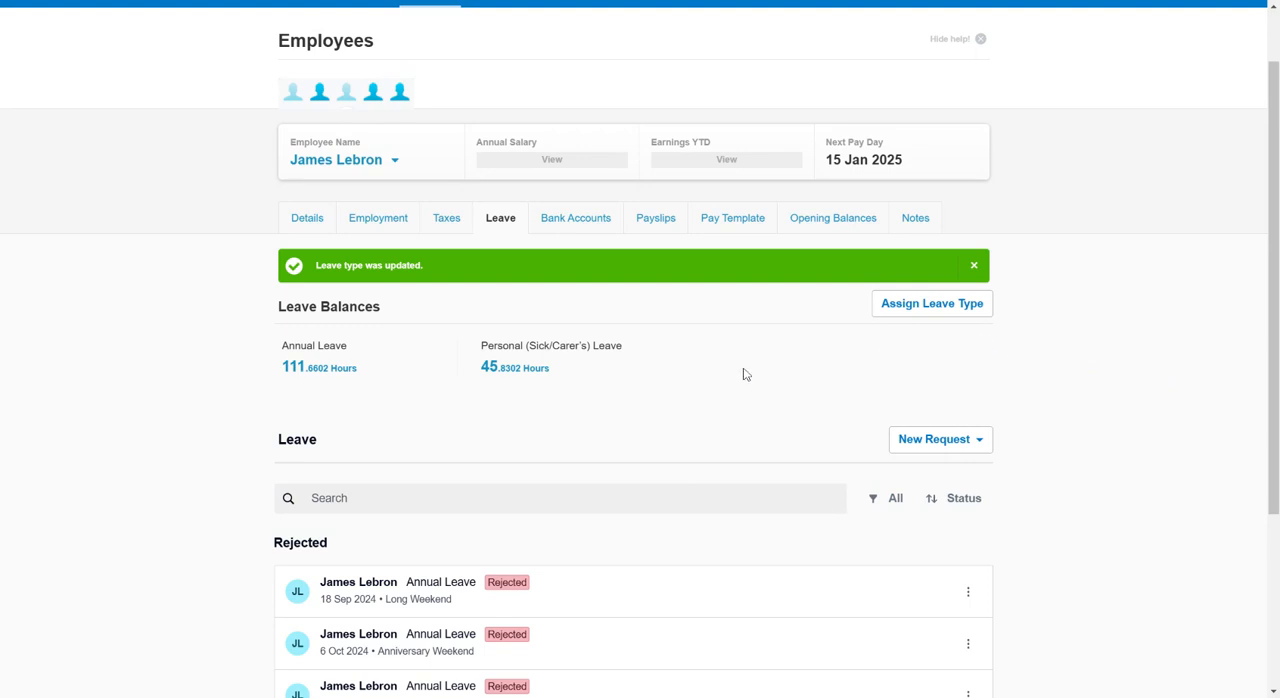
mouse_move(556, 388)
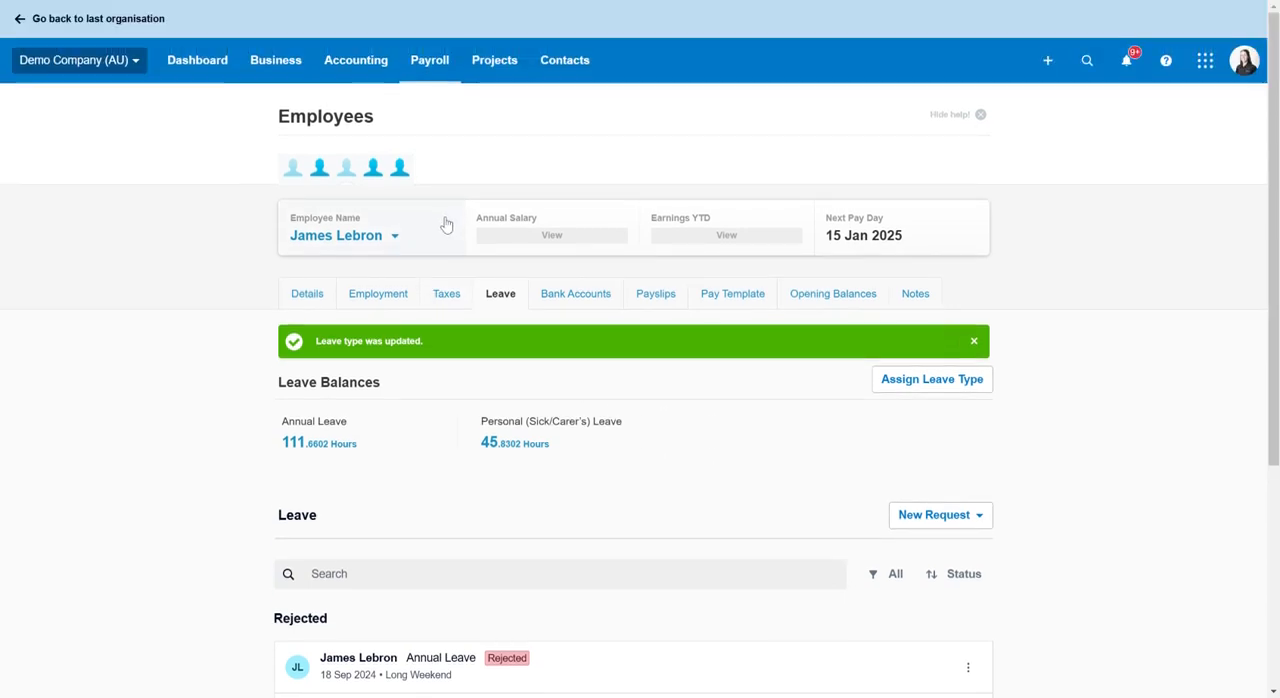
mouse_move(428, 60)
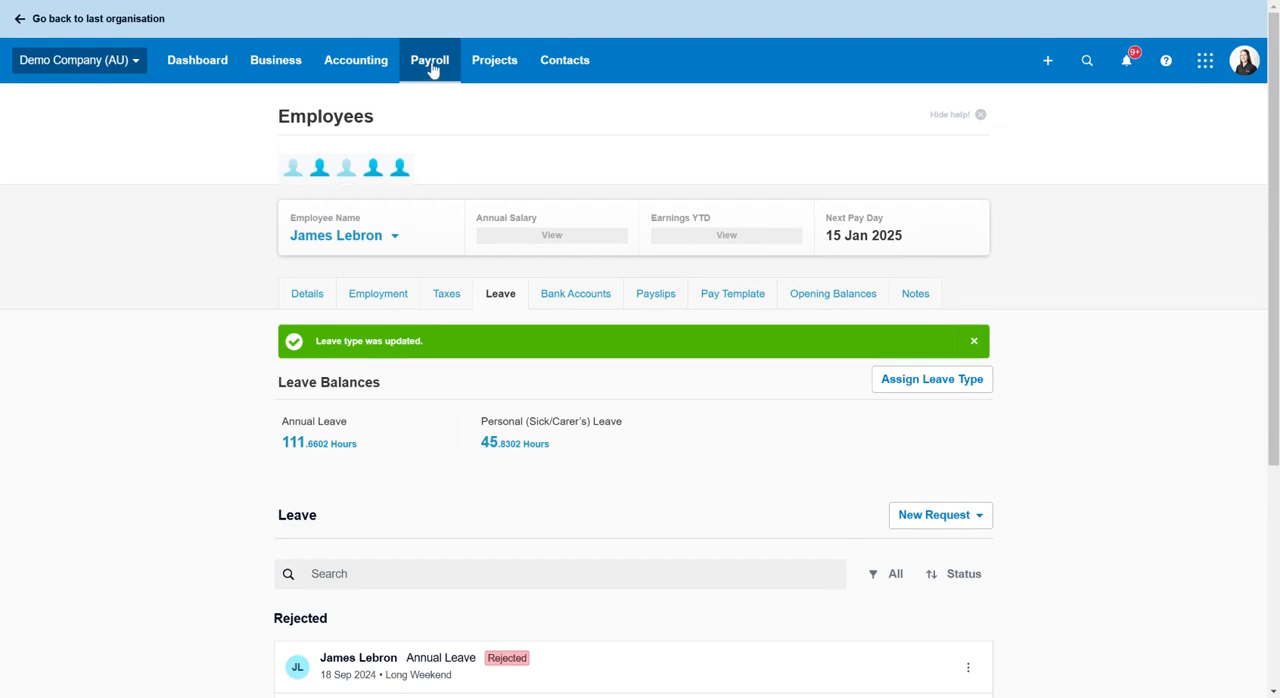
mouse_move(352, 420)
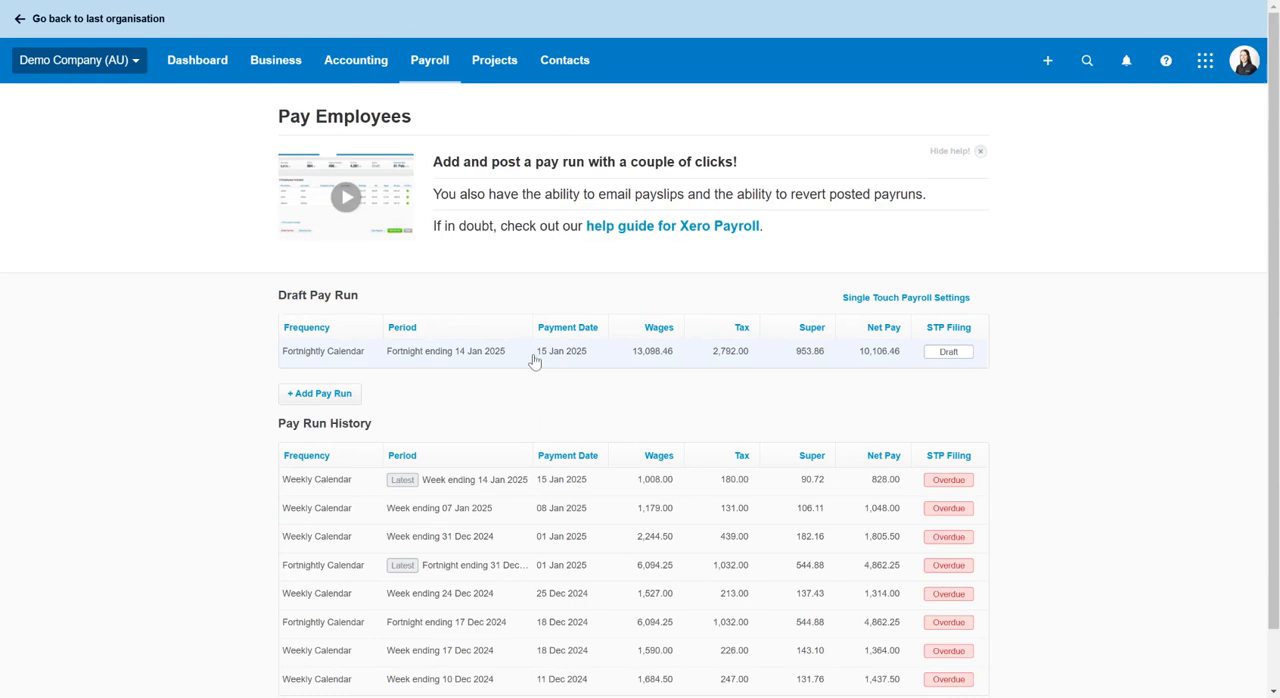
Step: Open the draft Fortnight ending 14 Jan 2025 pay run again
left_click(446, 350)
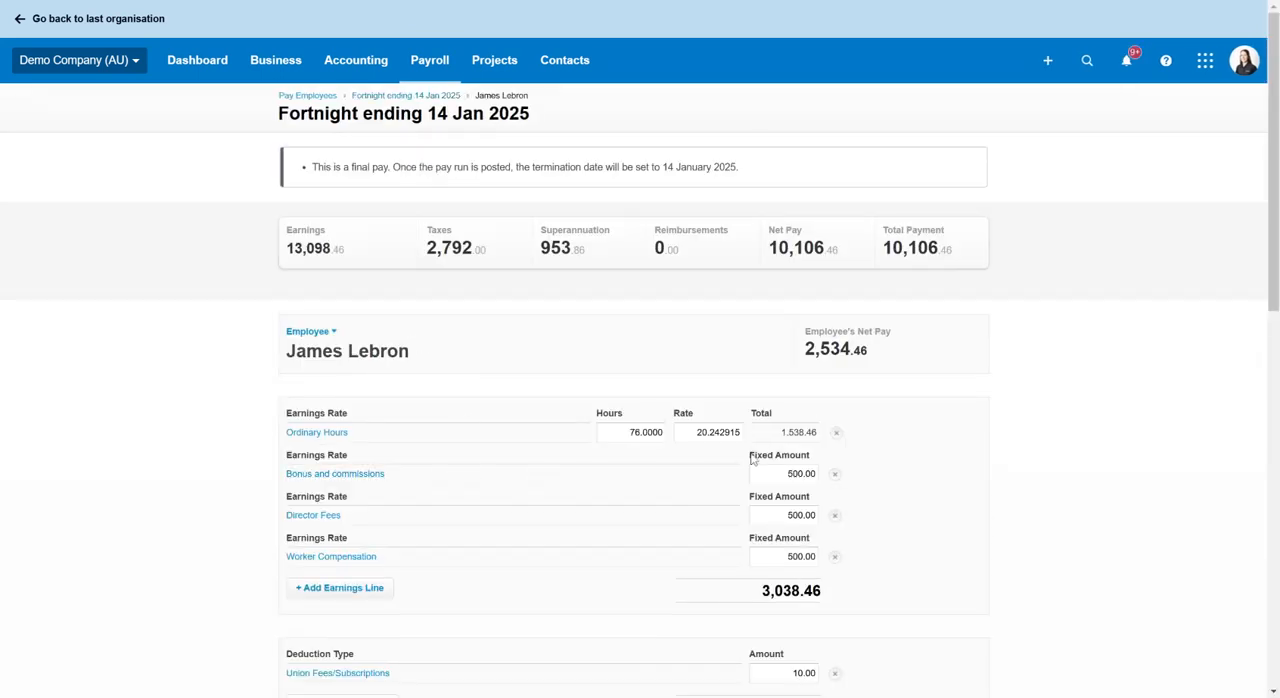
scroll("down", 3)
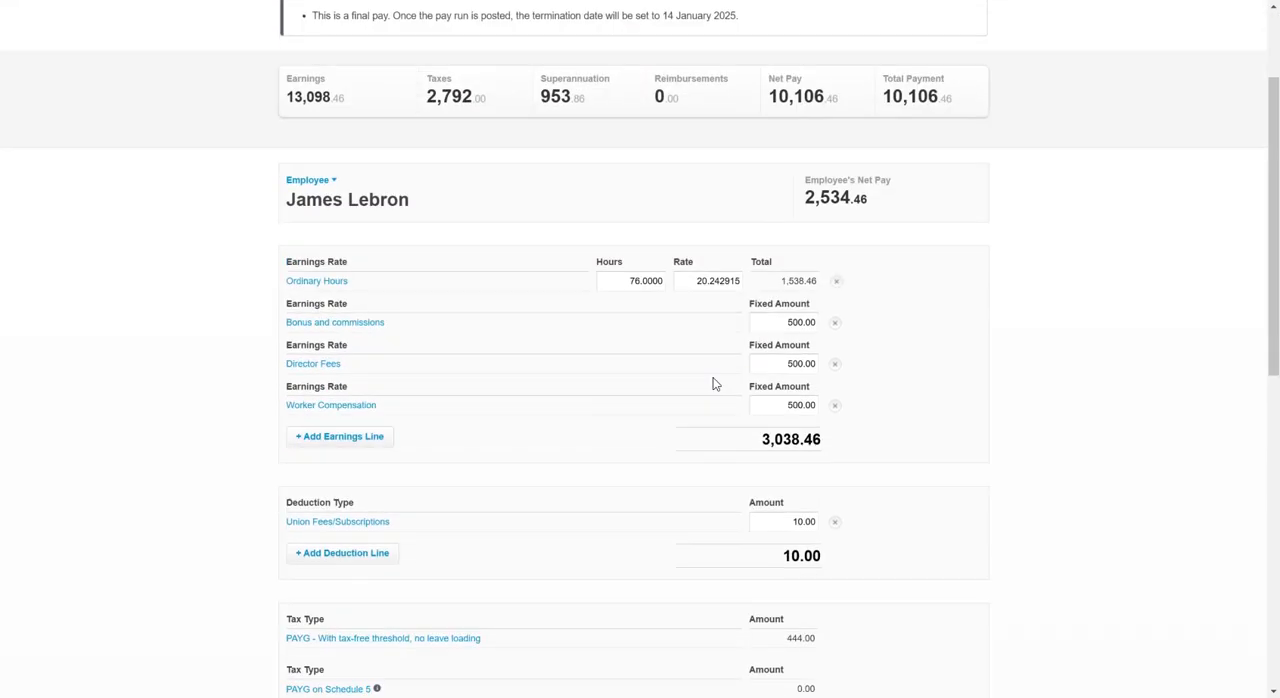
scroll("down", 3)
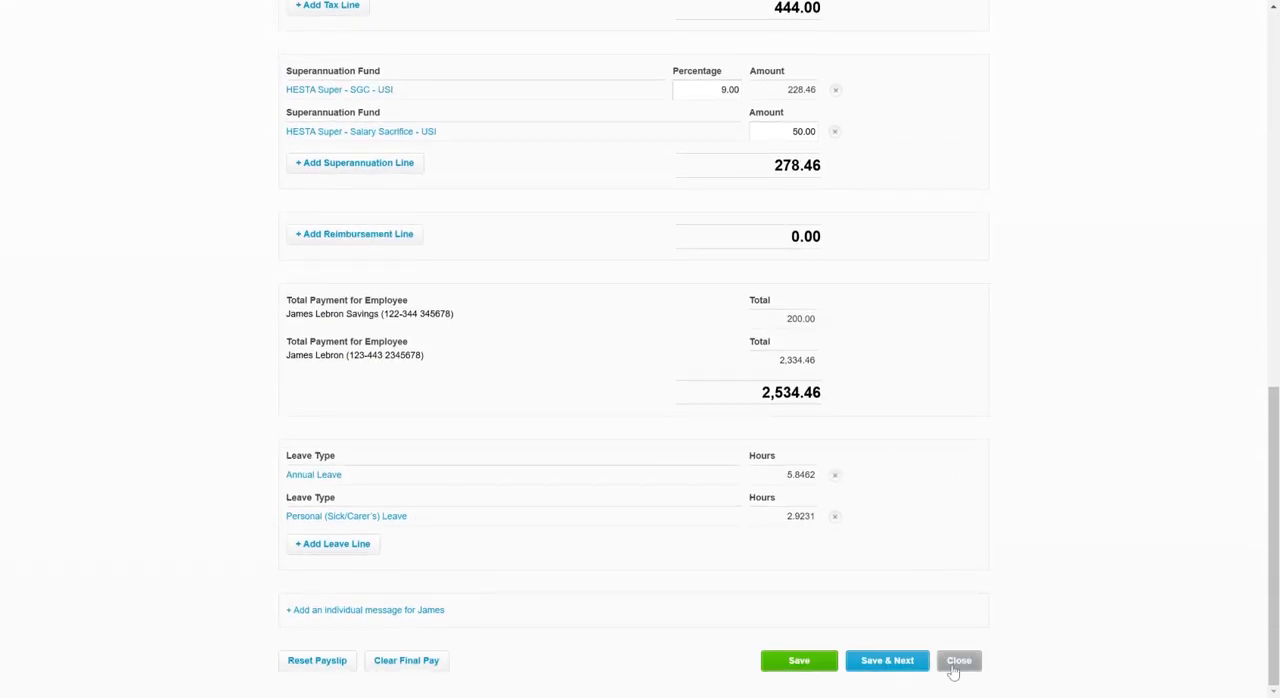
mouse_move(978, 664)
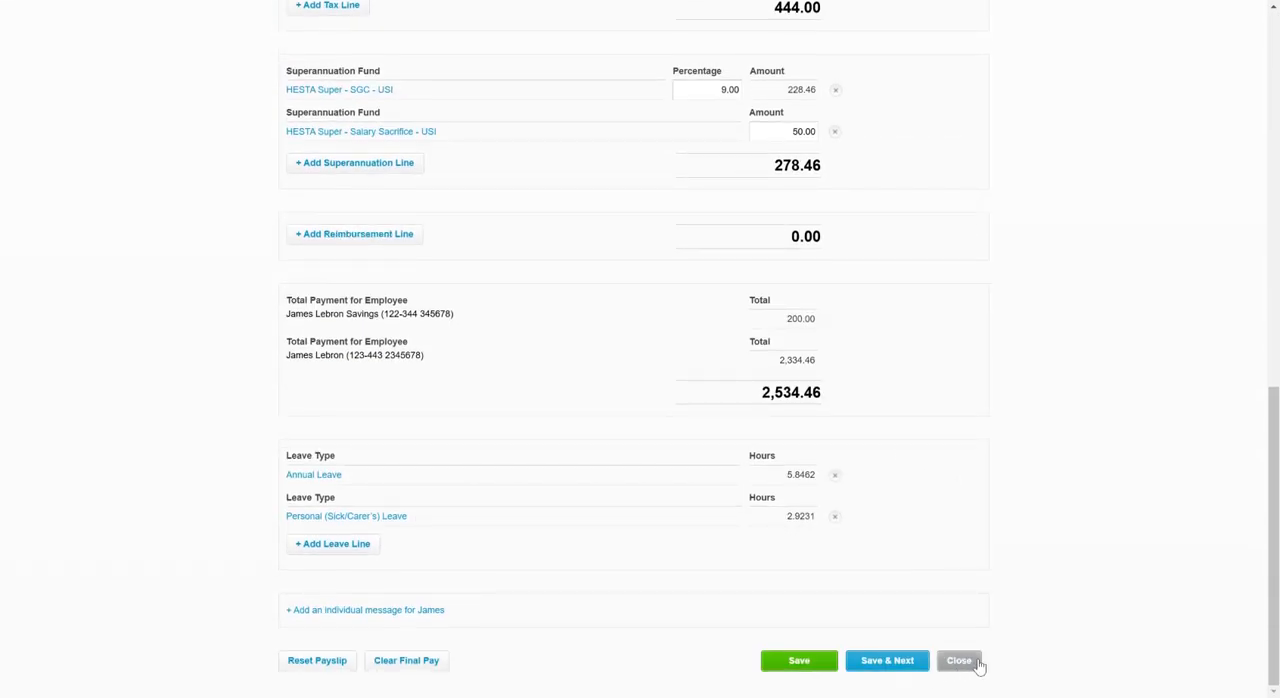
mouse_move(1036, 12)
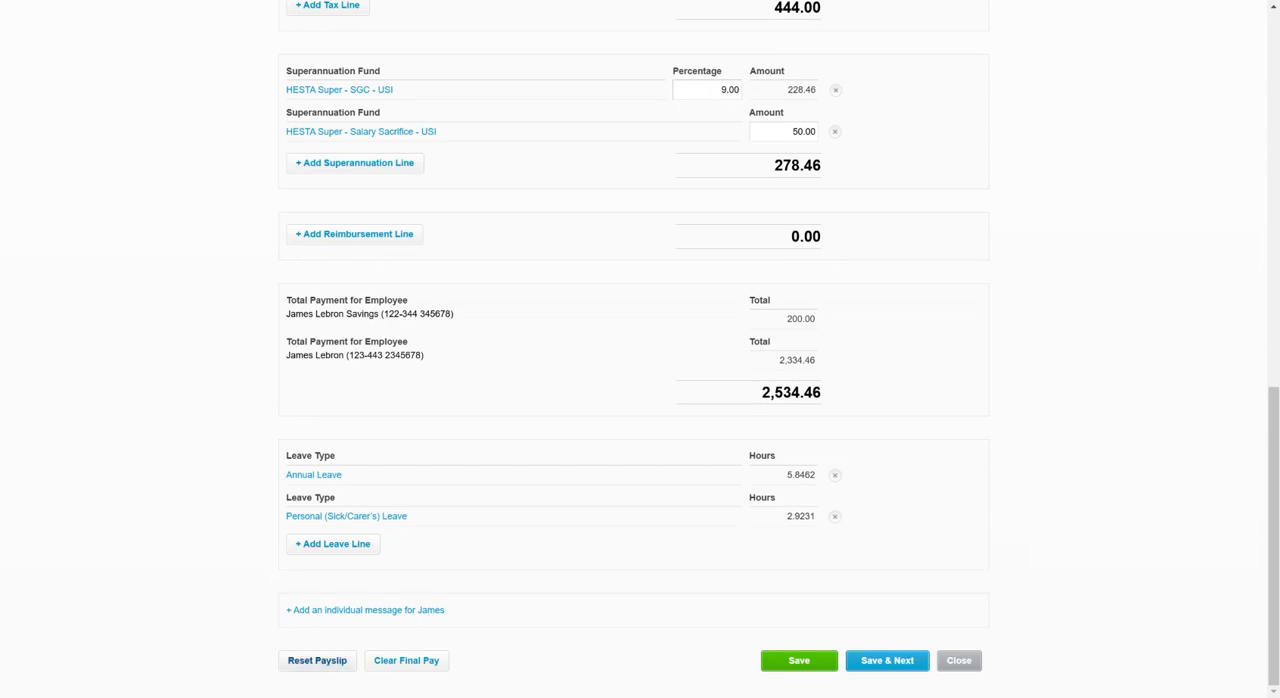
Step: Reset the payslip and confirm, recalculating with annual leave payout 117.5064 h and net pay $4,497.13
left_click(316, 660)
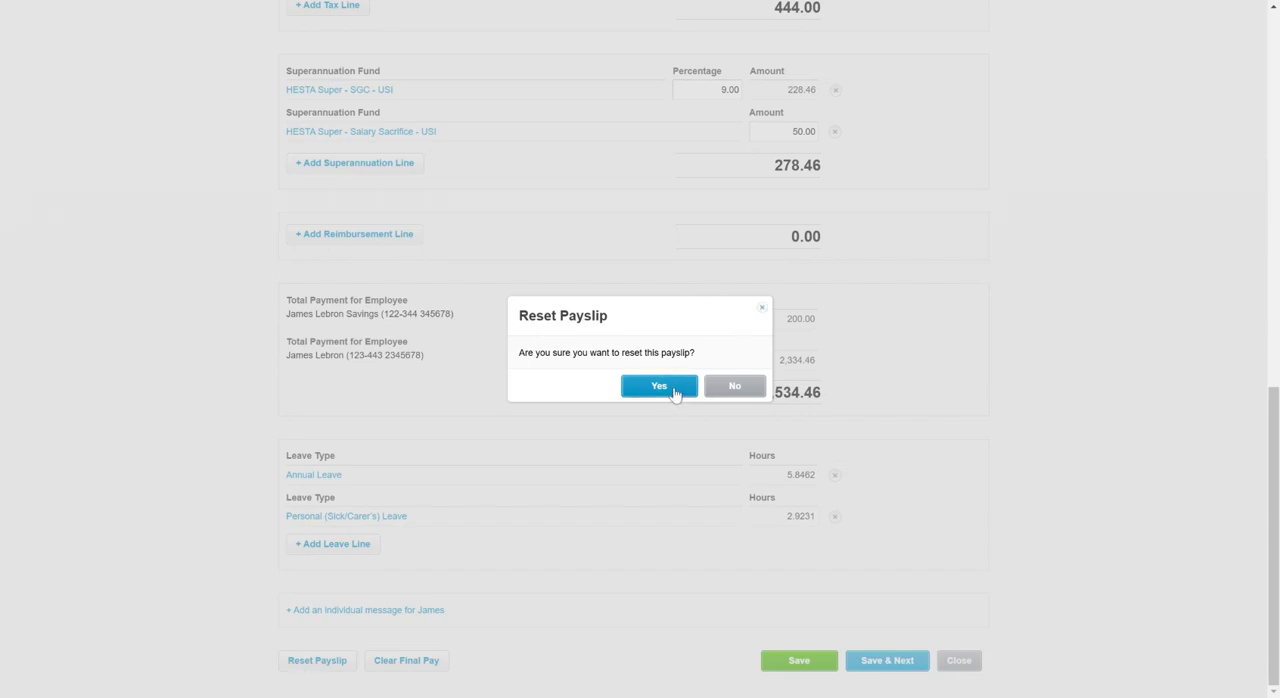
left_click(658, 384)
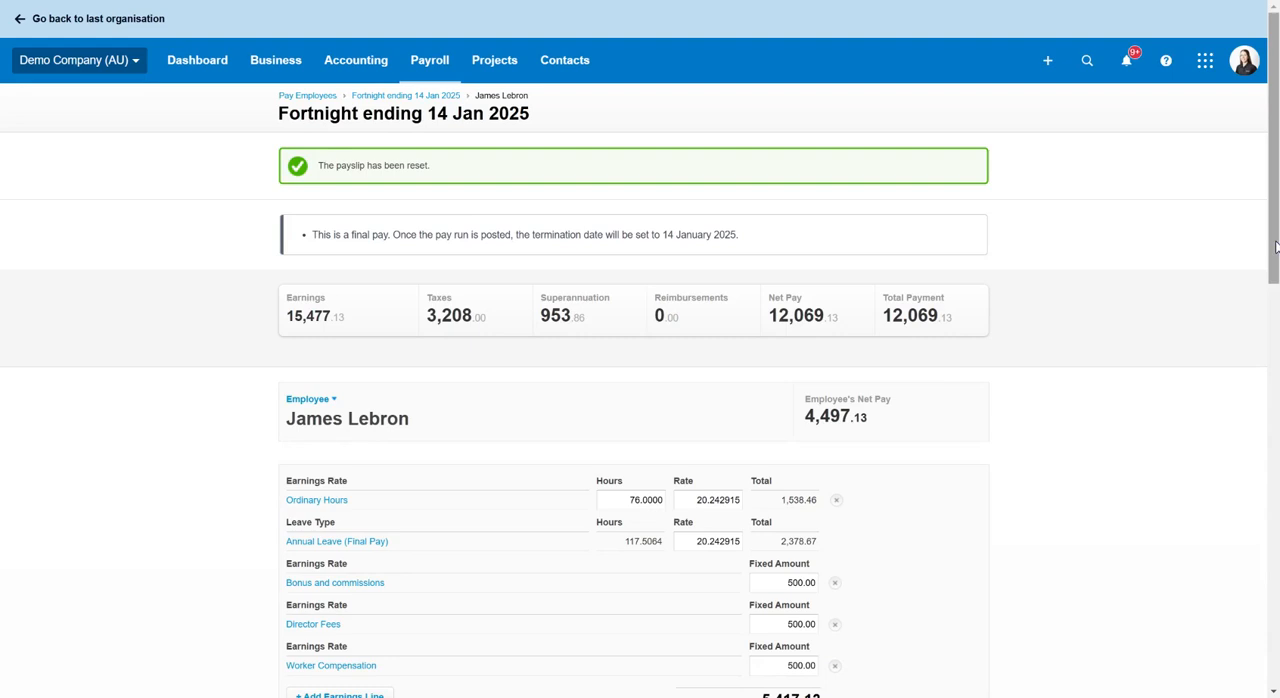
scroll("down", 3)
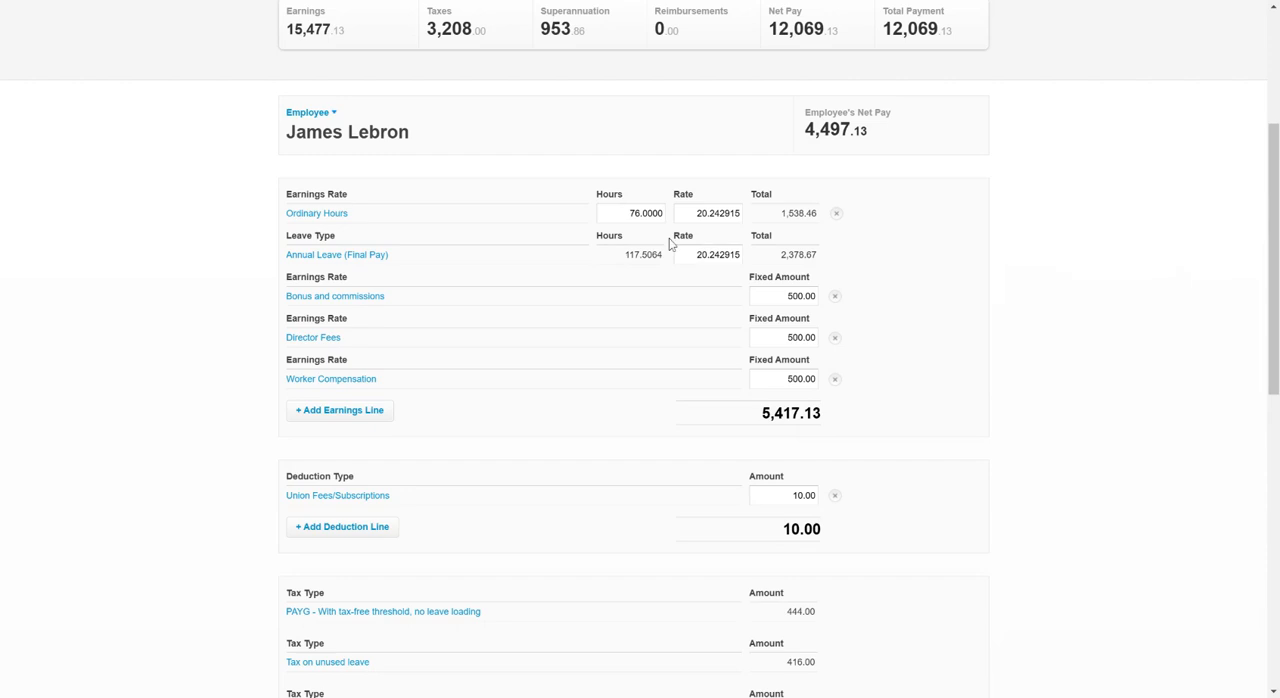
mouse_move(598, 276)
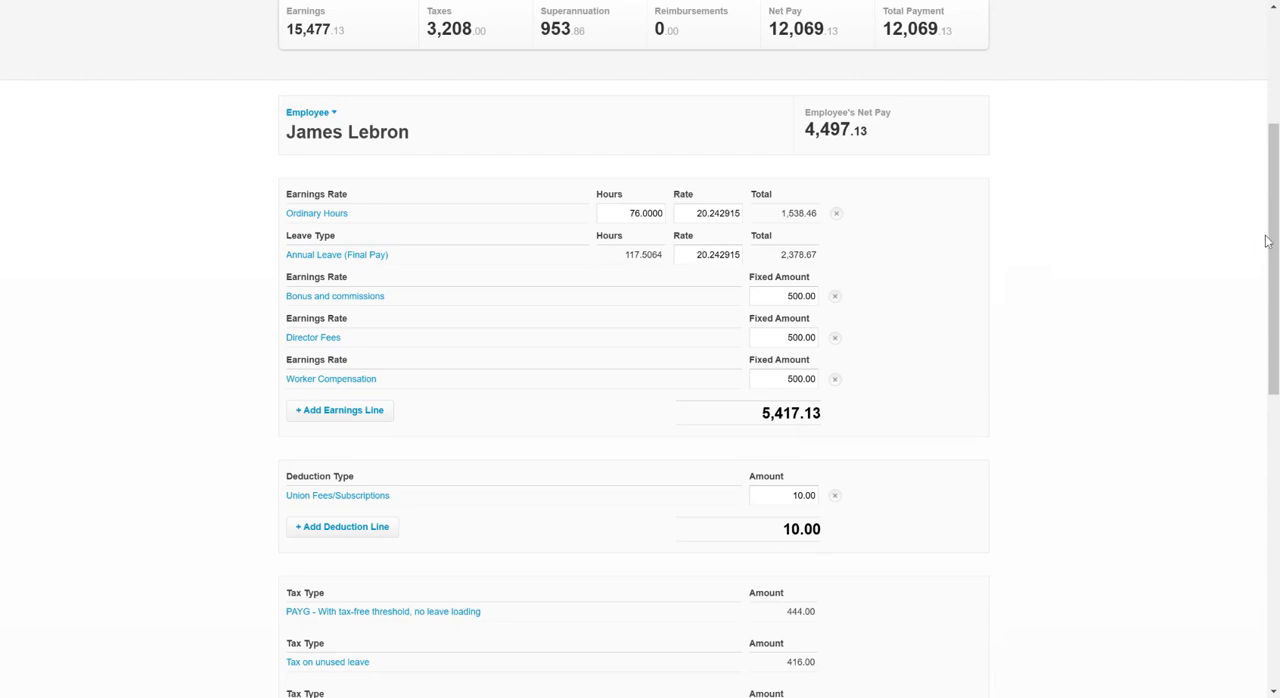
scroll("down", 3)
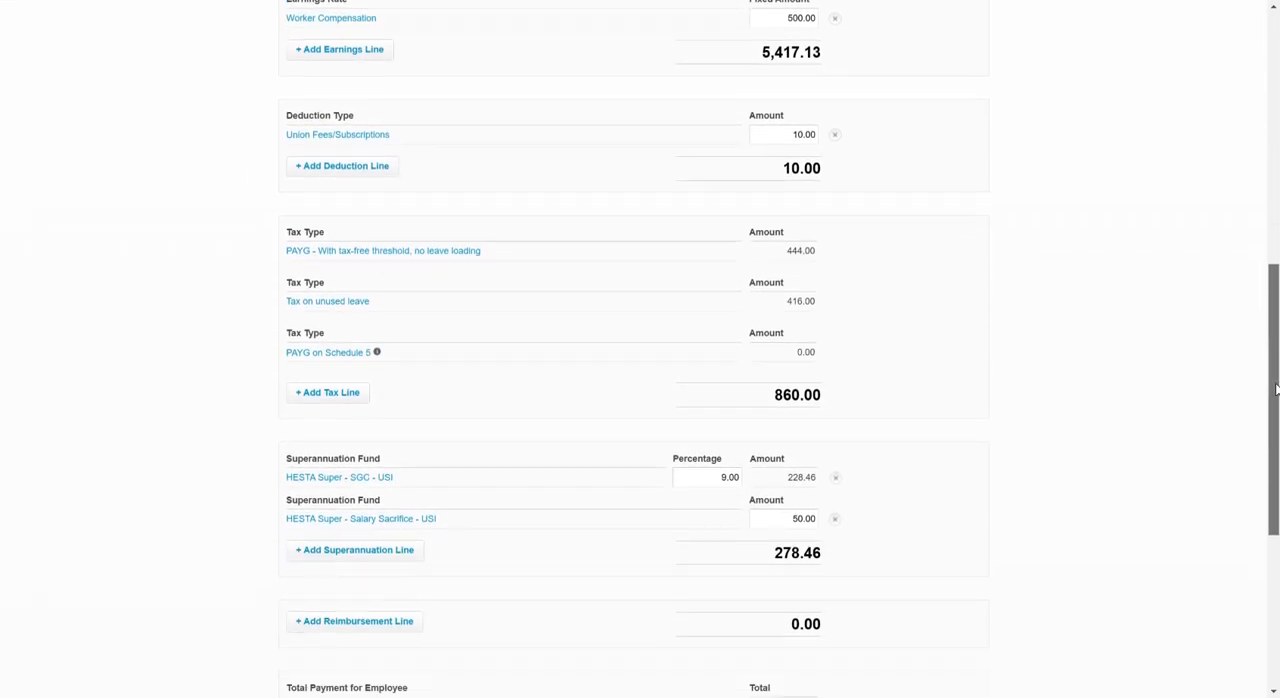
scroll("down", 3)
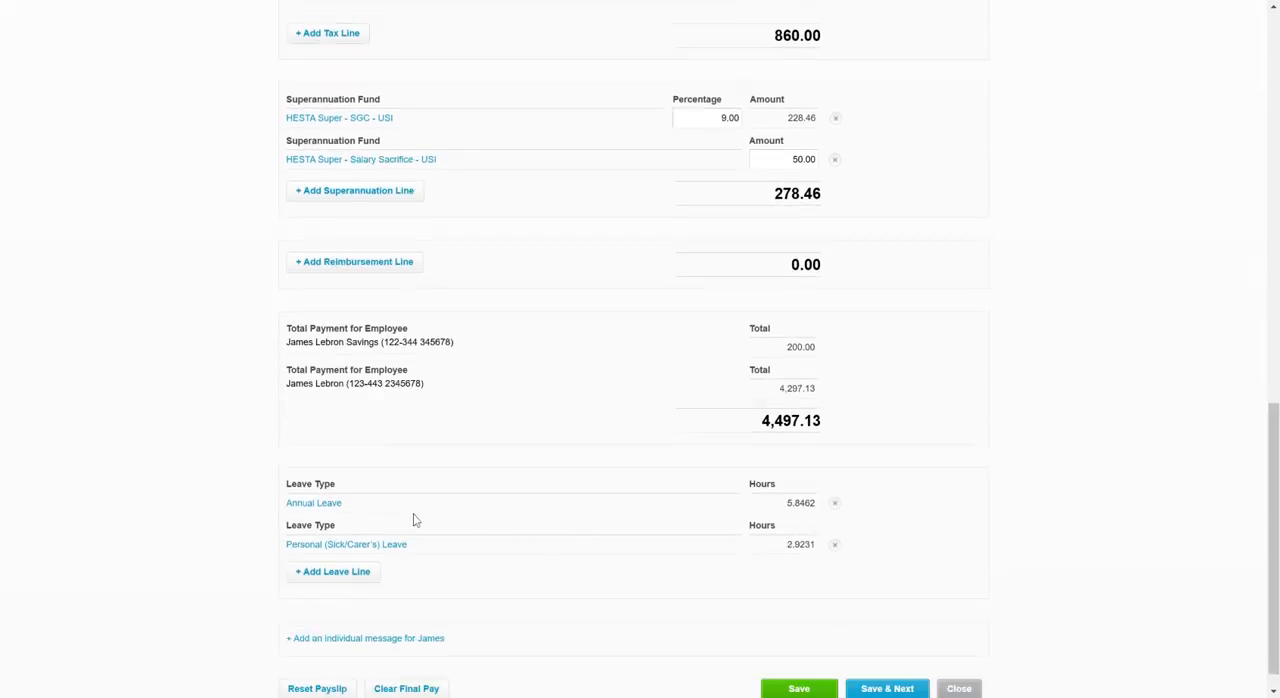
mouse_move(484, 424)
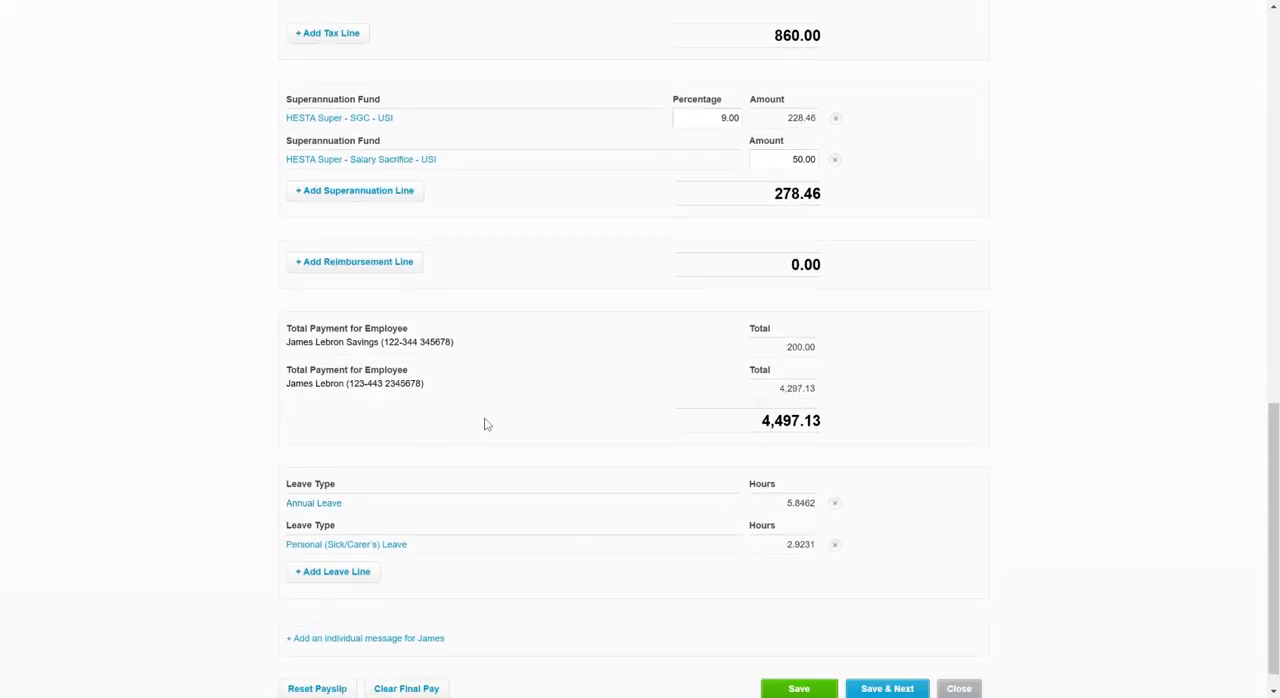
scroll("up", 3)
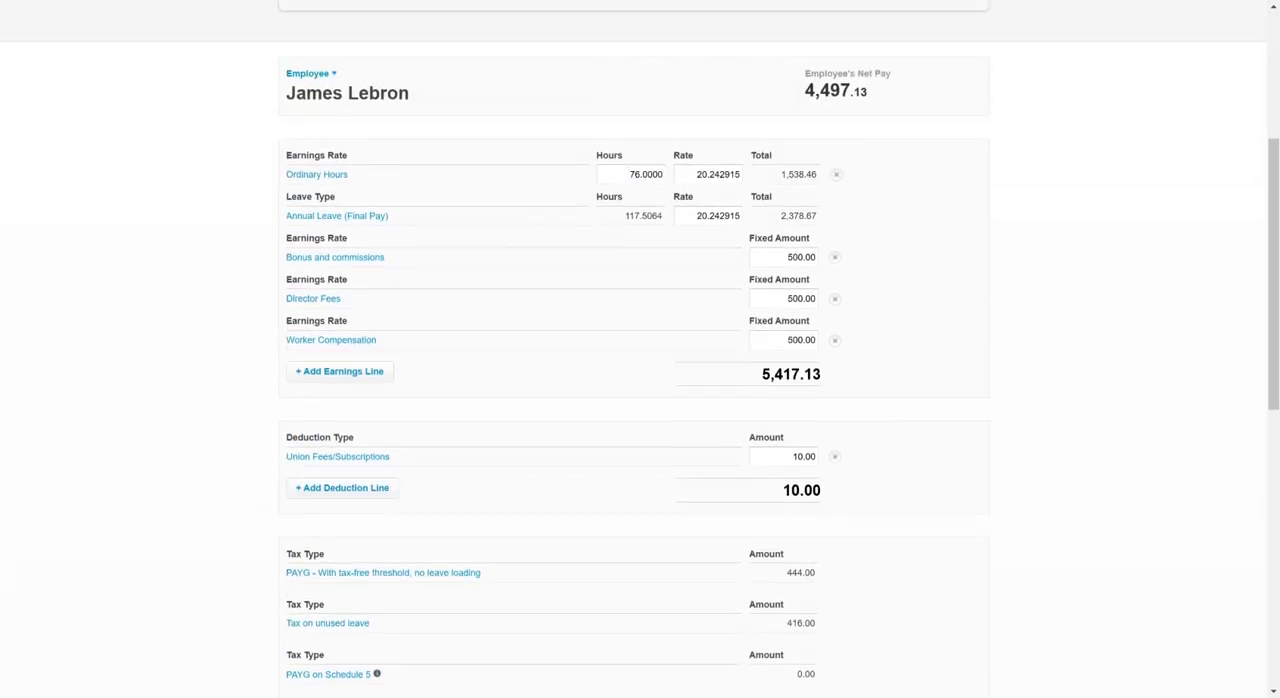
scroll("down", 3)
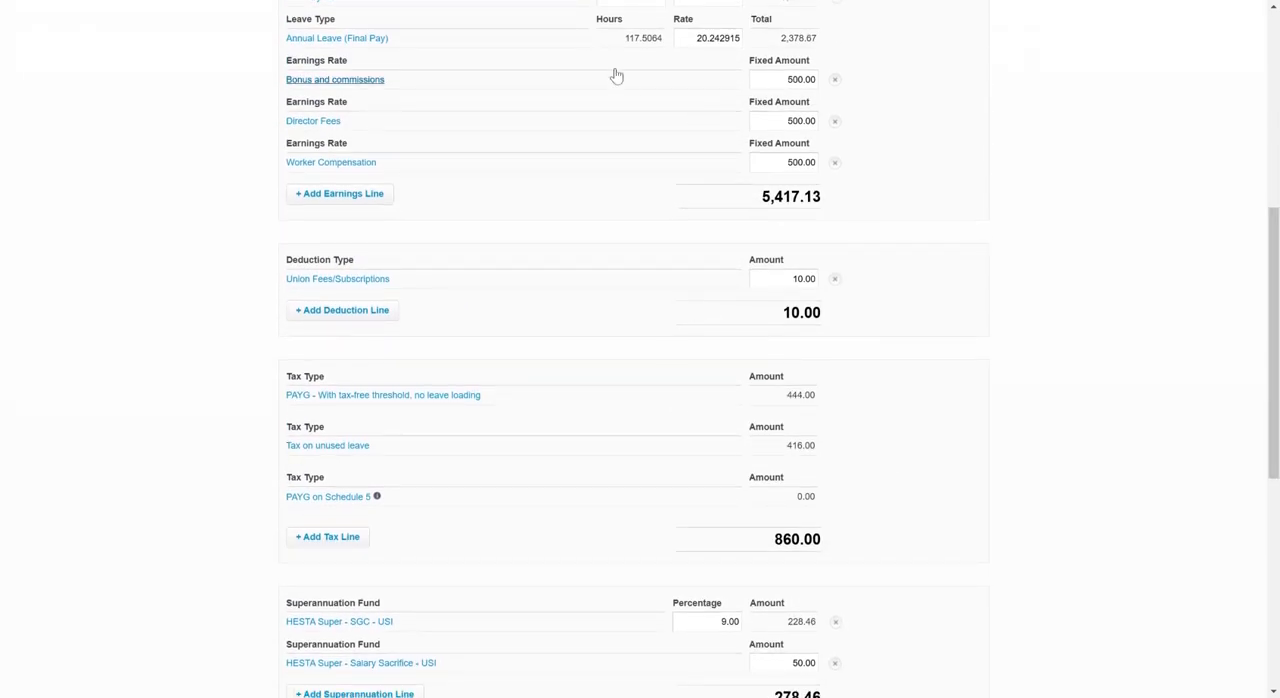
scroll("down", 3)
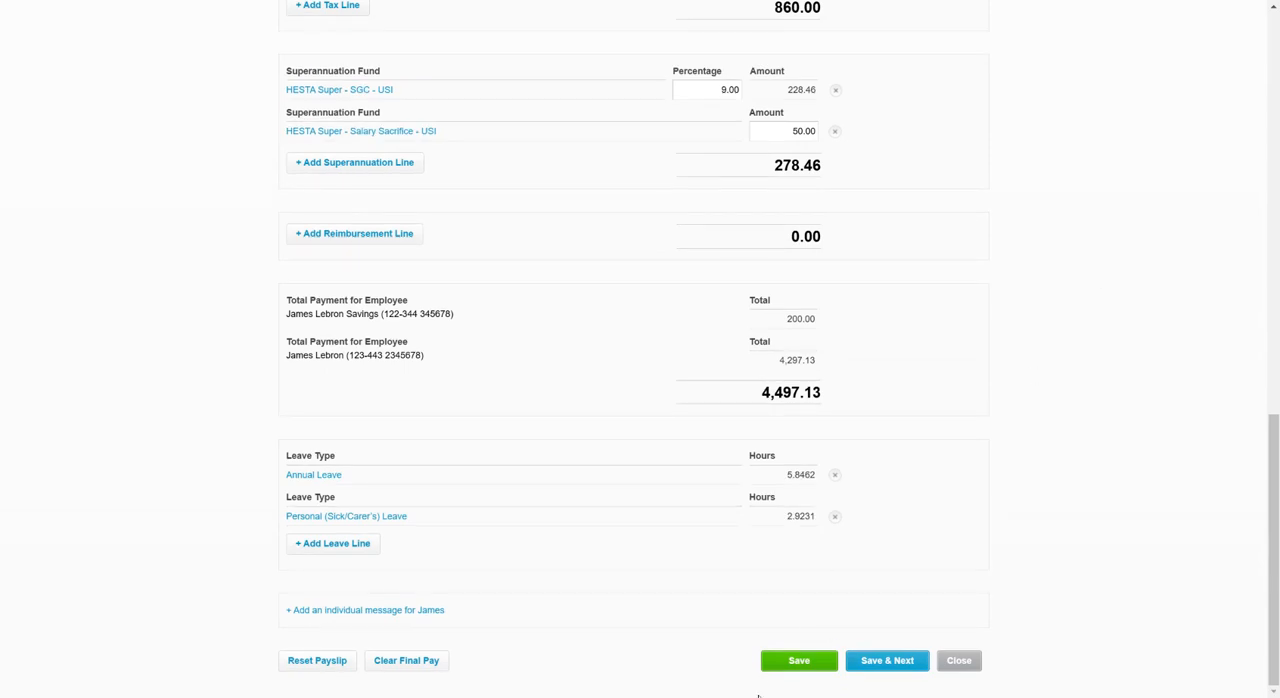
Step: Save James Lebron's final payslip and close back to the pay run summary ($12,069.13 net)
left_click(798, 660)
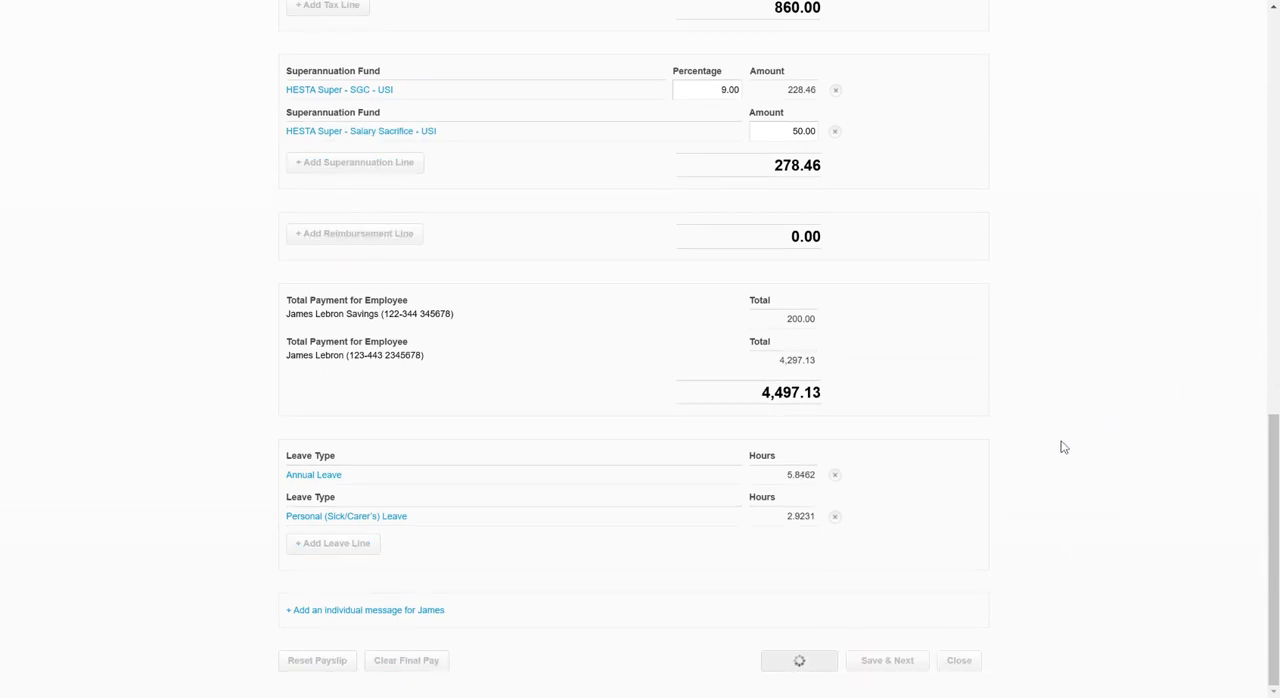
left_click(886, 660)
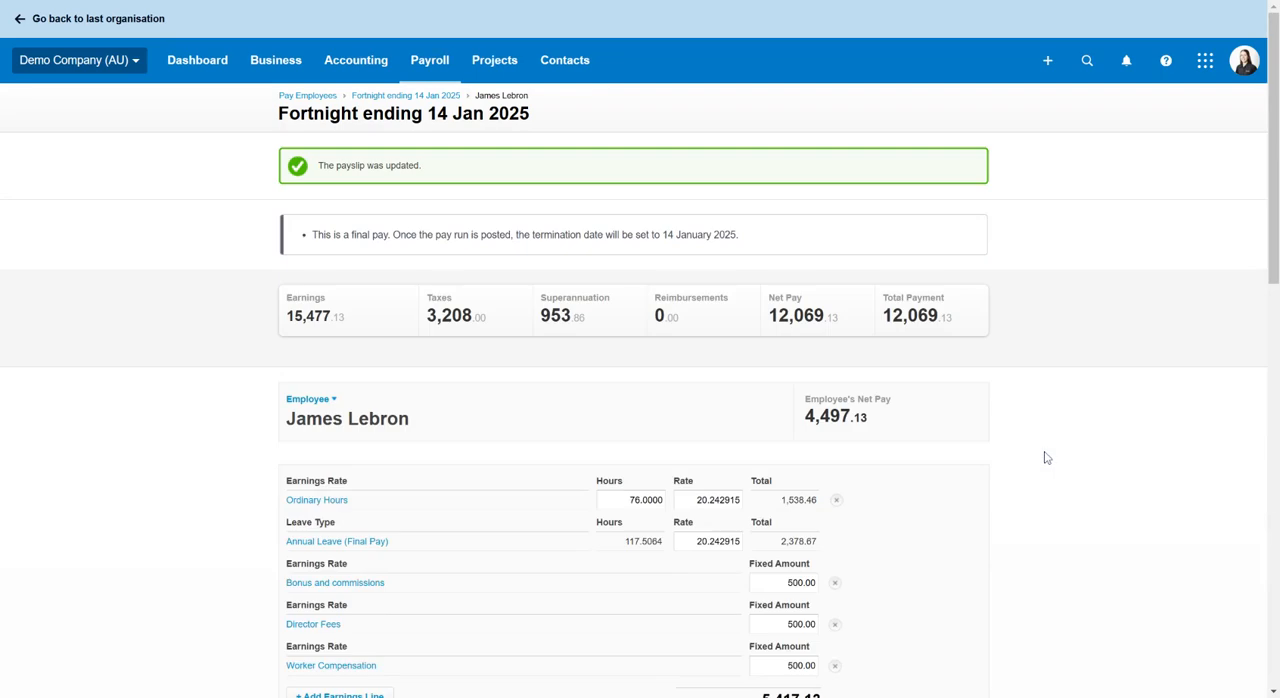
scroll("down", 3)
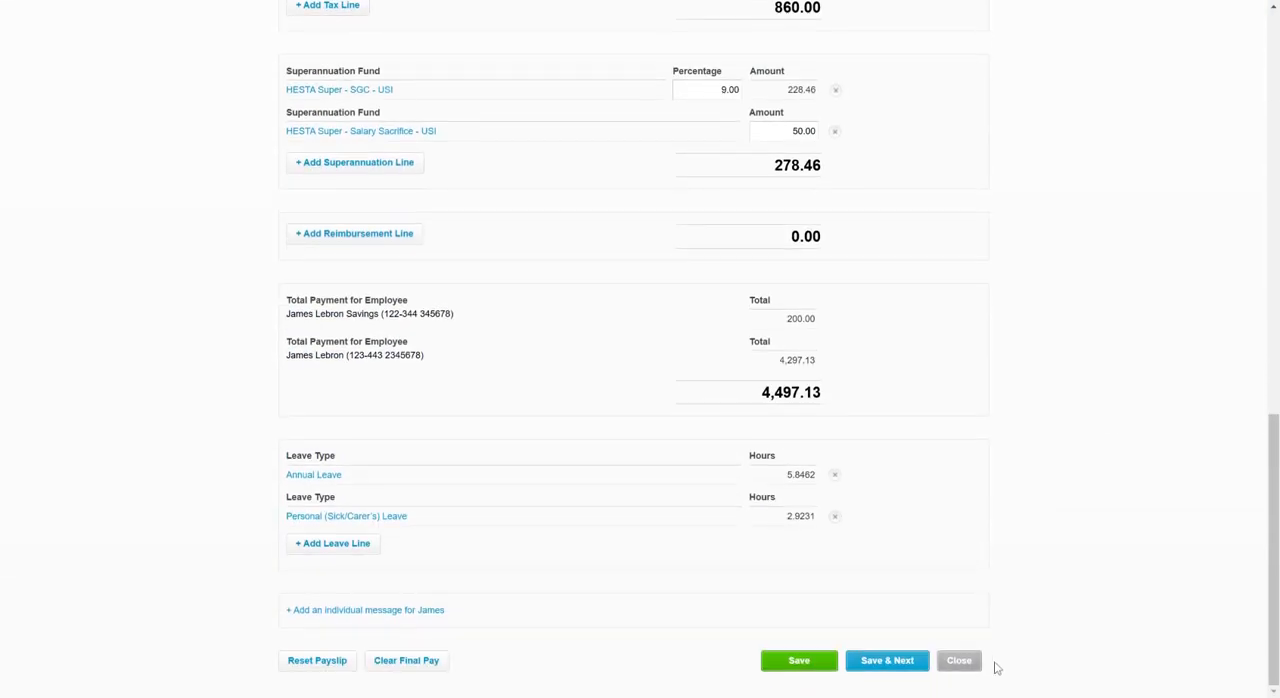
left_click(886, 660)
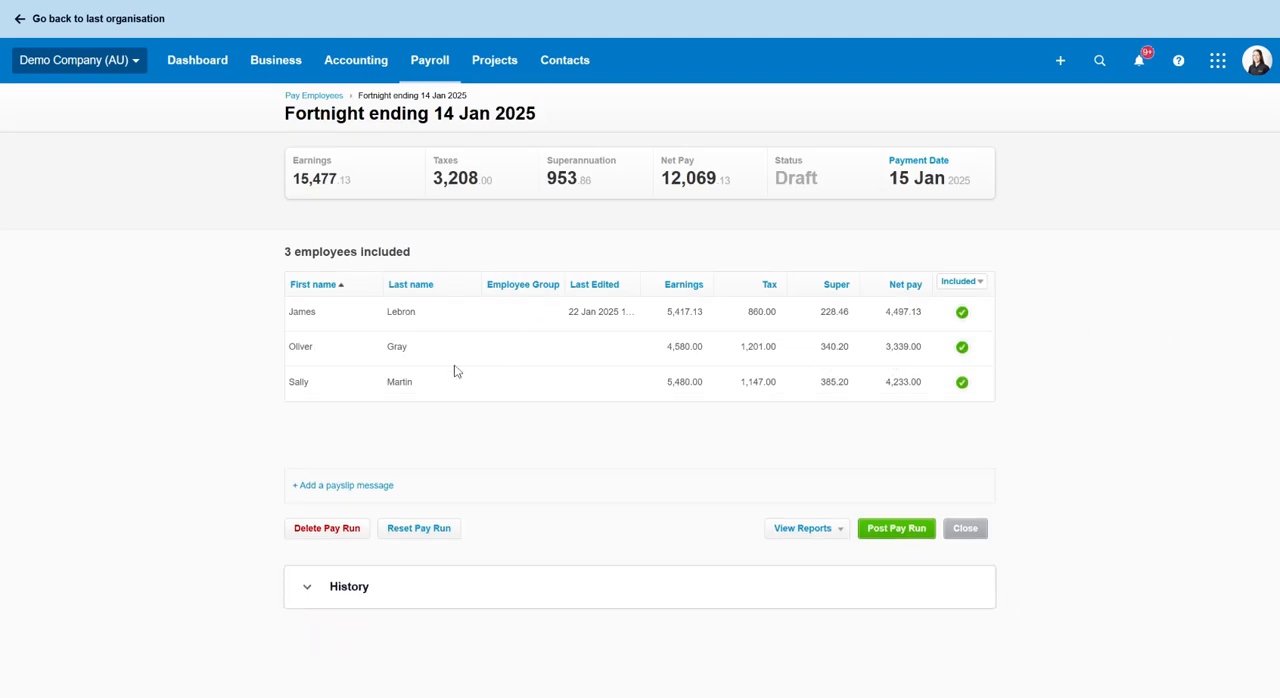
mouse_move(840, 376)
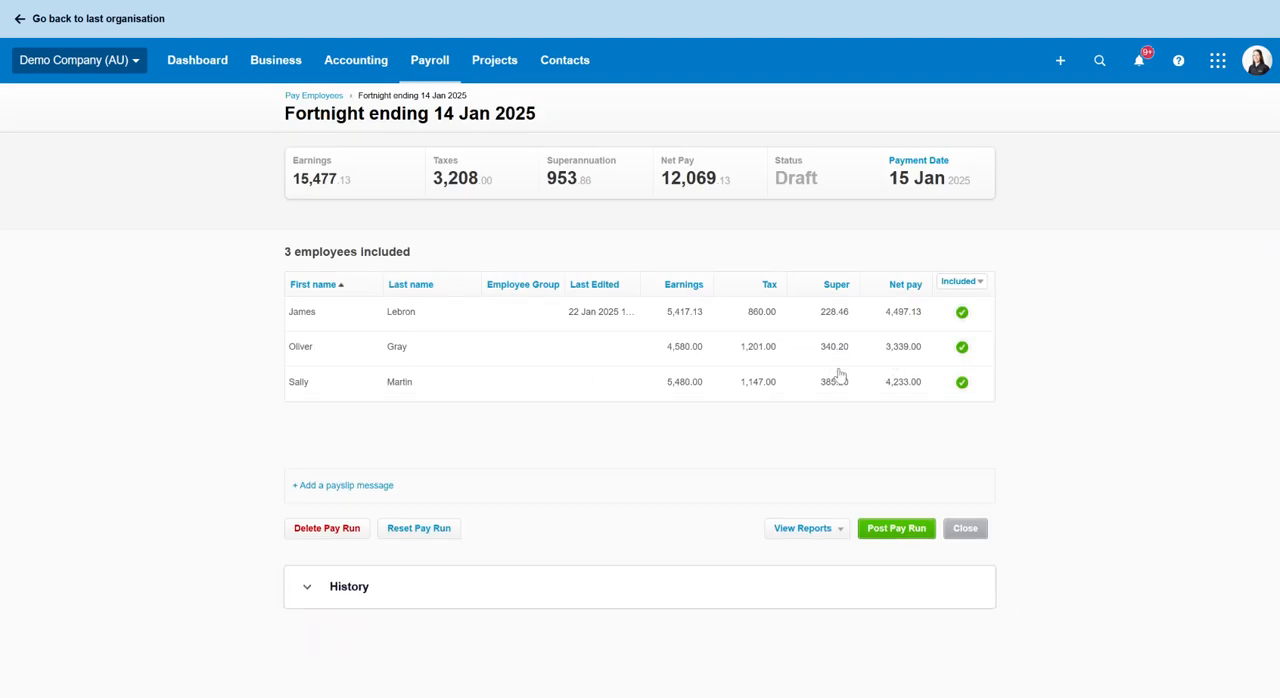
mouse_move(1030, 428)
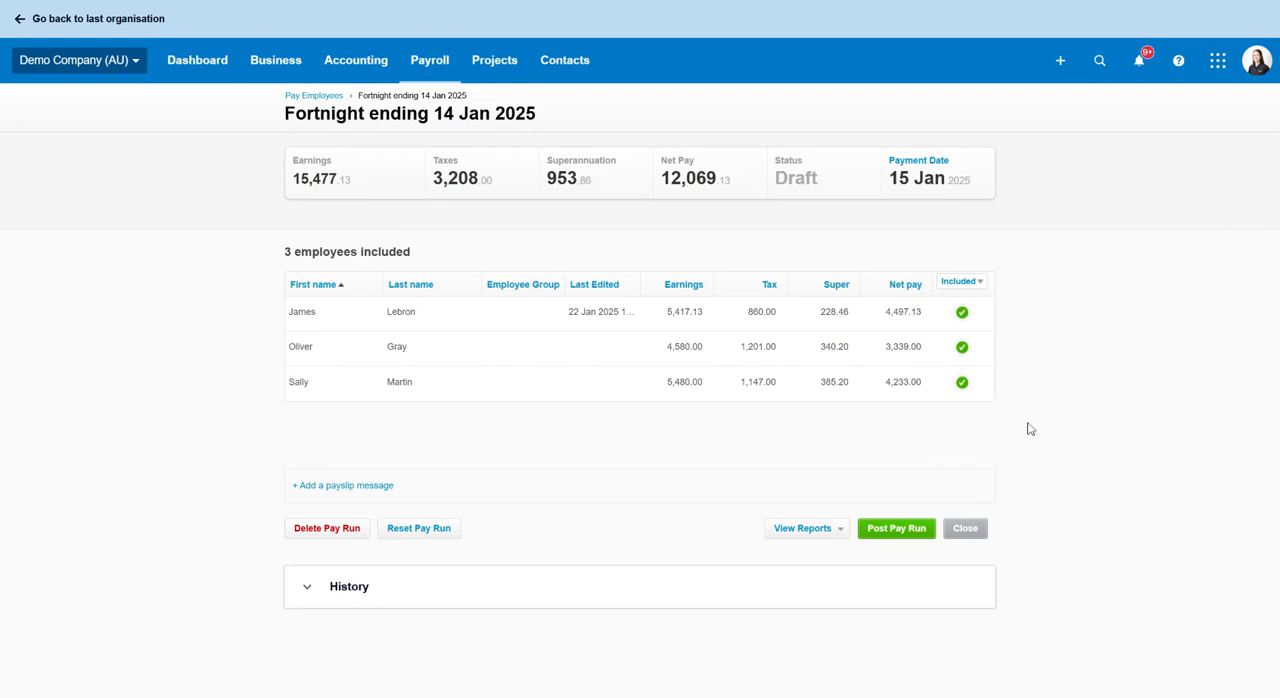
mouse_move(904, 472)
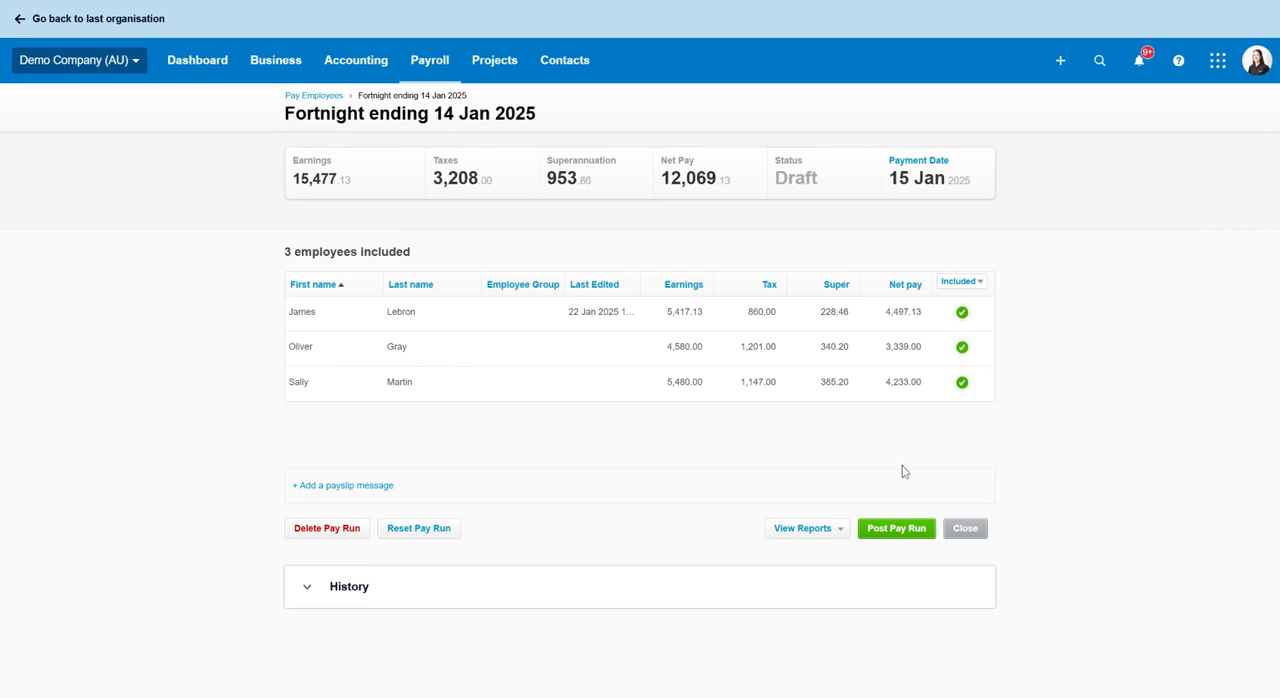
Step: Post the Fortnight ending 14 Jan 2025 pay run and confirm, then check Pay Run Options
left_click(896, 528)
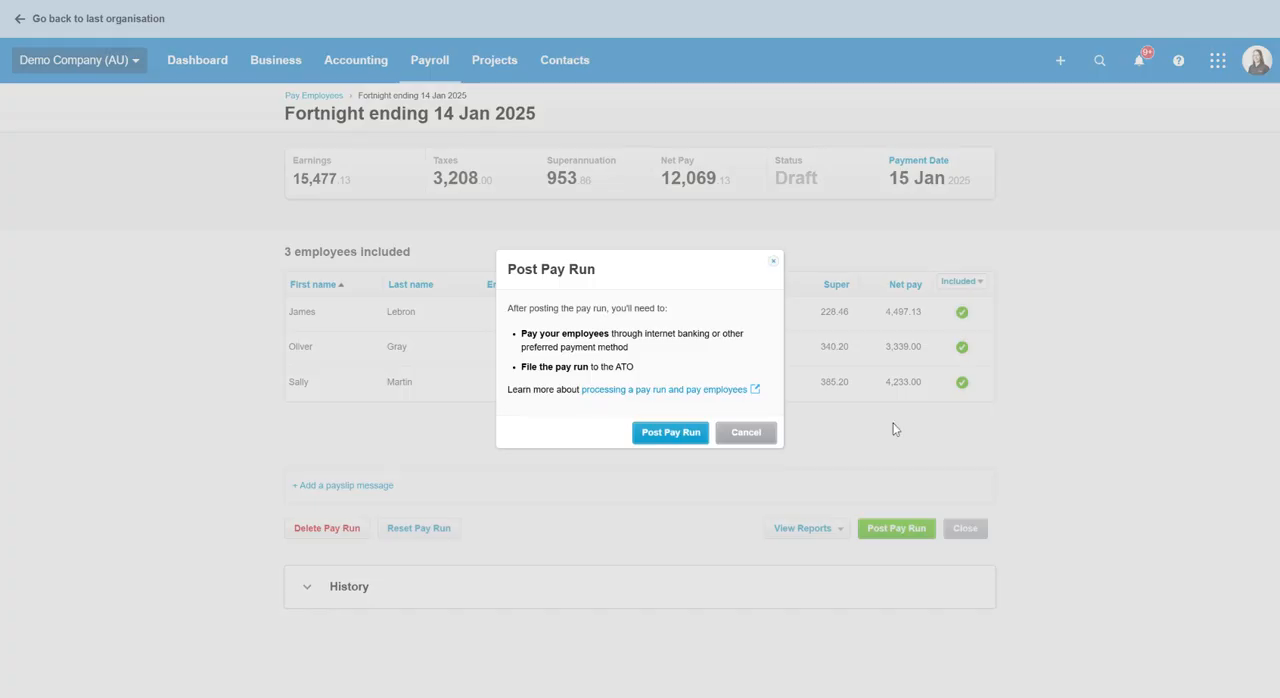
left_click(670, 432)
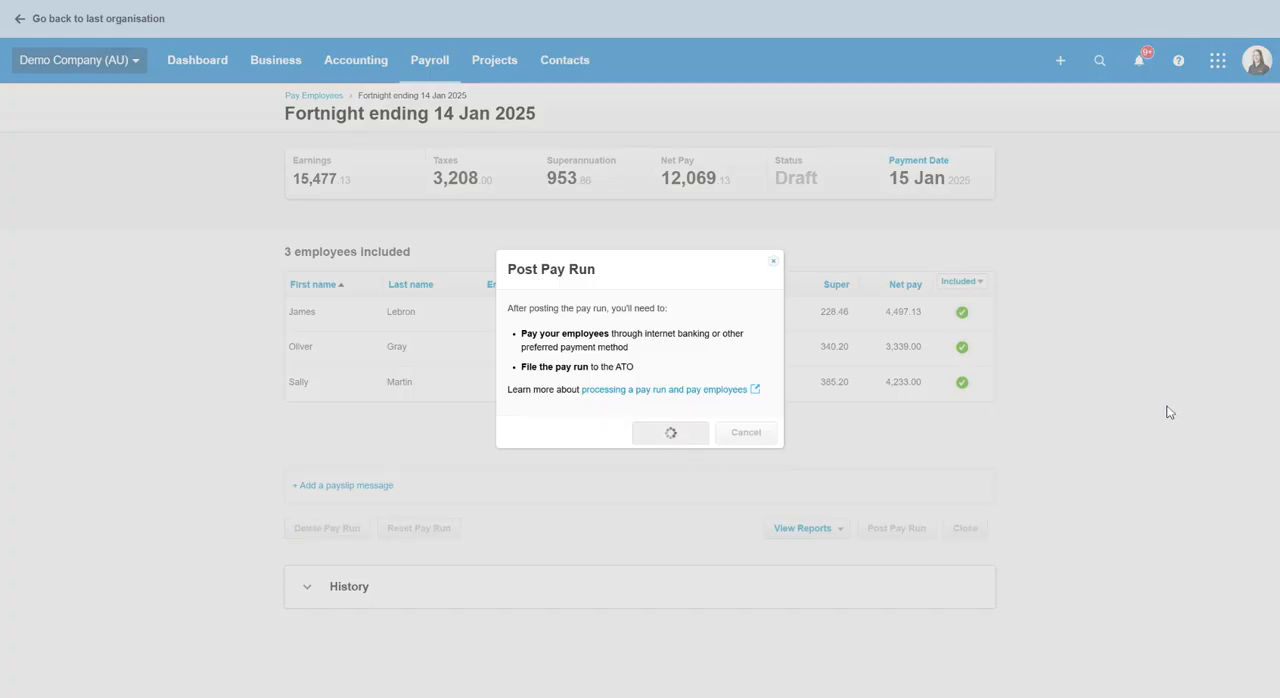
left_click(670, 432)
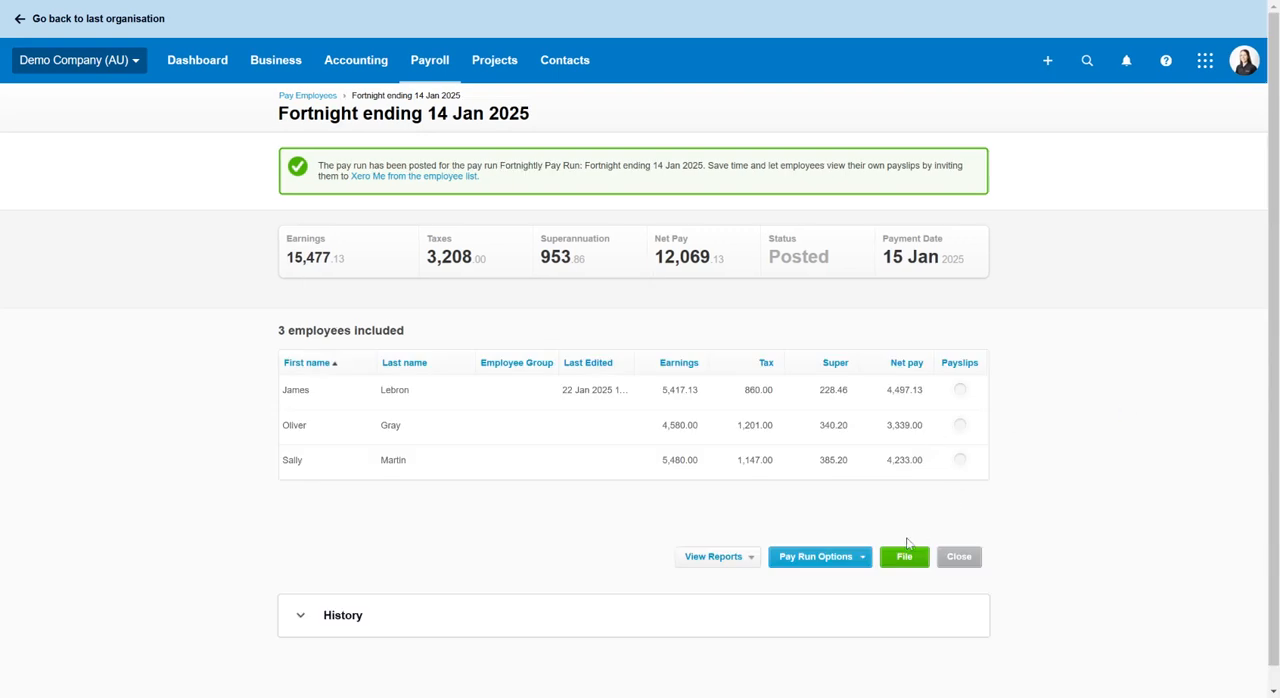
mouse_move(1052, 520)
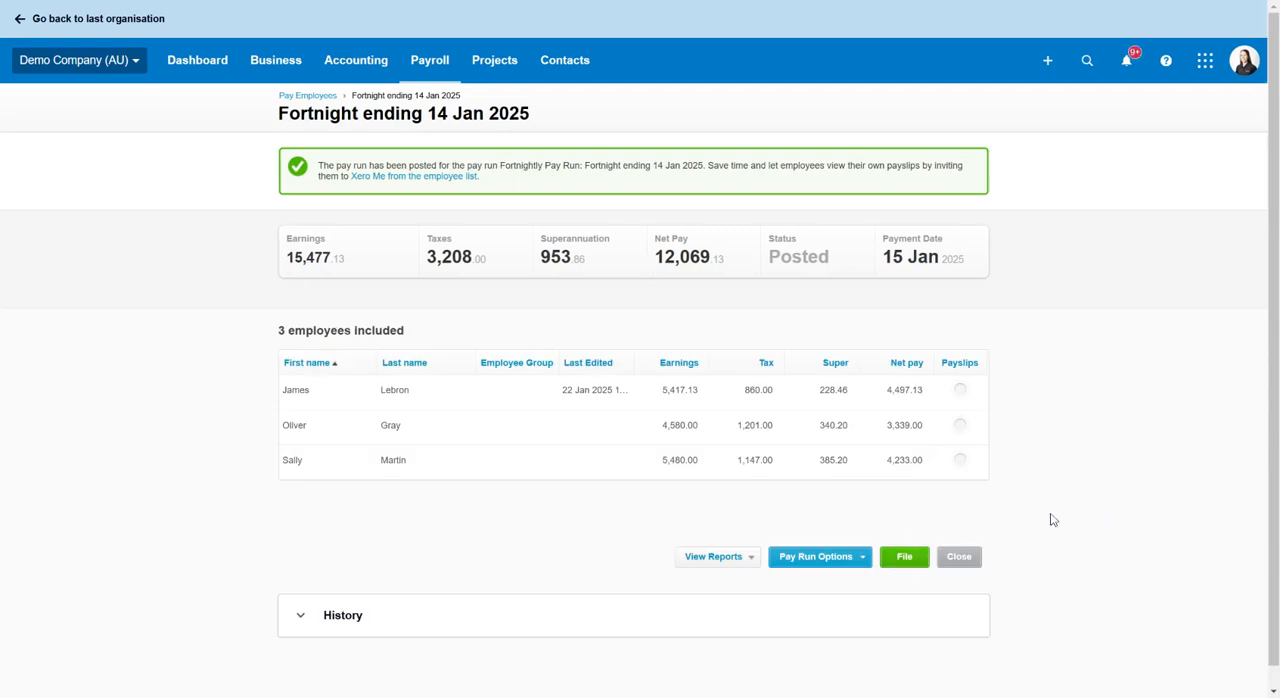
left_click(816, 556)
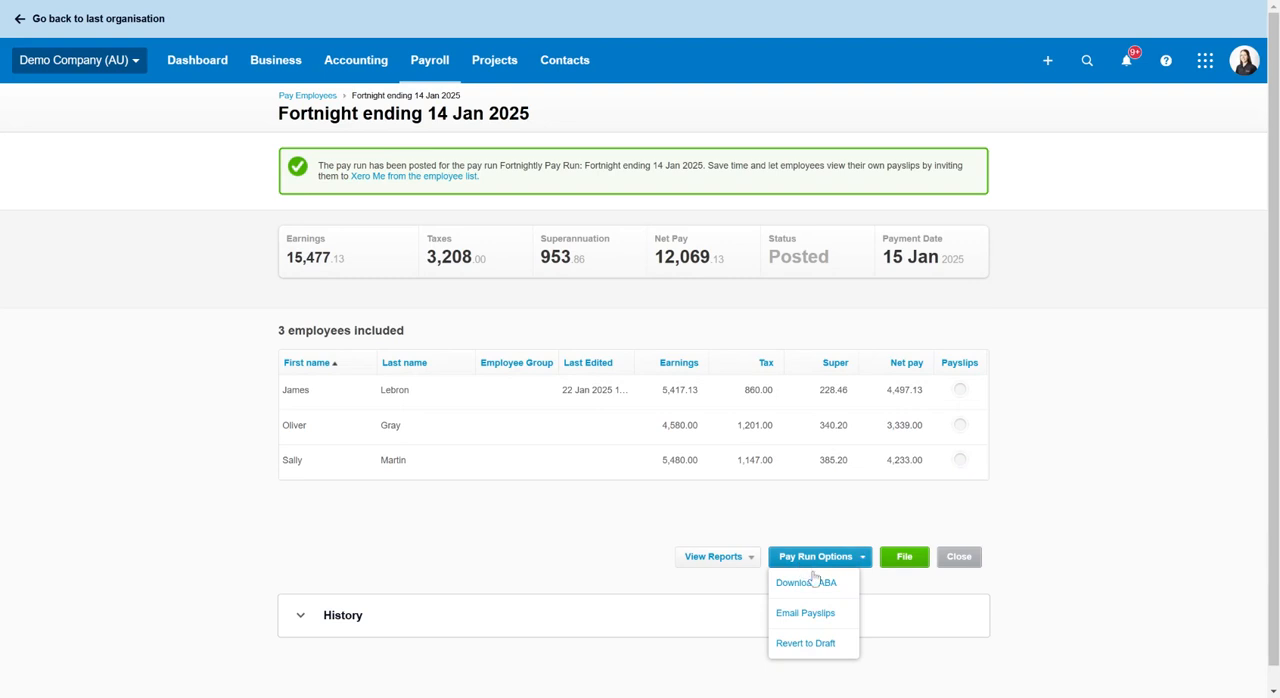
mouse_move(1244, 414)
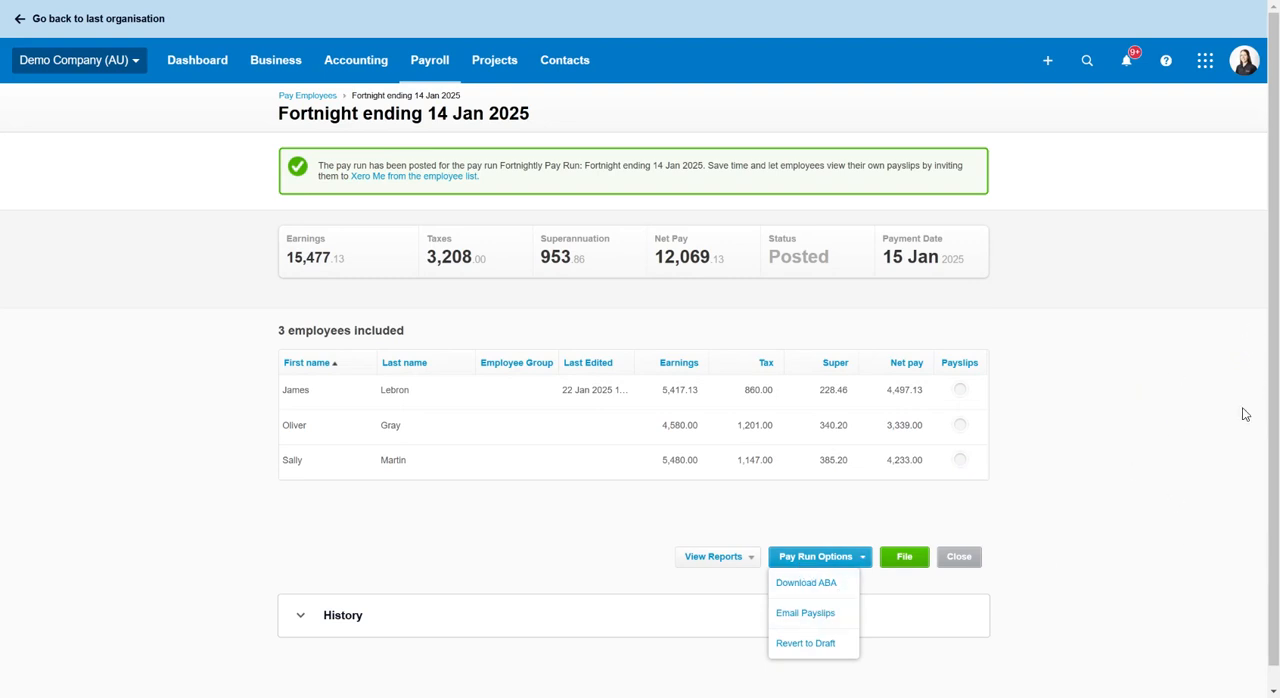
left_click(1050, 456)
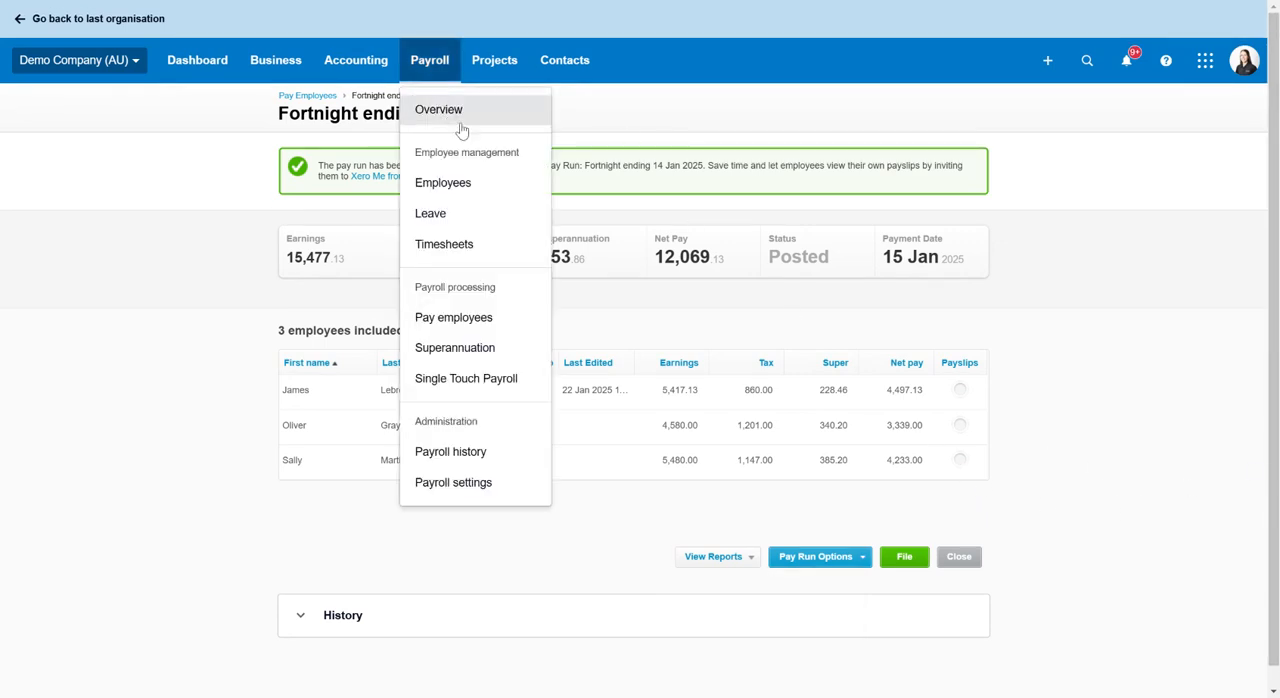
left_click(444, 182)
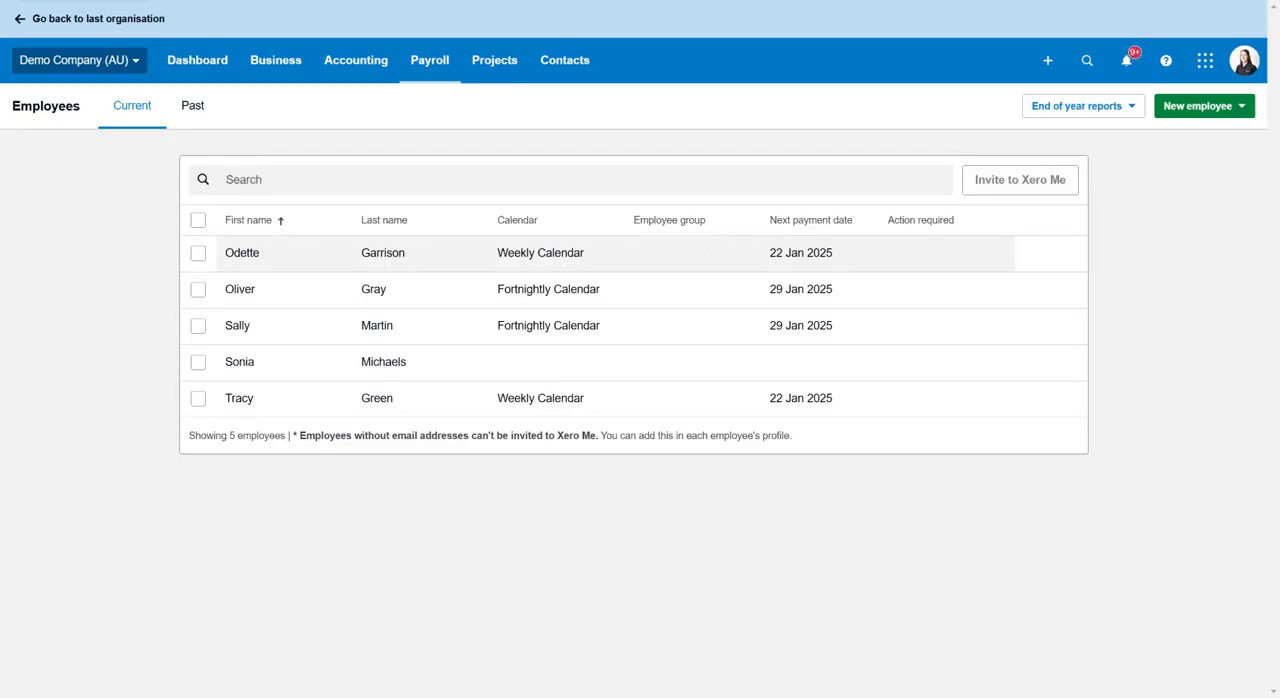
mouse_move(244, 384)
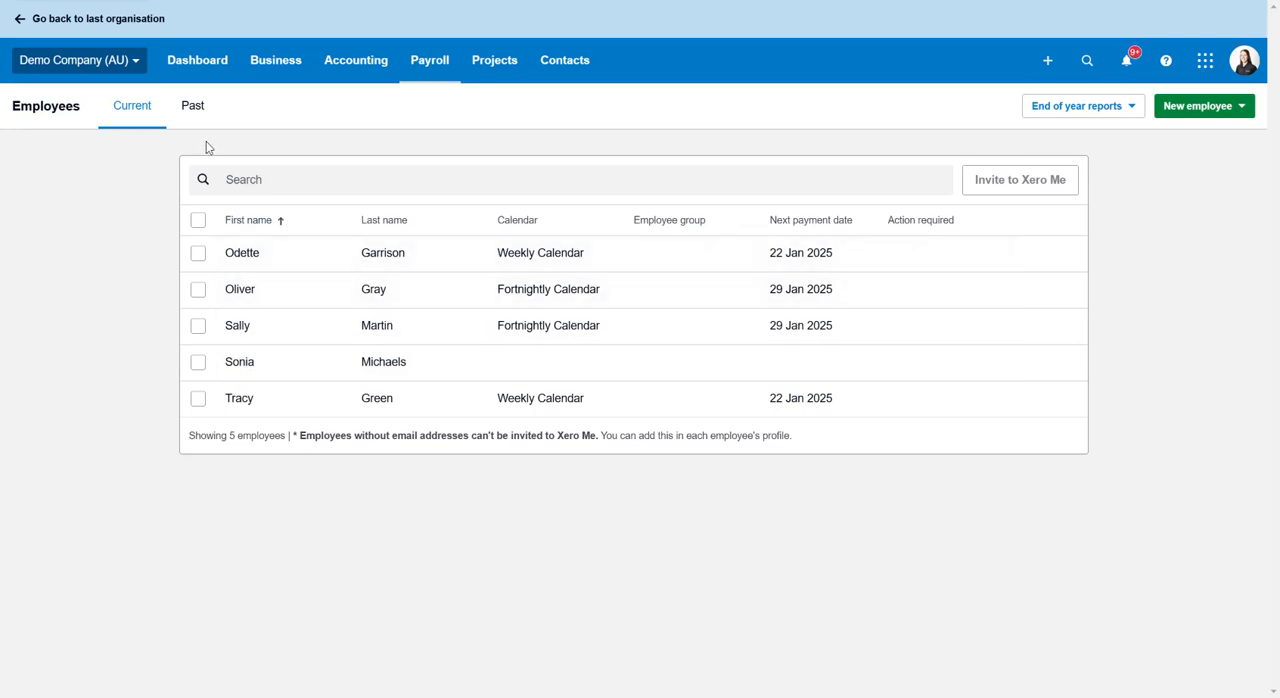
left_click(192, 104)
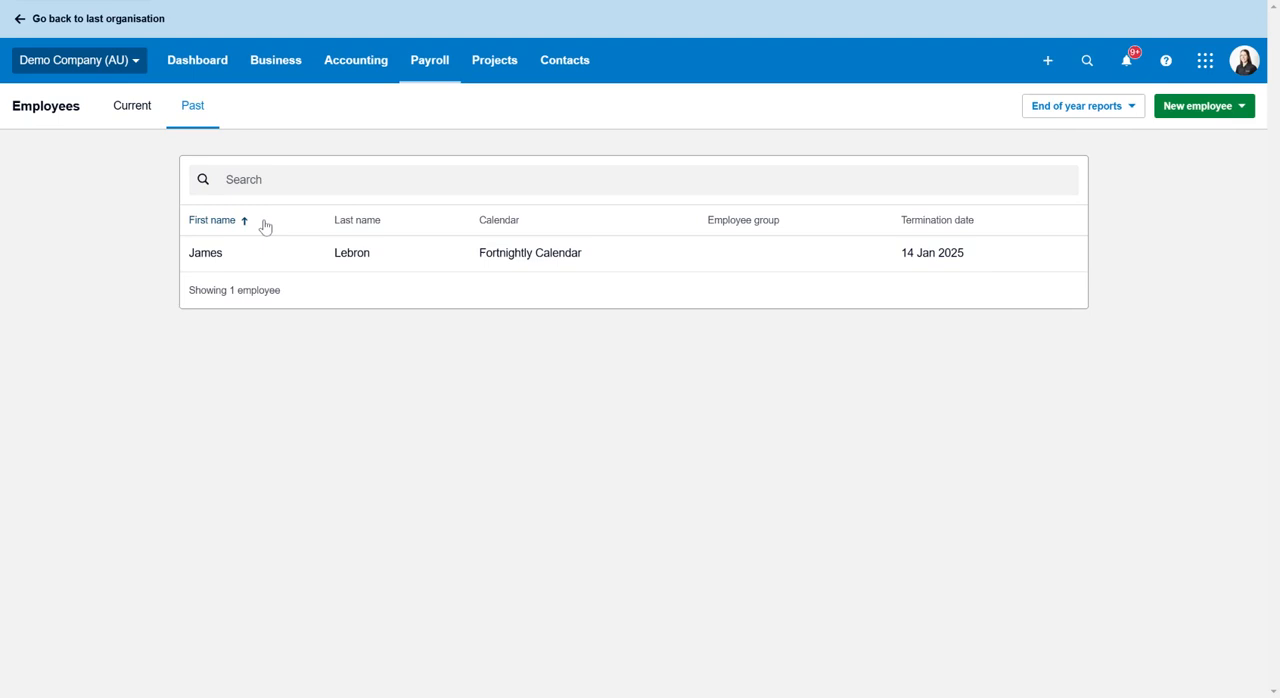
mouse_move(648, 302)
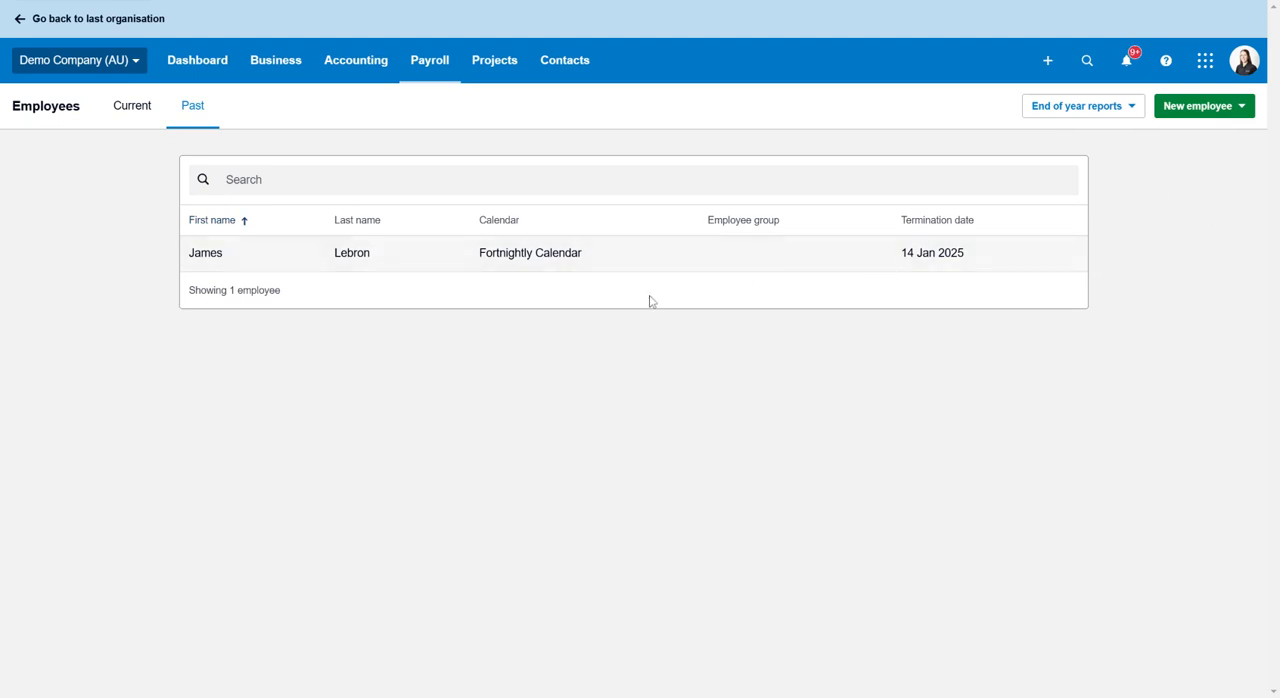
mouse_move(464, 360)
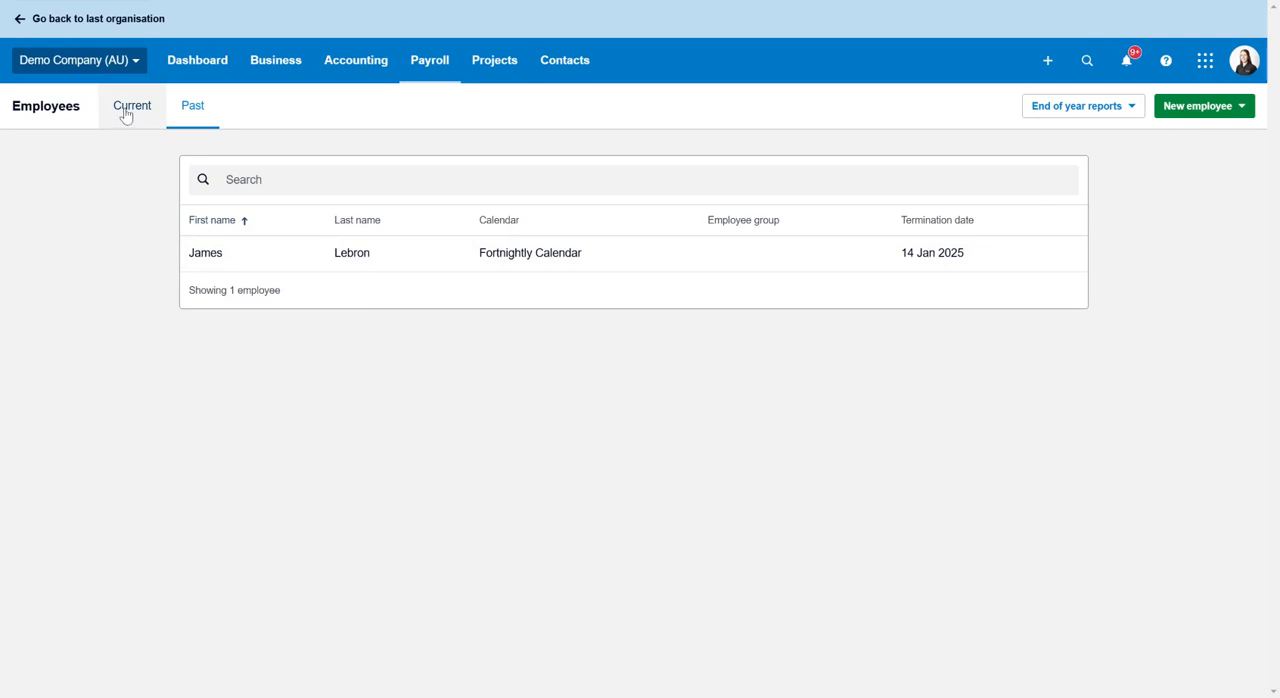
left_click(132, 104)
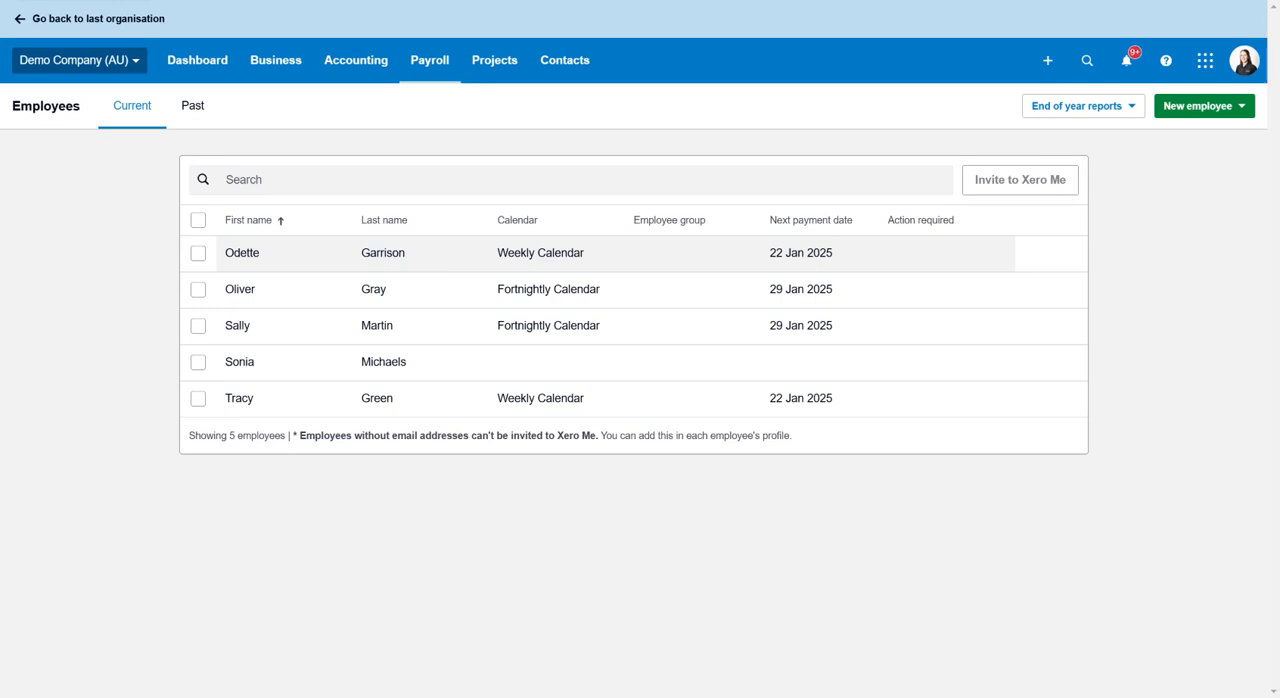
mouse_move(292, 260)
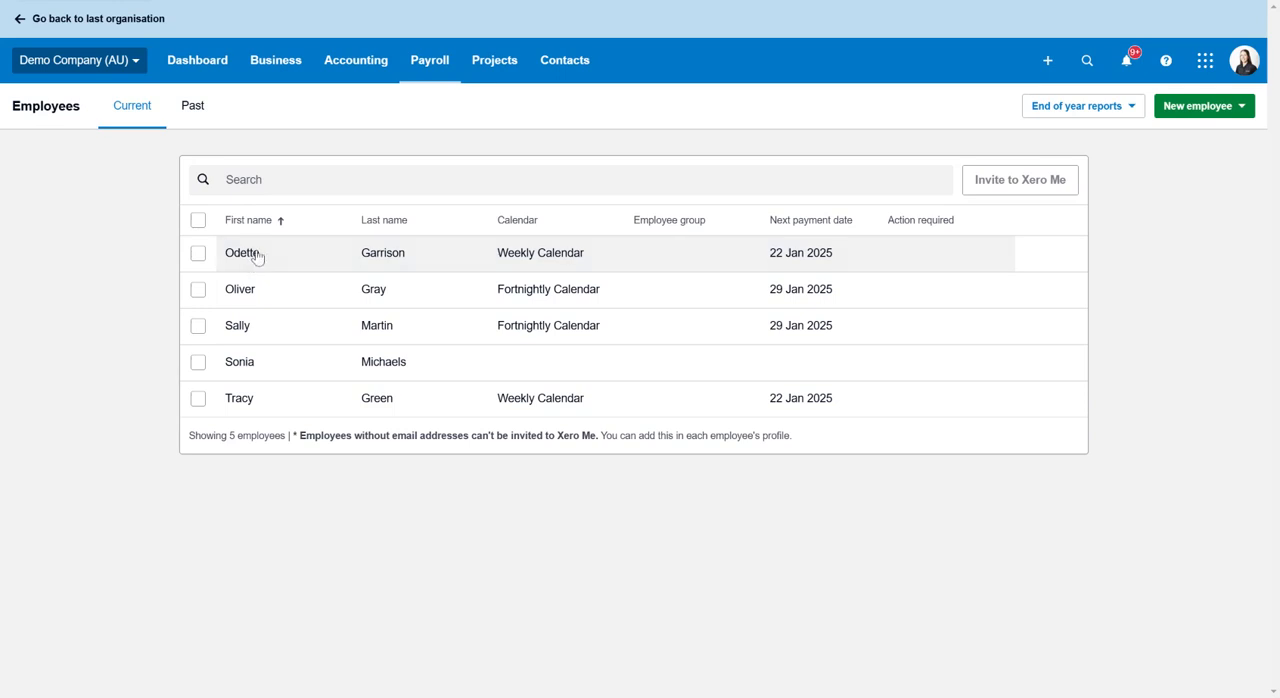
left_click(240, 252)
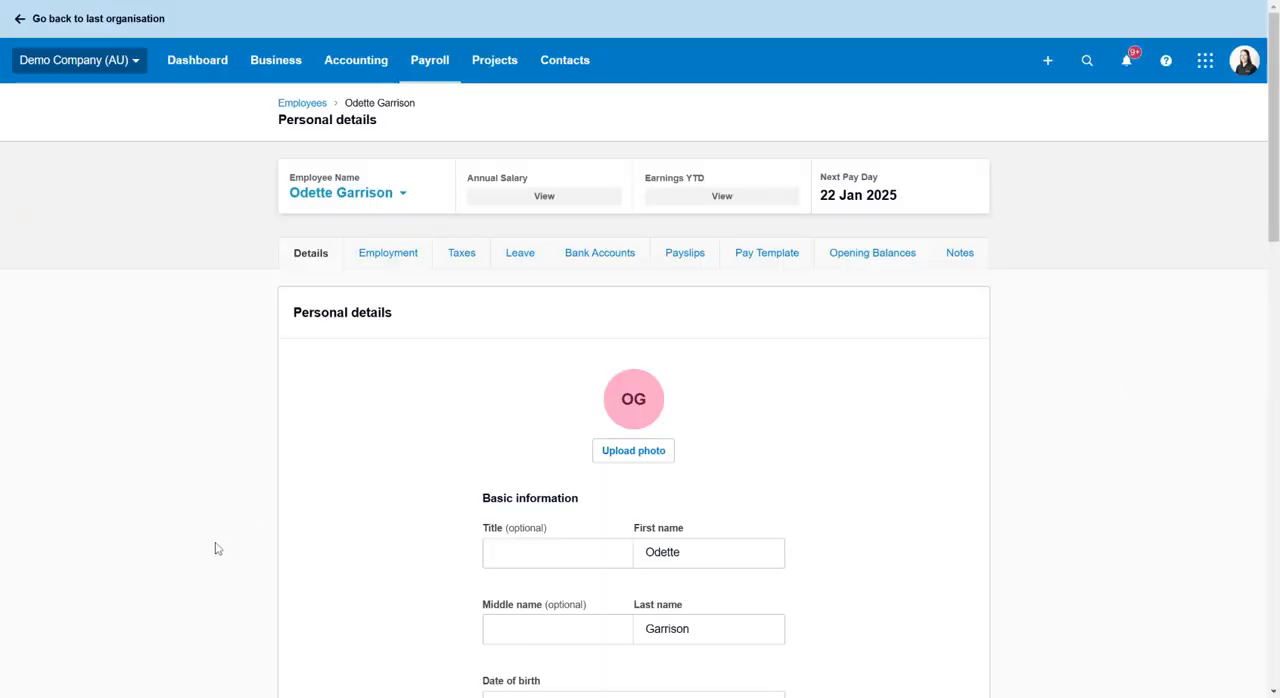
left_click(388, 252)
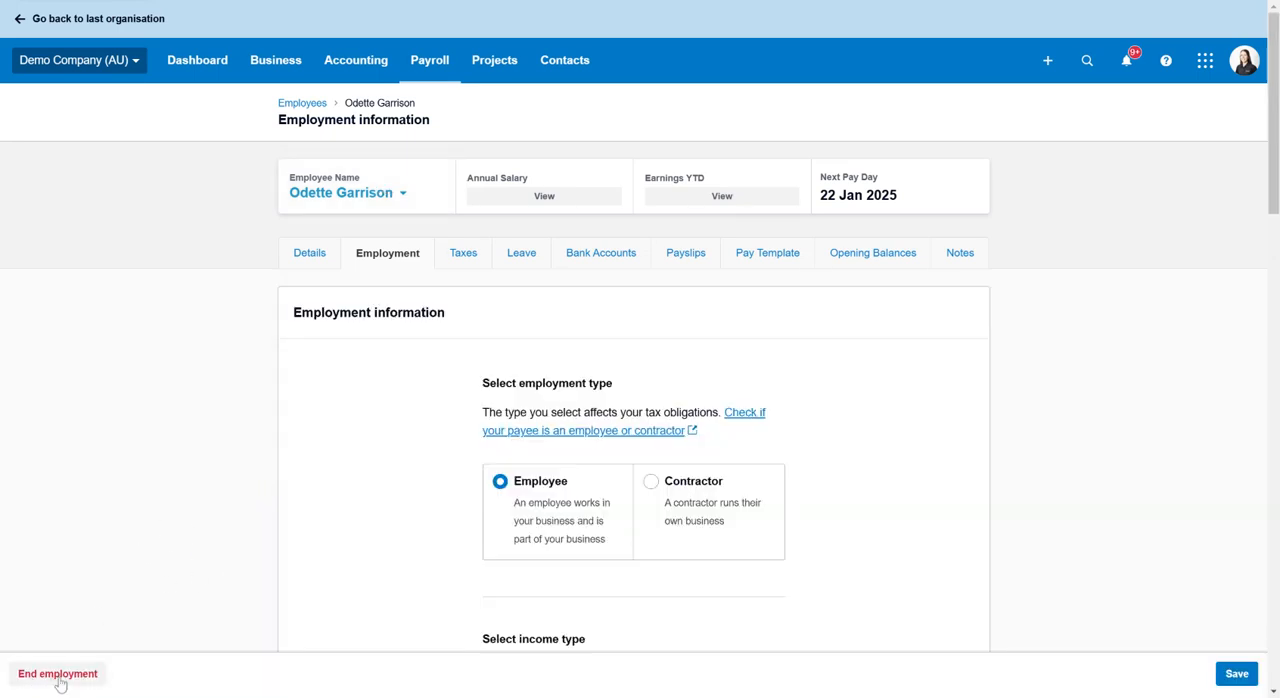
left_click(56, 672)
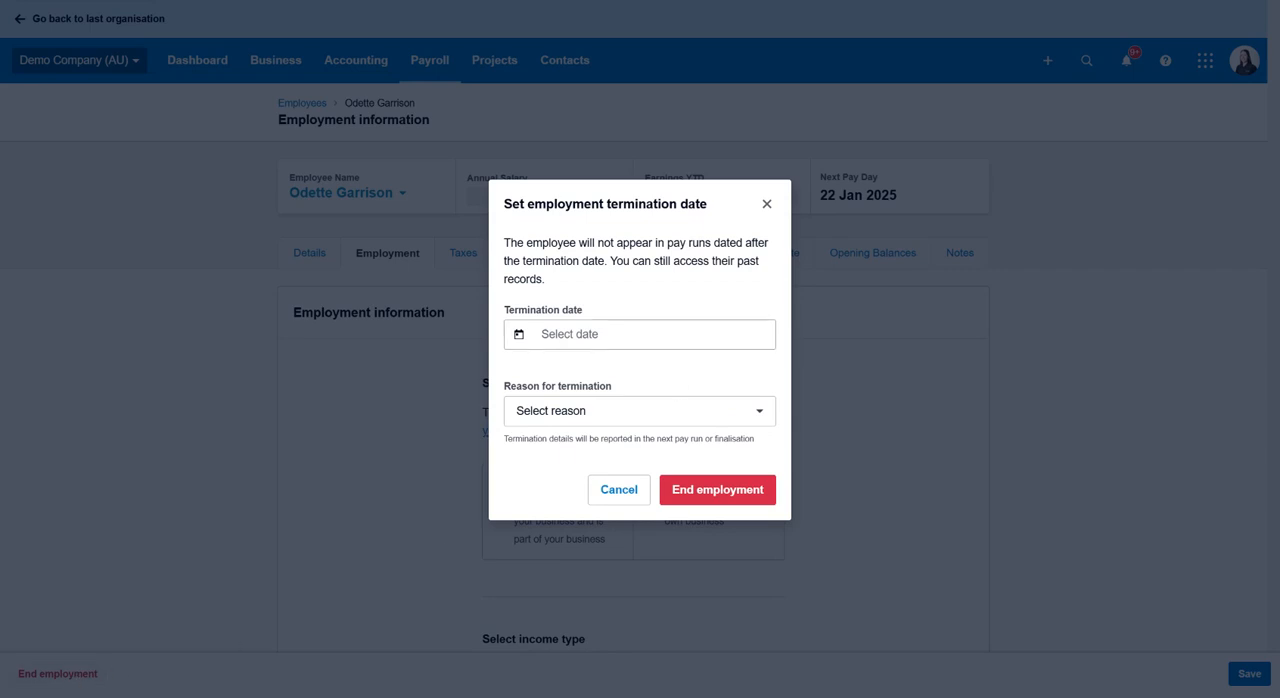
Step: Set termination date 10 Jan 2025 with a reason and confirm, returning to the employees list
left_click(640, 334)
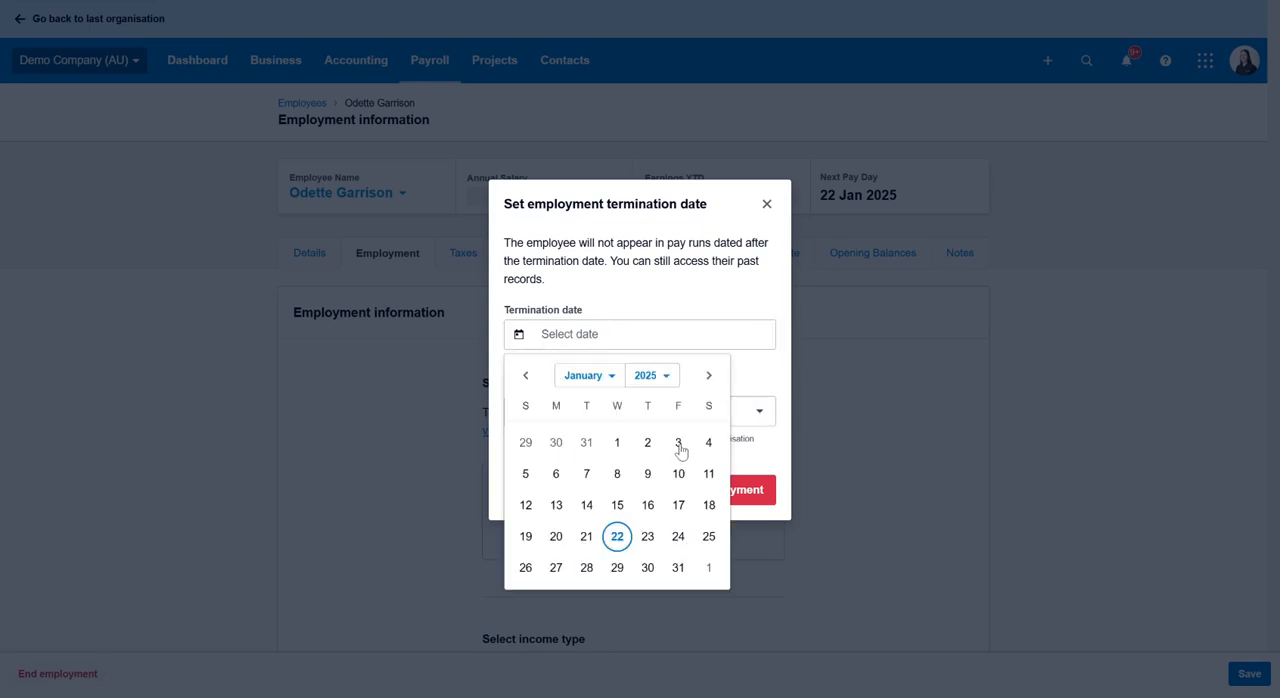
left_click(678, 472)
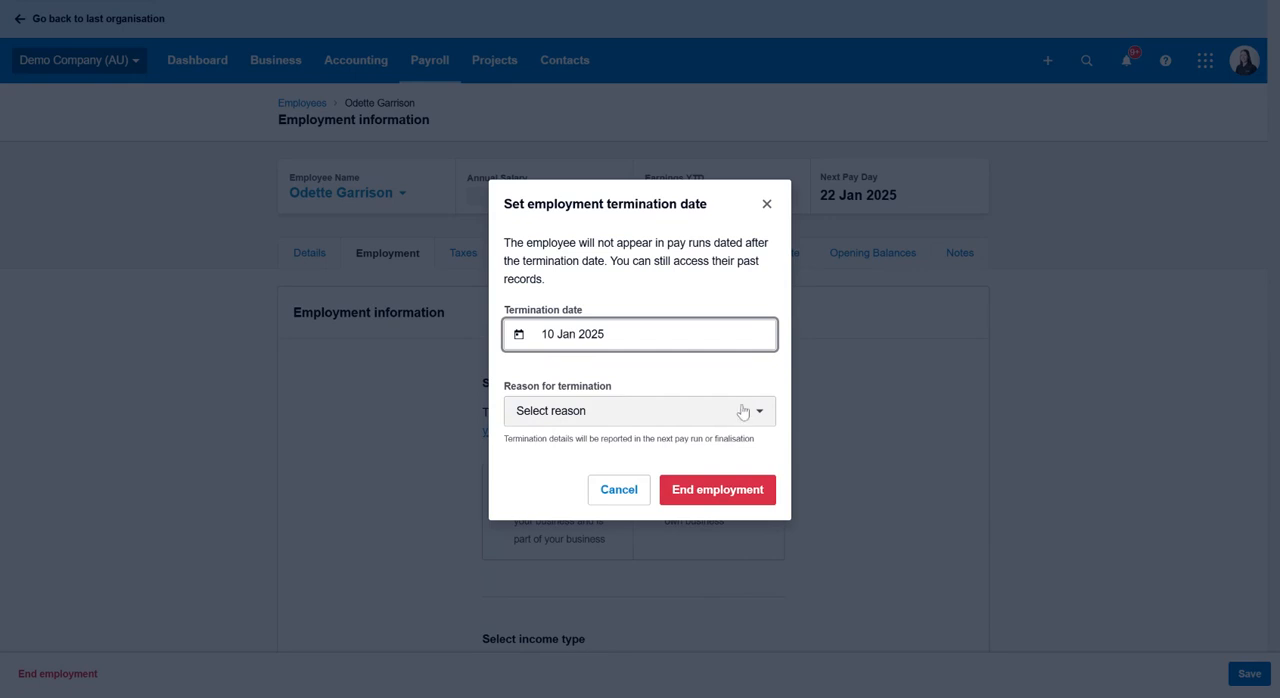
left_click(640, 410)
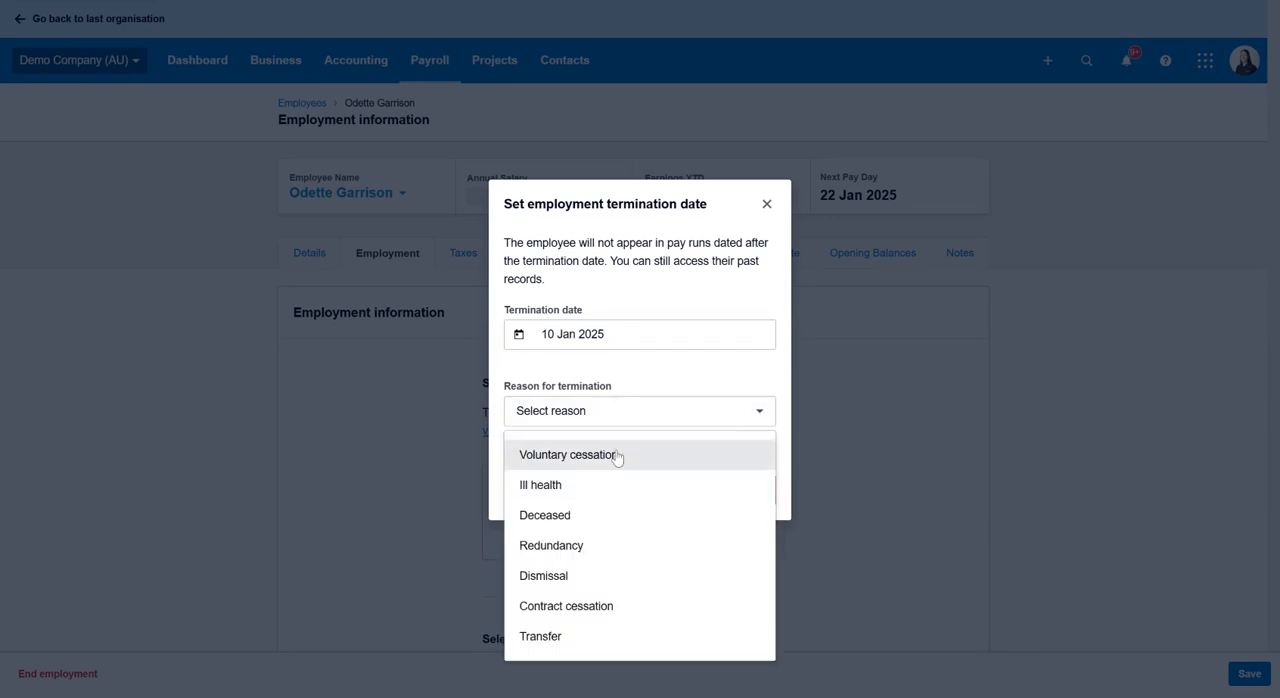
left_click(568, 454)
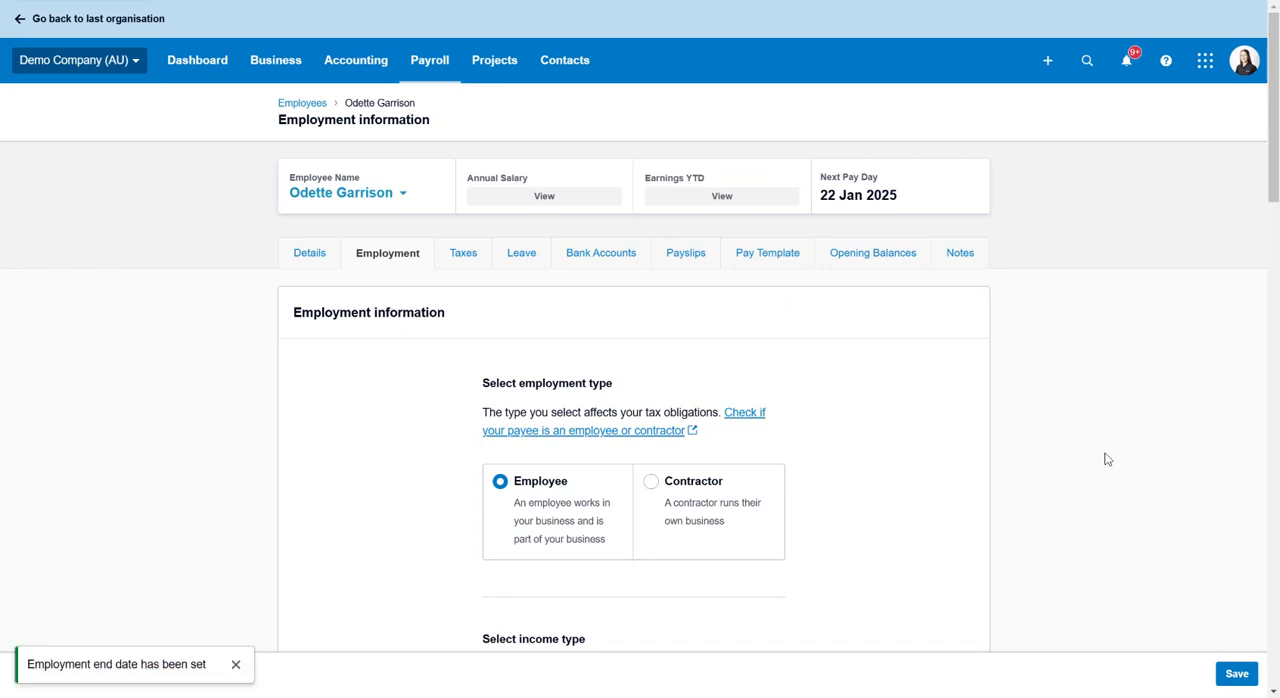
mouse_move(982, 384)
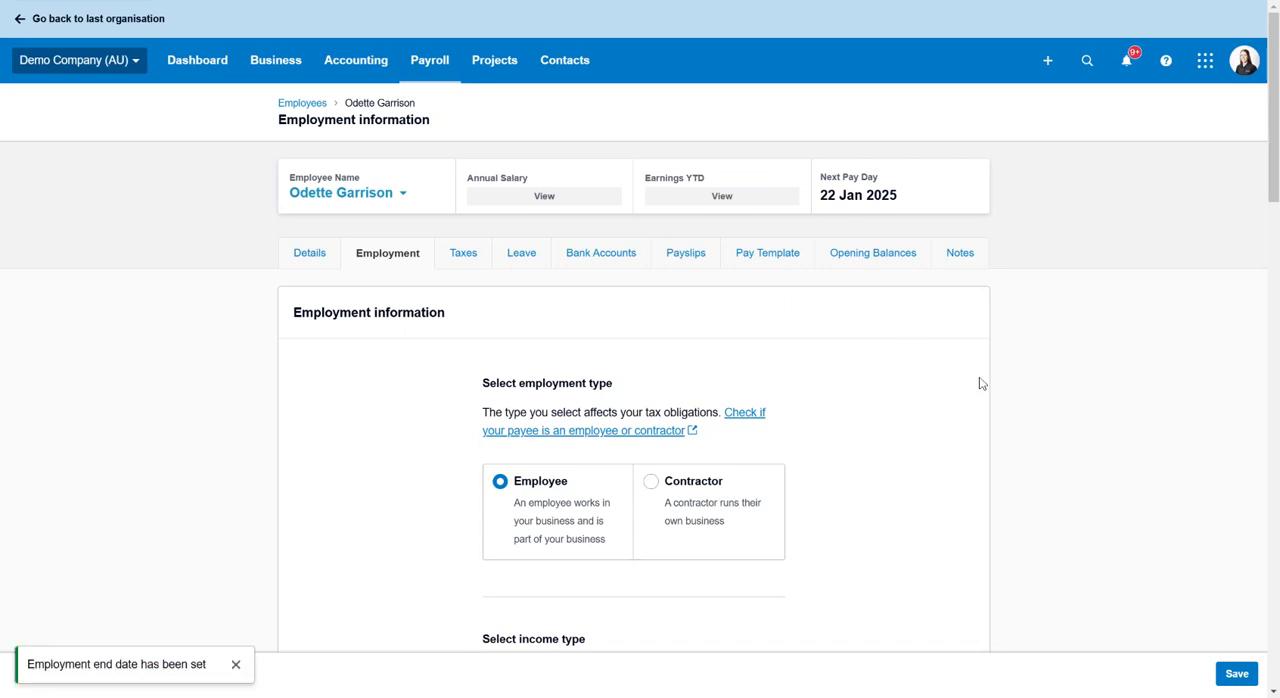
scroll("down", 3)
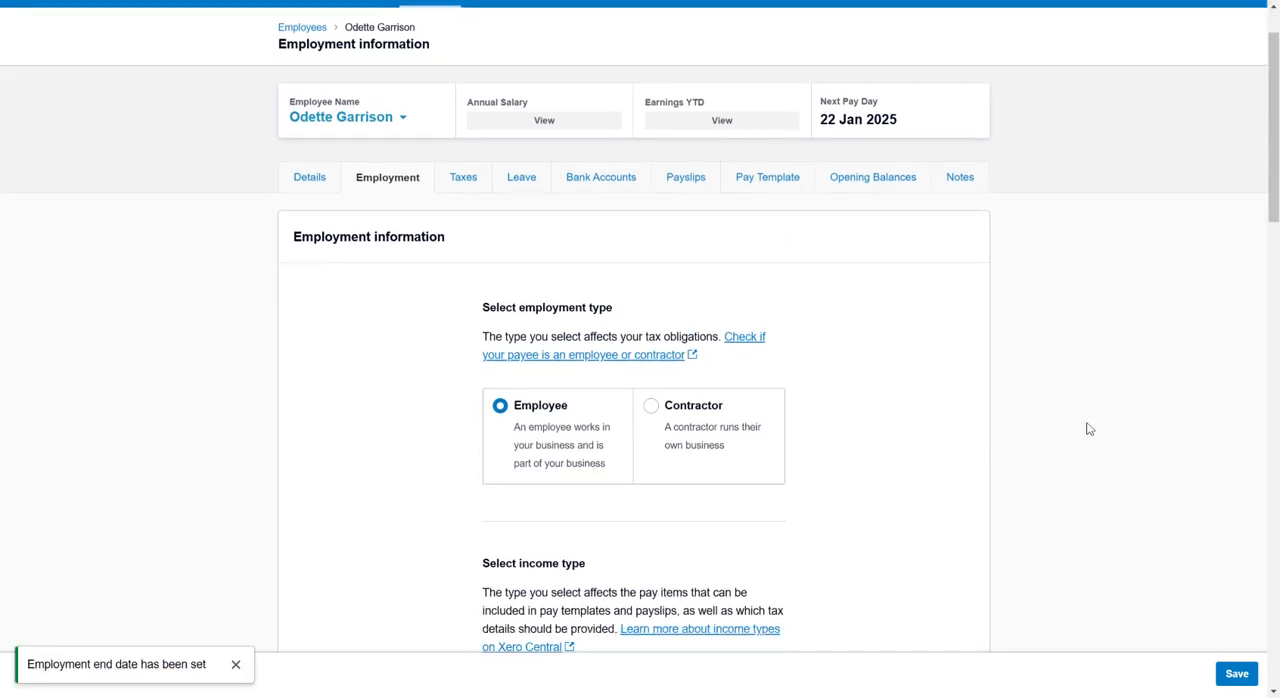
mouse_move(1220, 326)
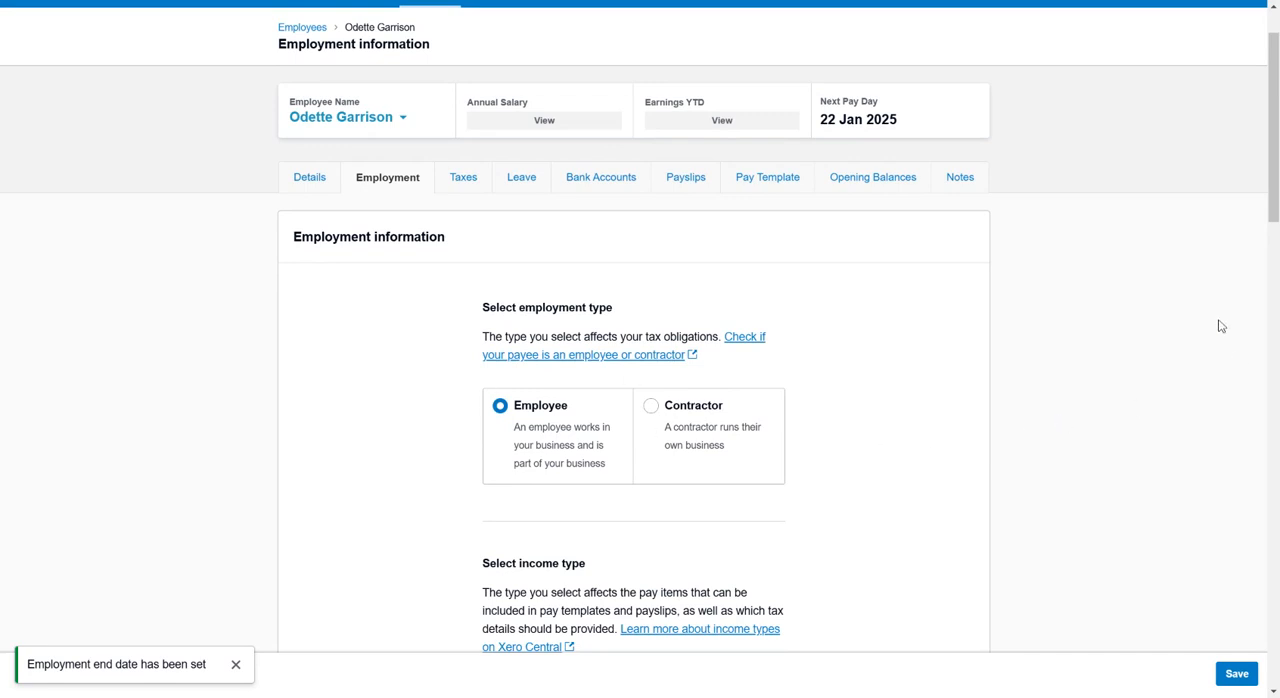
scroll("up", 3)
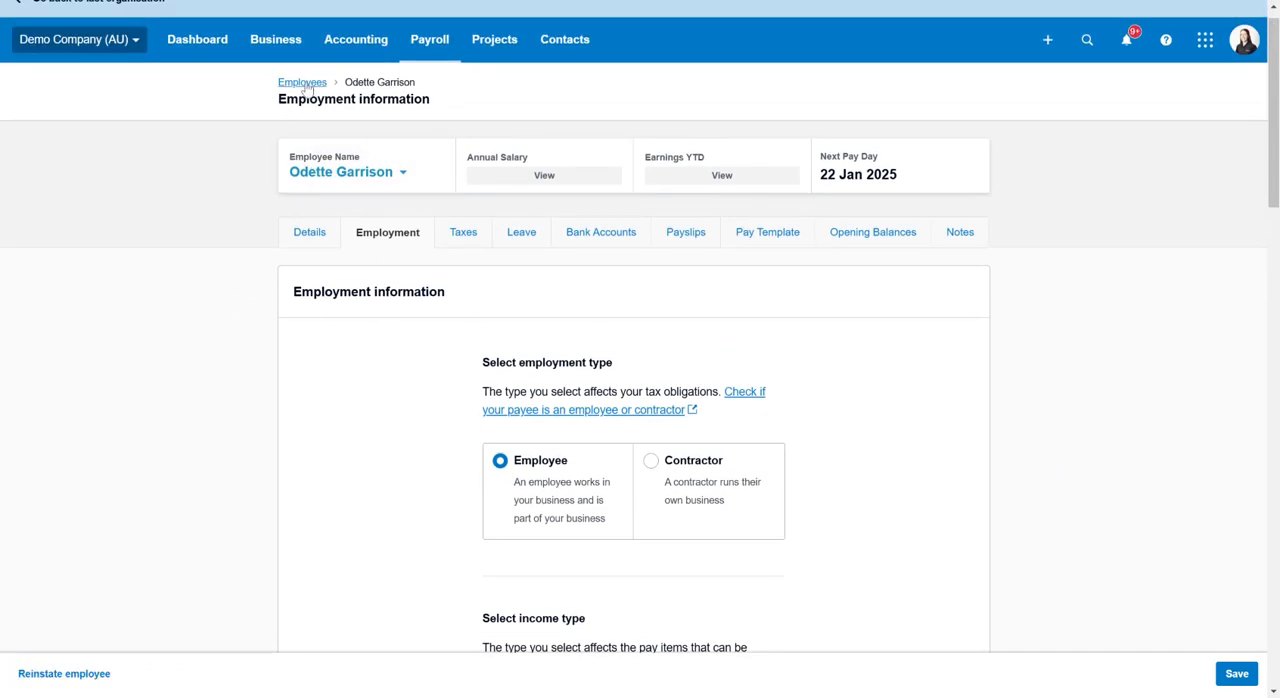
left_click(302, 82)
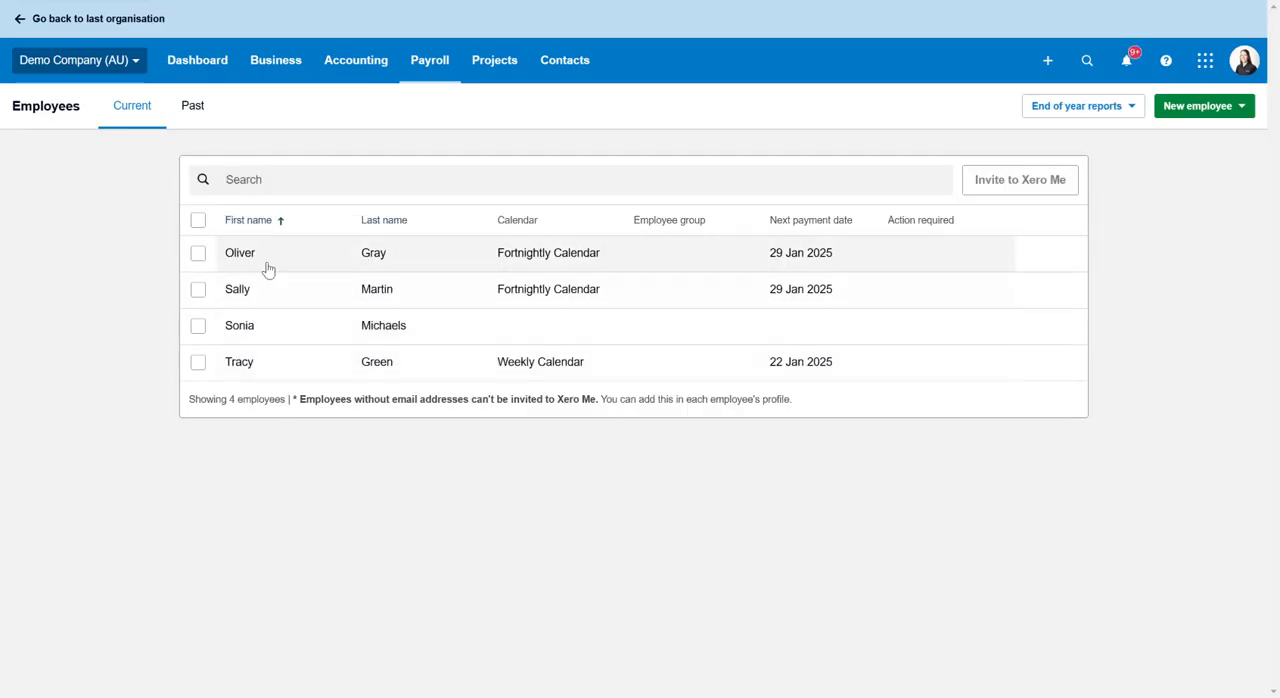
left_click(192, 104)
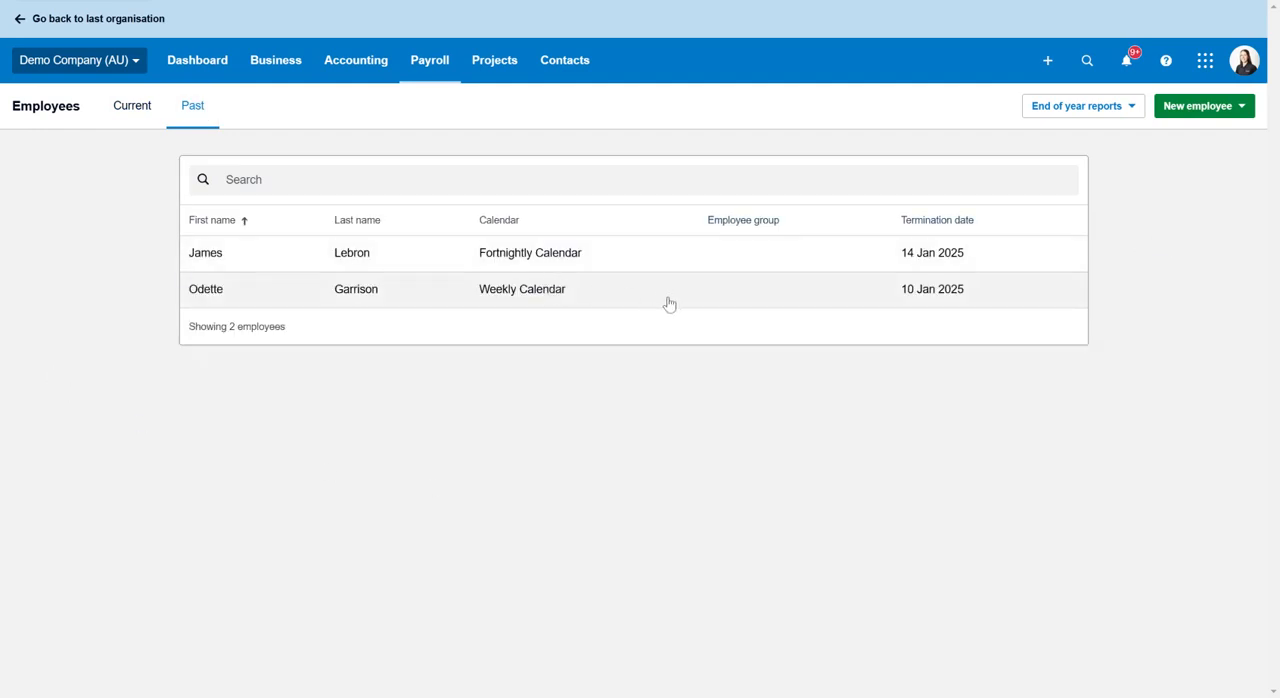
mouse_move(1192, 460)
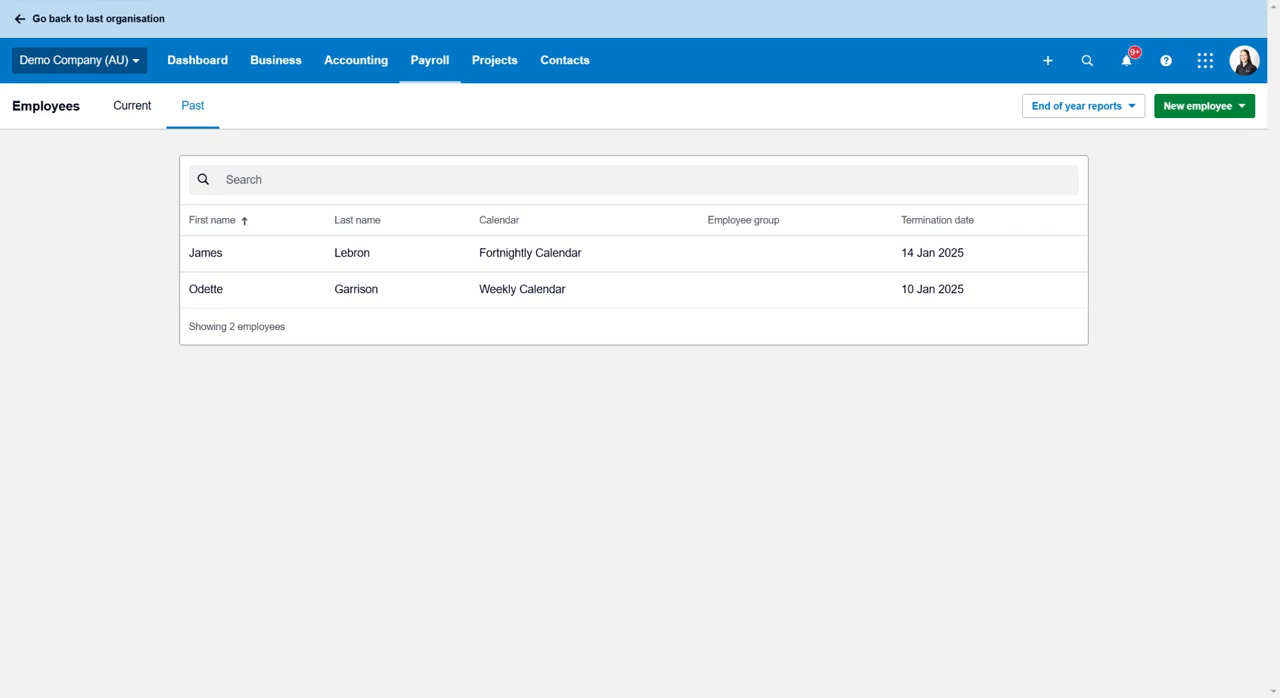
mouse_move(916, 8)
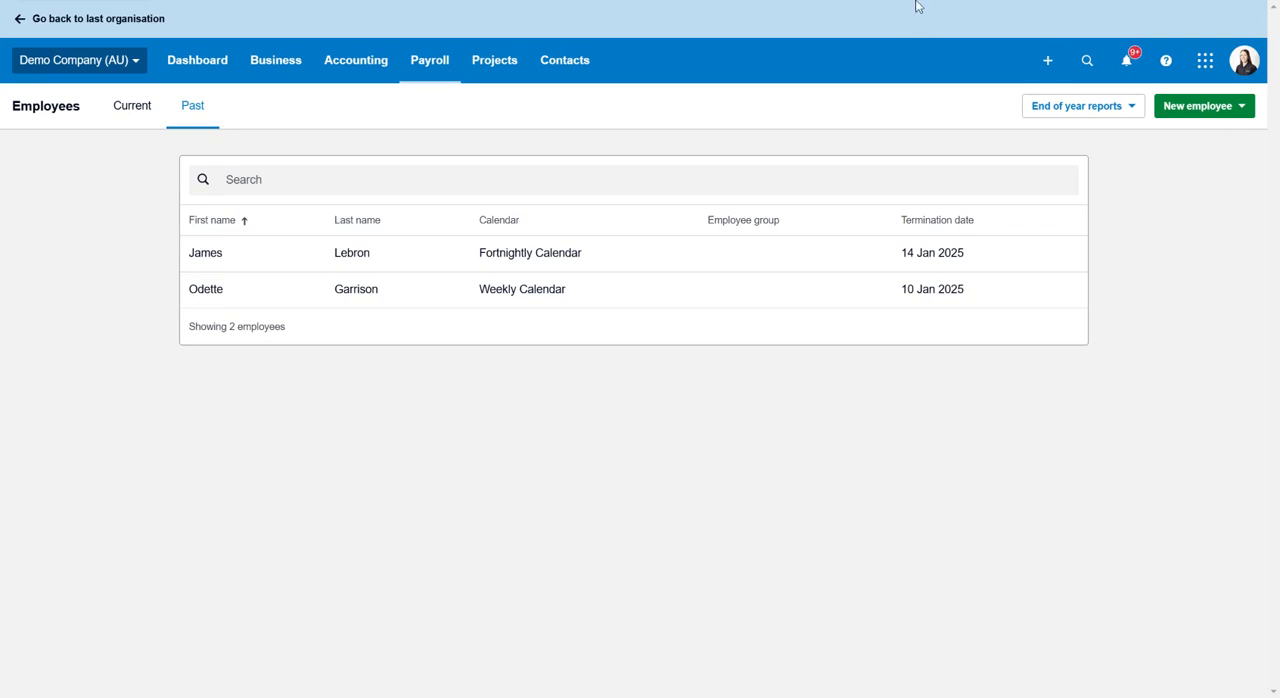